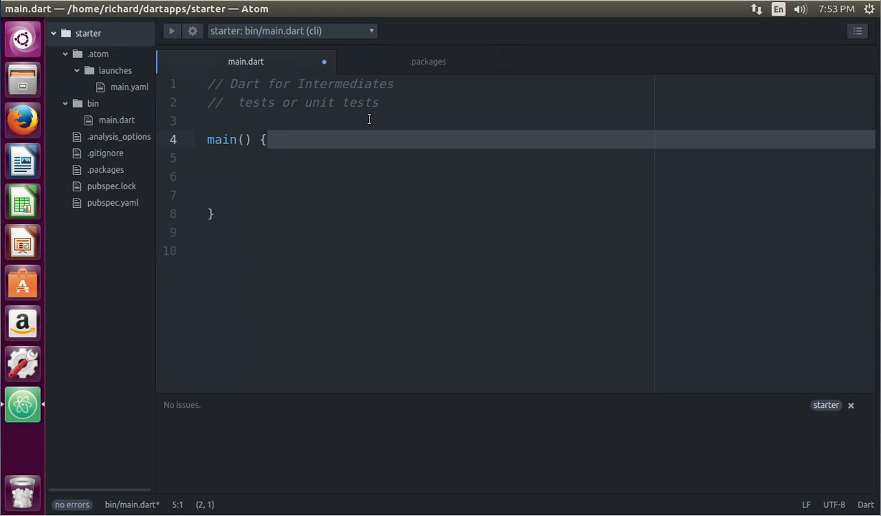
mouse_move(275, 187)
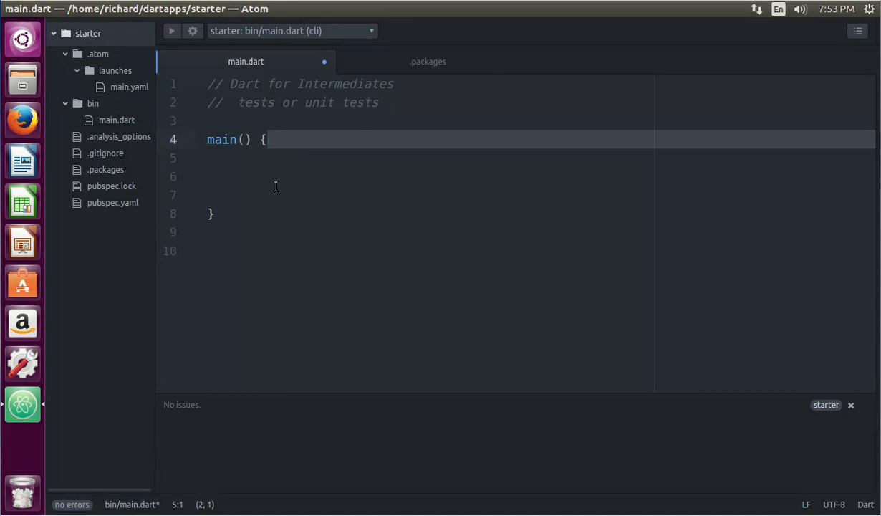
mouse_move(275, 239)
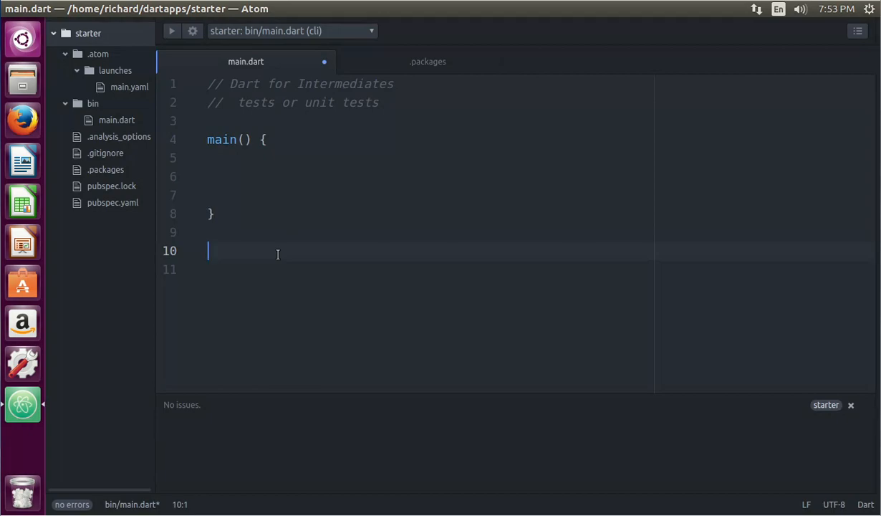
Write a divider(a, b) function below main that returns a/b.
type("divider(a, b) {")
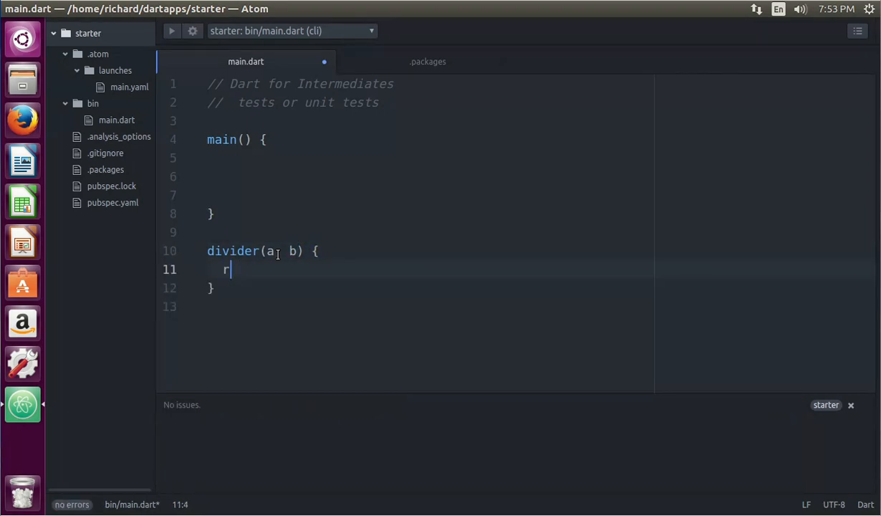
type("eturn")
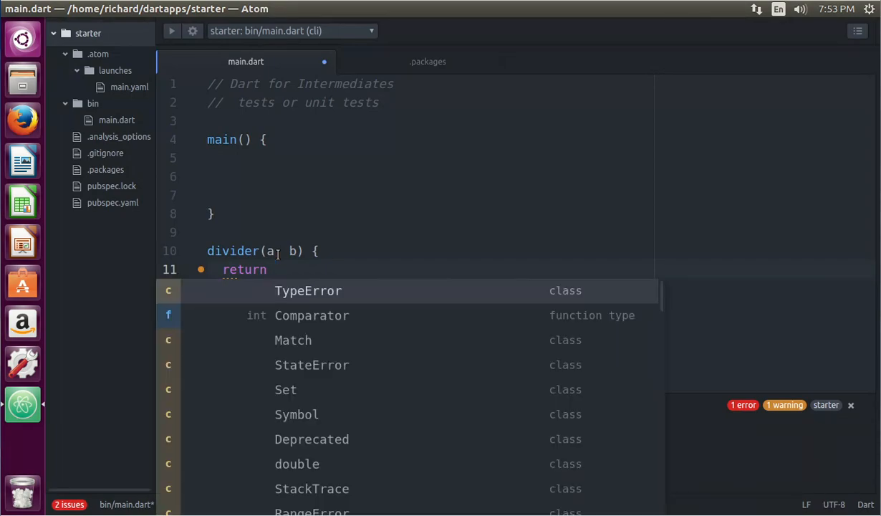
type("a/b;")
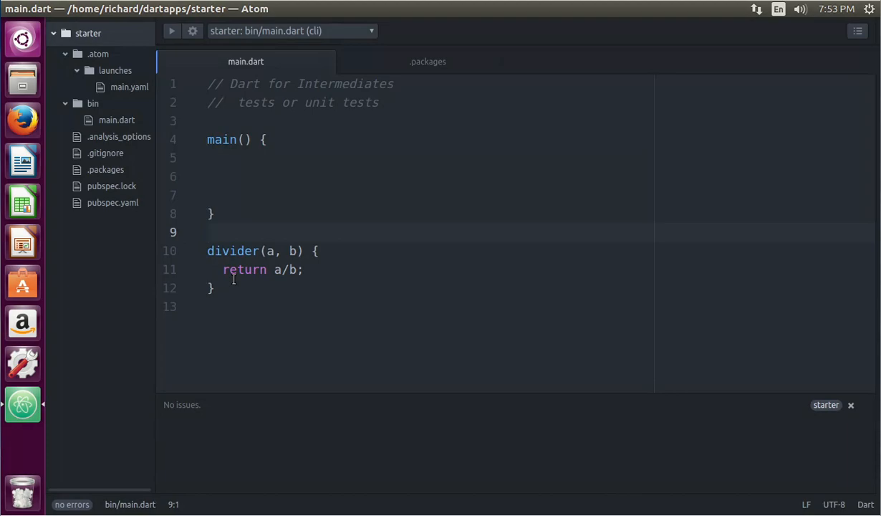
left_click(209, 232)
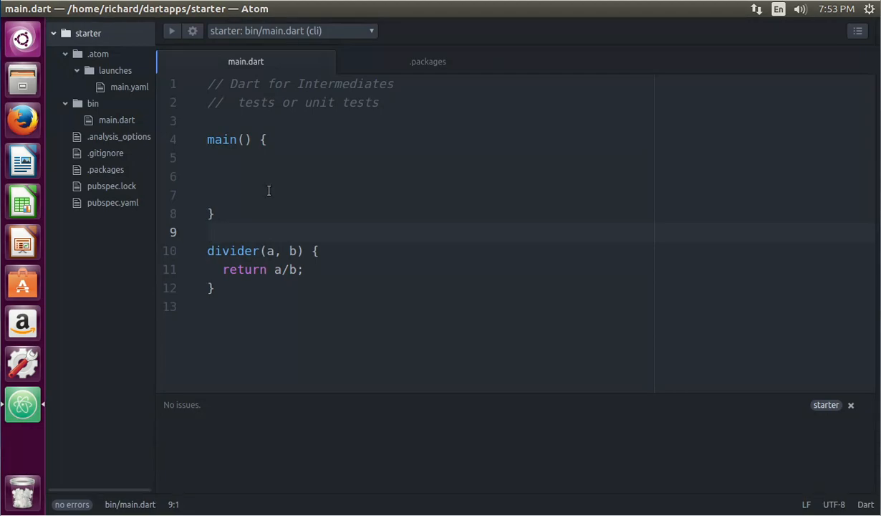
left_click(208, 233)
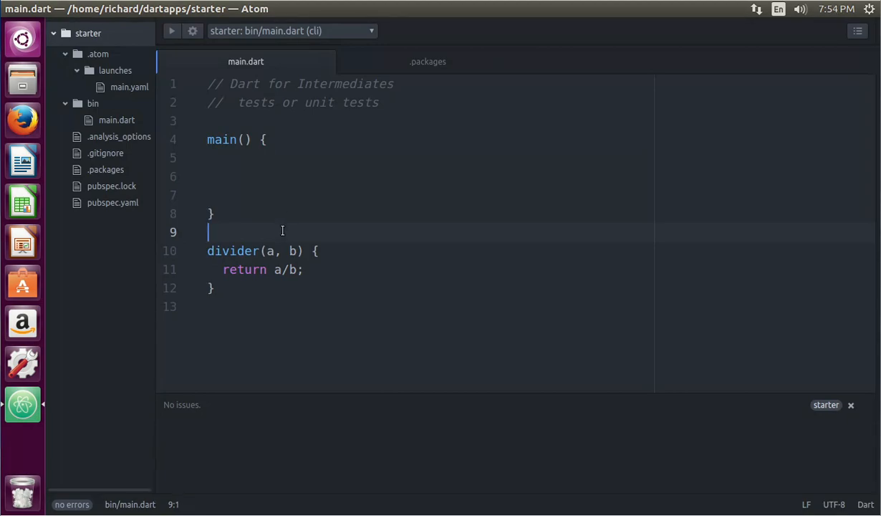
mouse_move(278, 254)
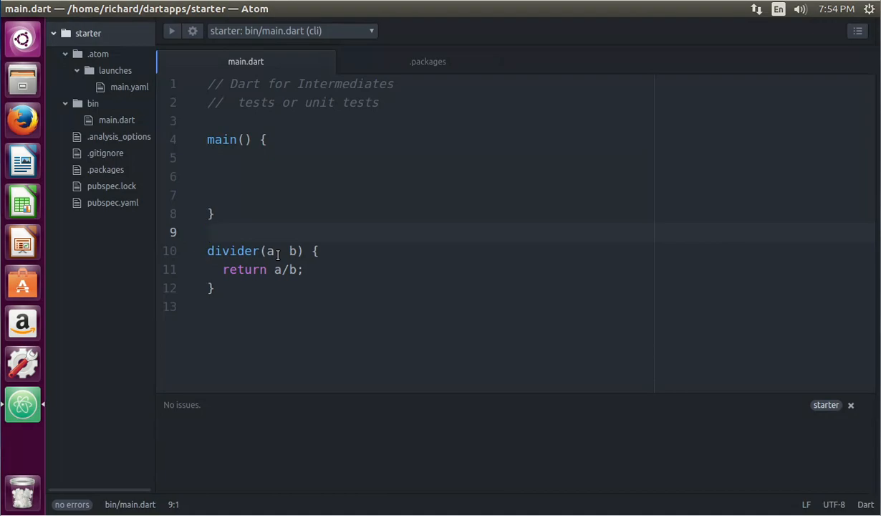
left_click(209, 233)
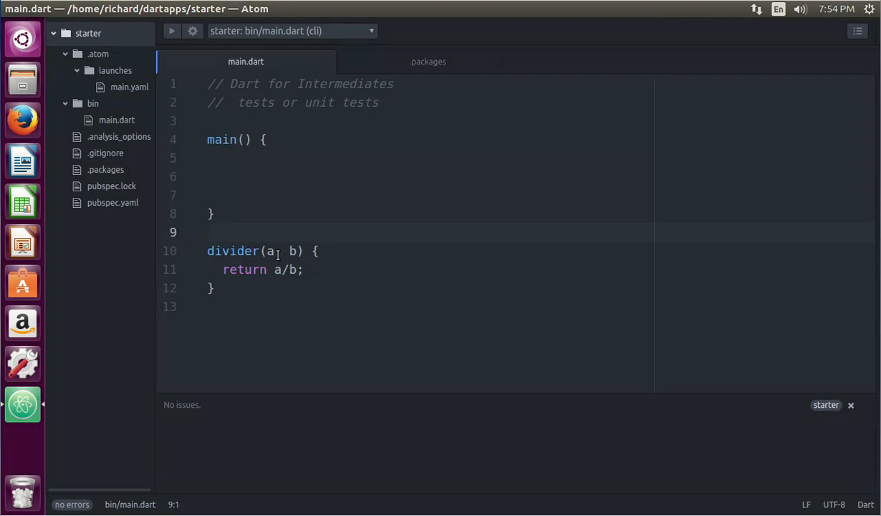
left_click(209, 232)
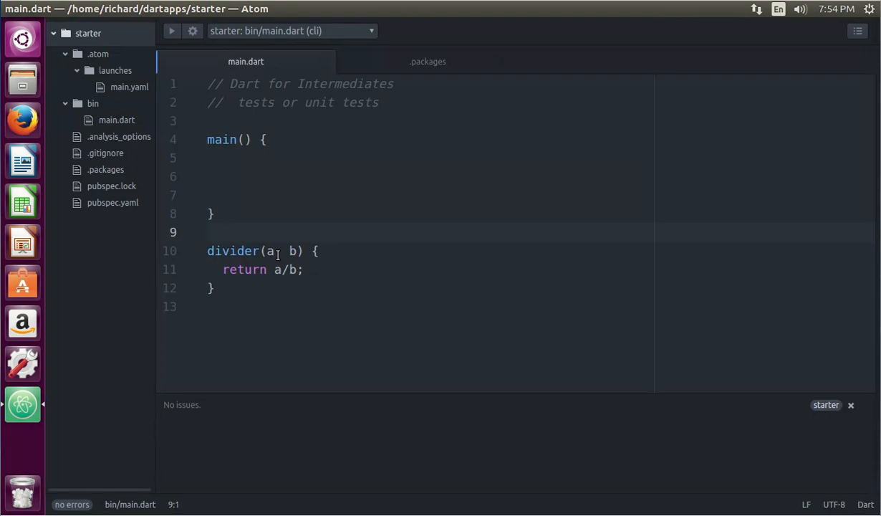
left_click(209, 232)
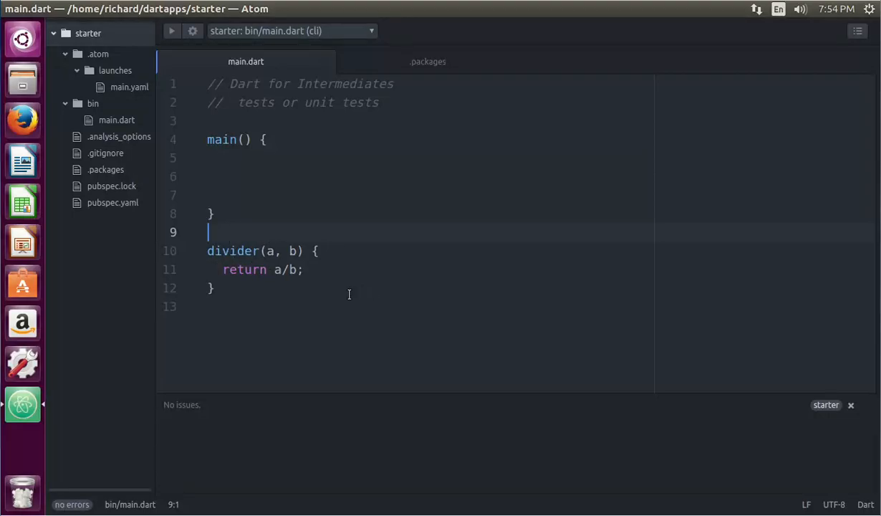
mouse_move(397, 171)
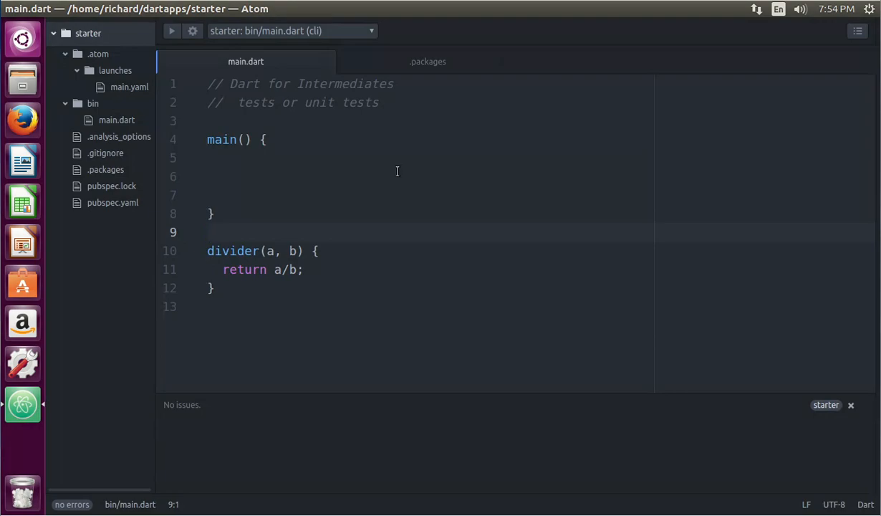
mouse_move(110, 206)
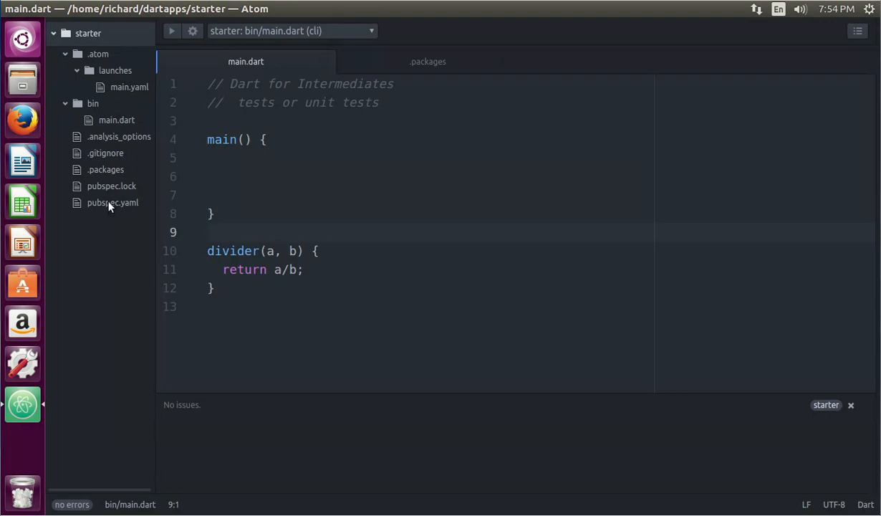
Add 'test: any' under dependencies in pubspec.yaml, save to fetch packages, and return to main.dart.
left_click(112, 202)
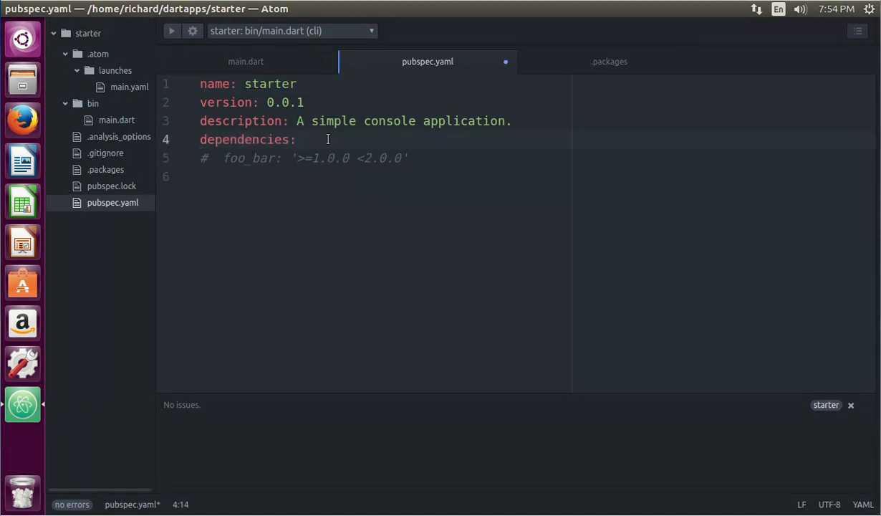
type("t")
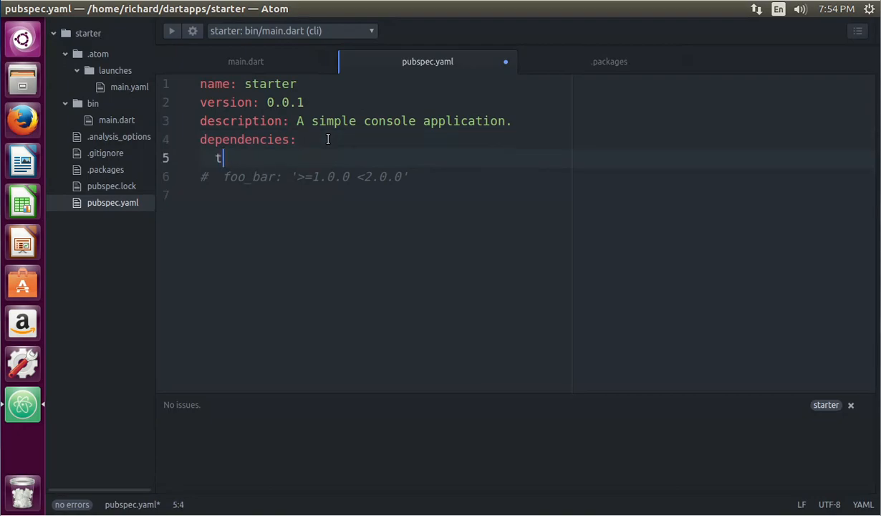
type("est:  an")
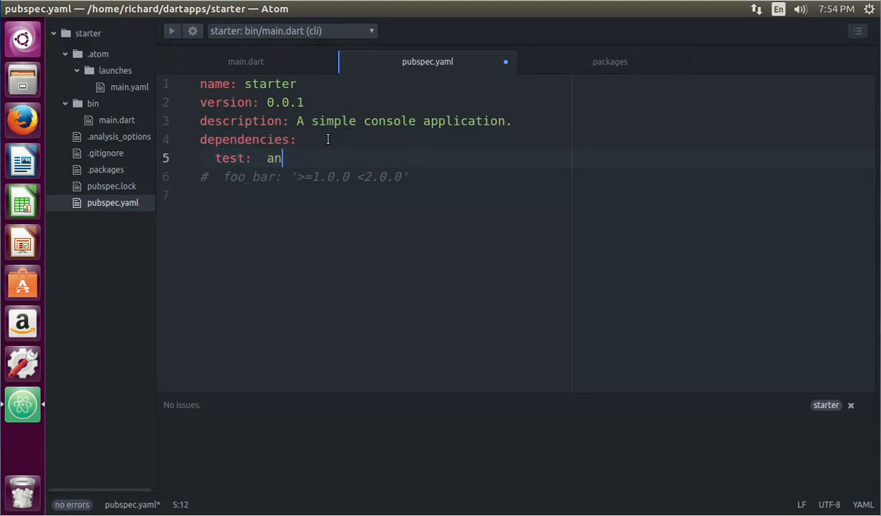
type("y")
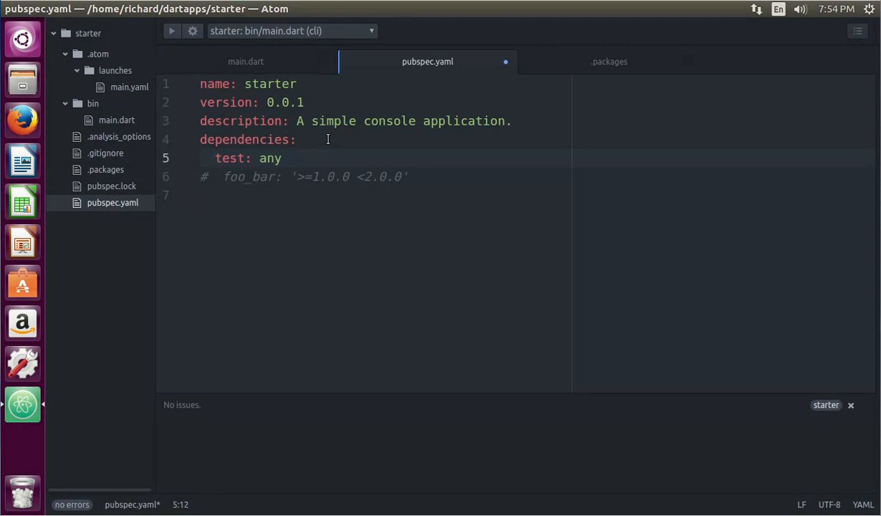
left_click(57, 8)
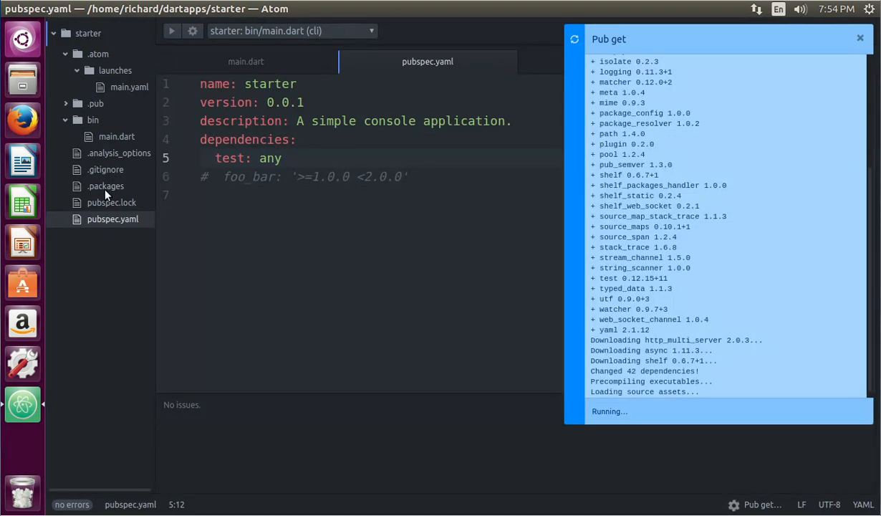
left_click(247, 62)
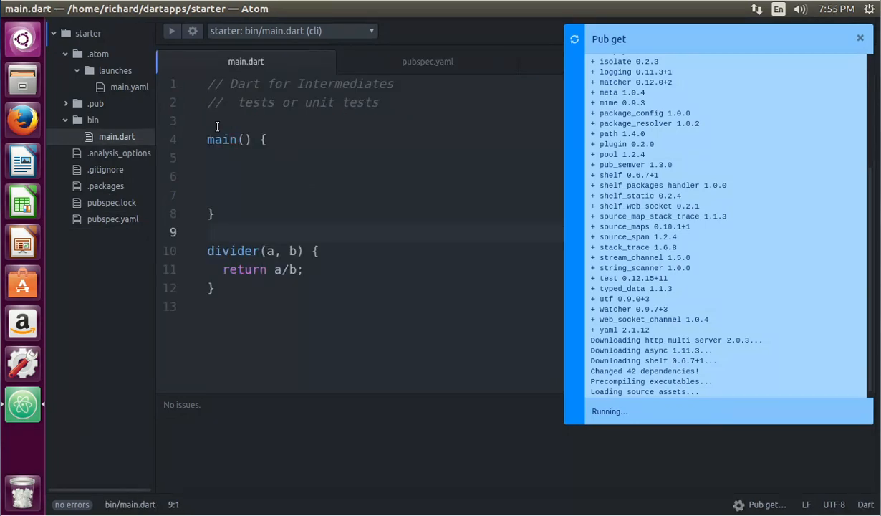
Add import "package:test/test.dart" as test; above main, correcting a mistyped path.
type("impor")
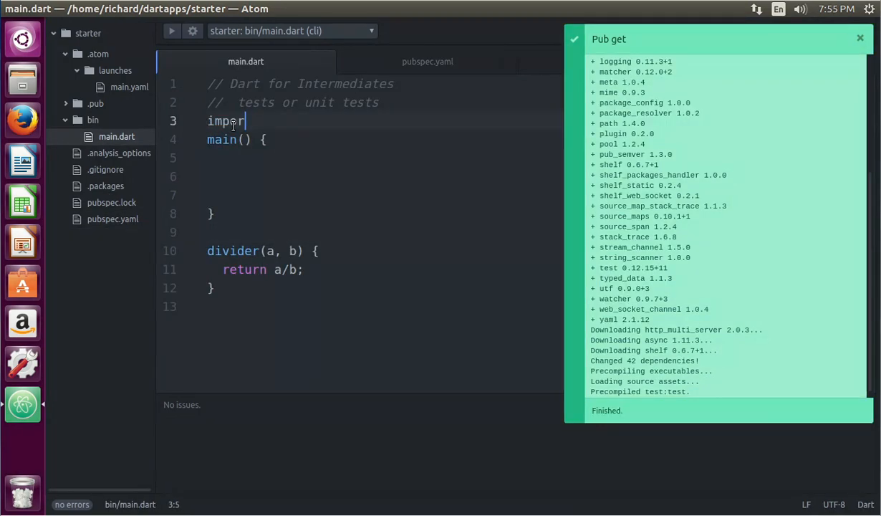
type("t\"")
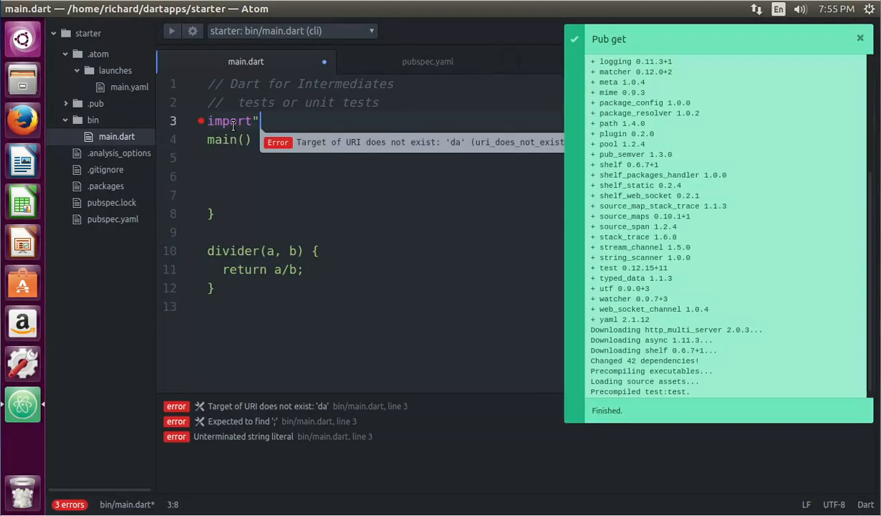
type("pack")
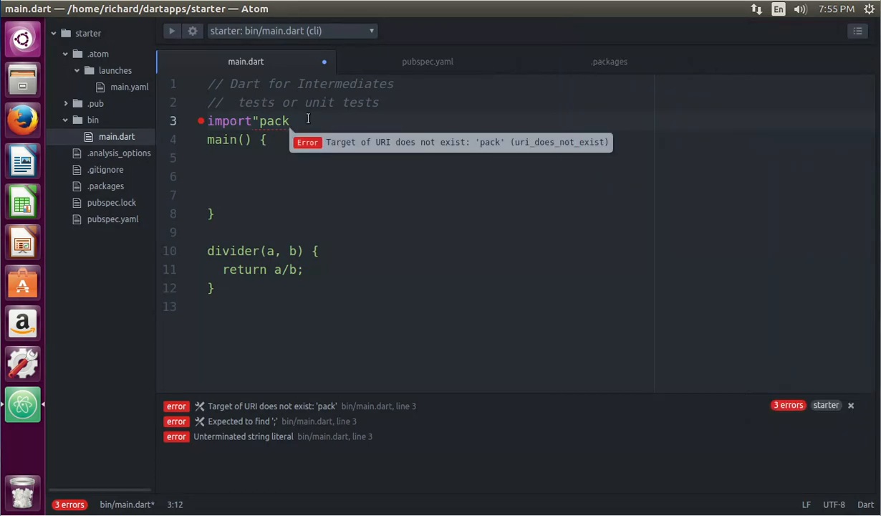
key("BackSpace")
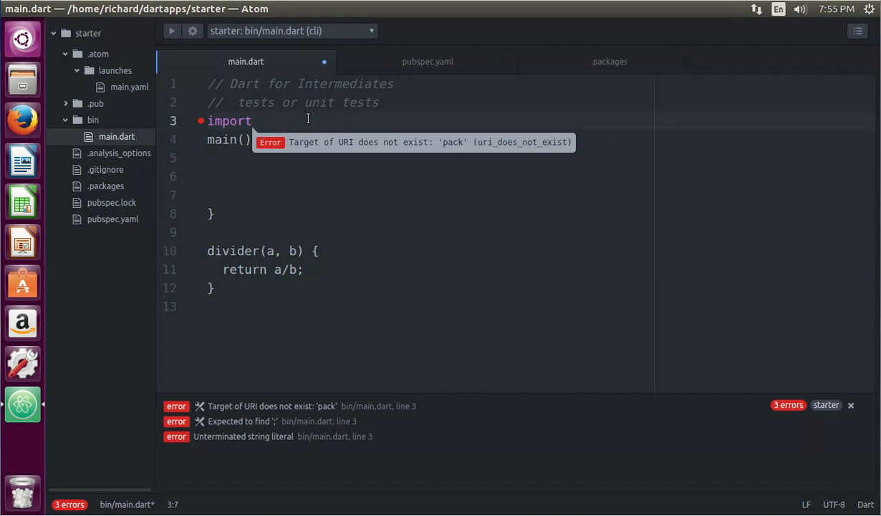
type("\"pa")
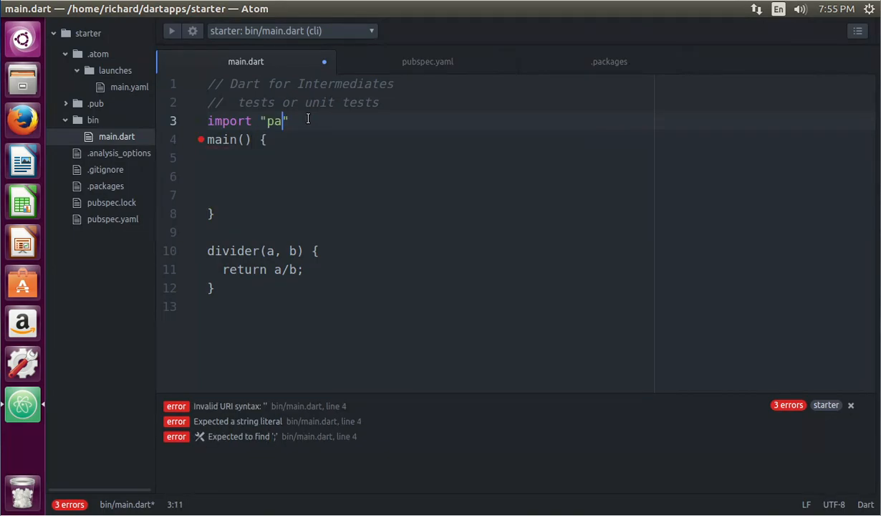
type("ckage")
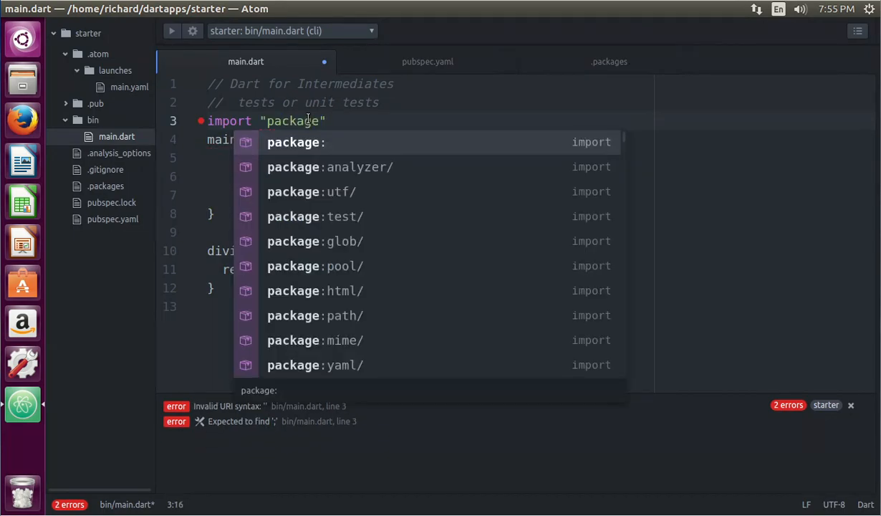
type(":")
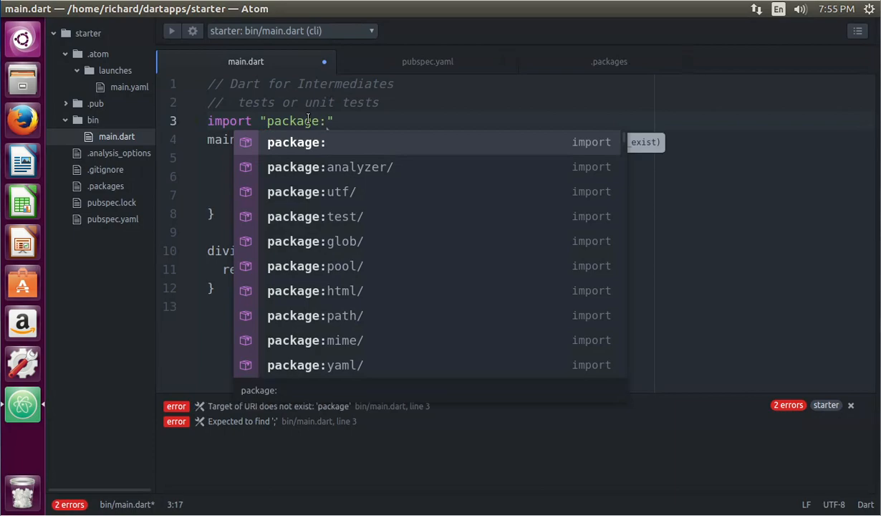
left_click(312, 216)
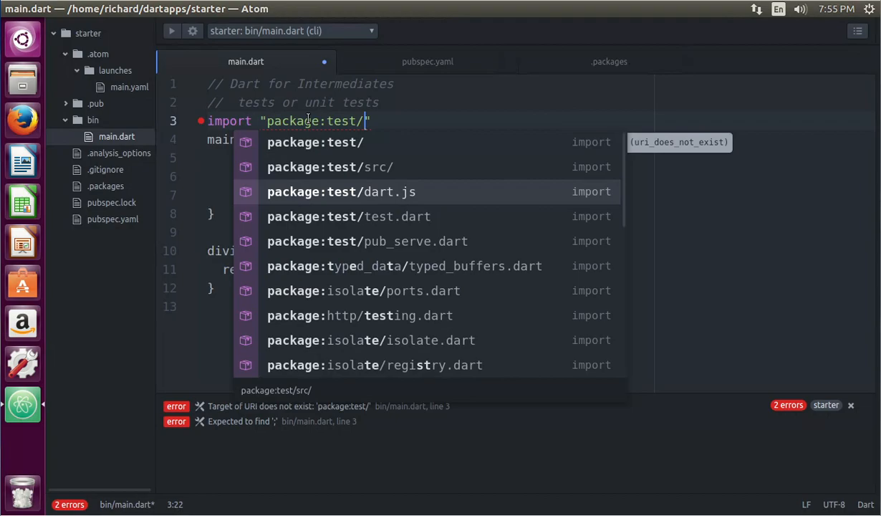
left_click(349, 215)
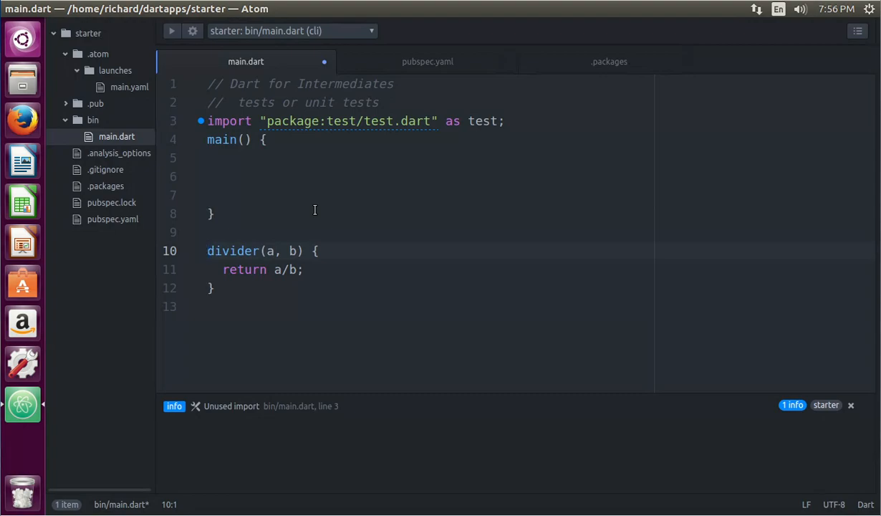
mouse_move(339, 258)
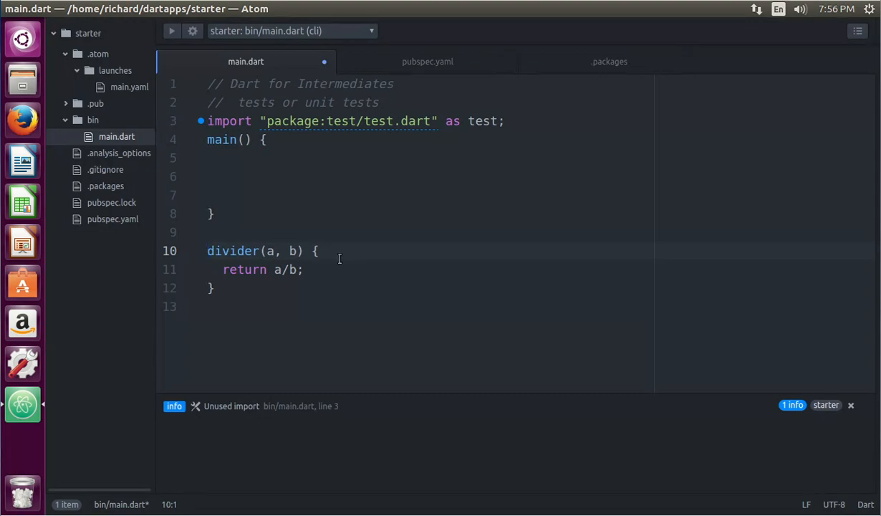
Declare divider with a double return type and int-typed parameters a and b.
type("b")
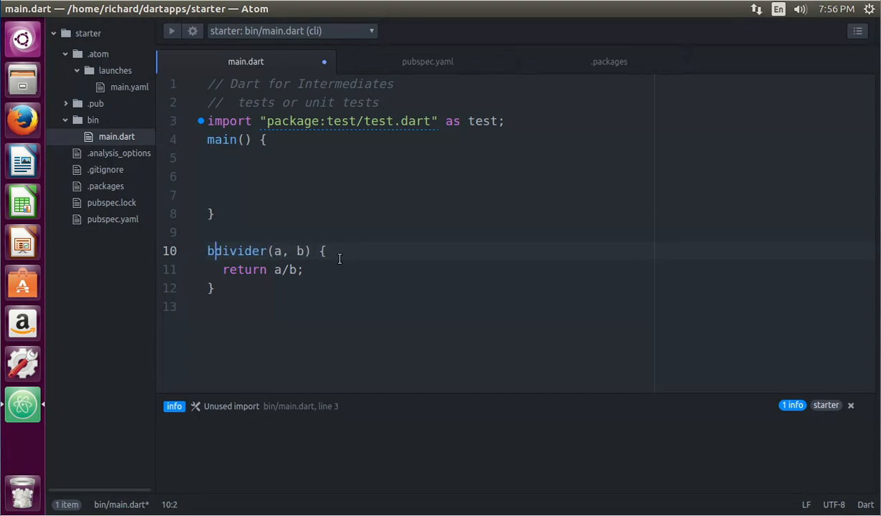
type("double")
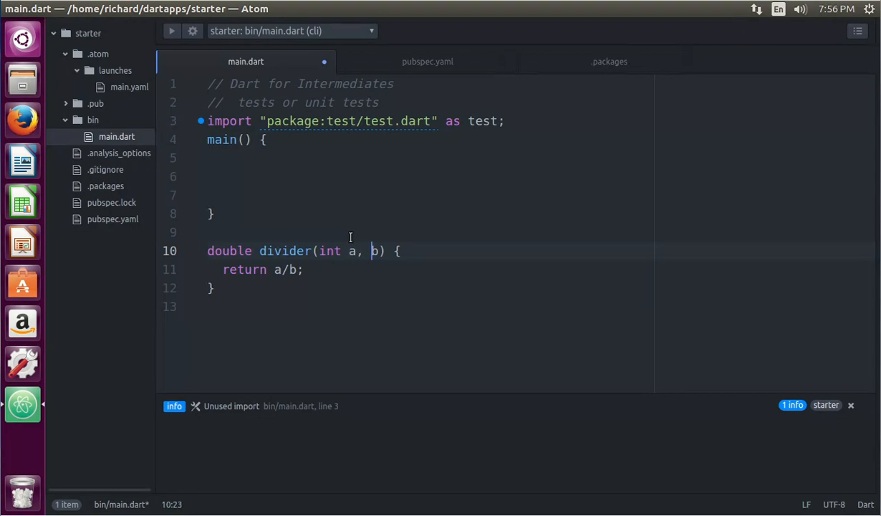
type("int")
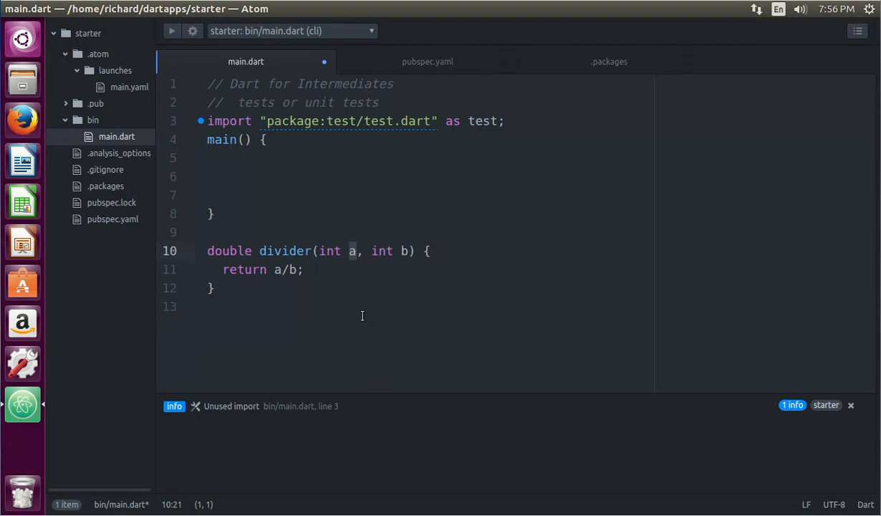
mouse_move(287, 287)
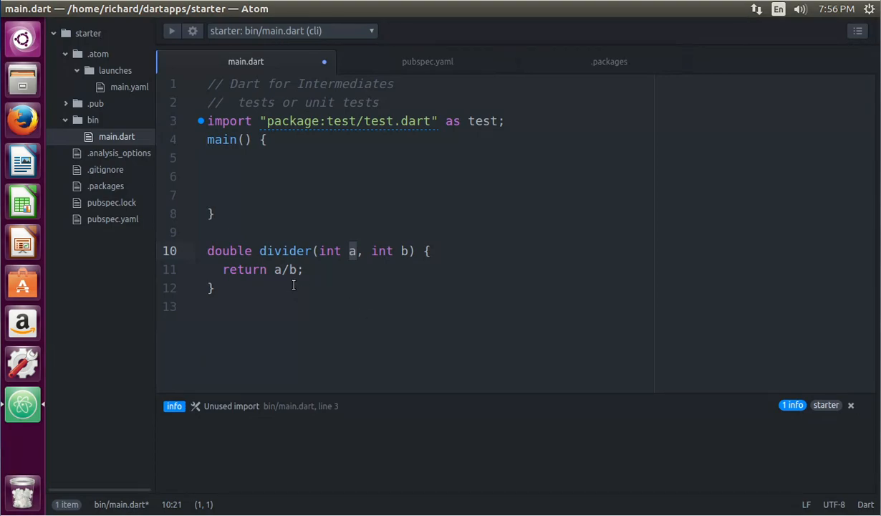
Hold a/b in a local var c inside divider, then remove it again, leaving analyzer errors.
double_click(284, 251)
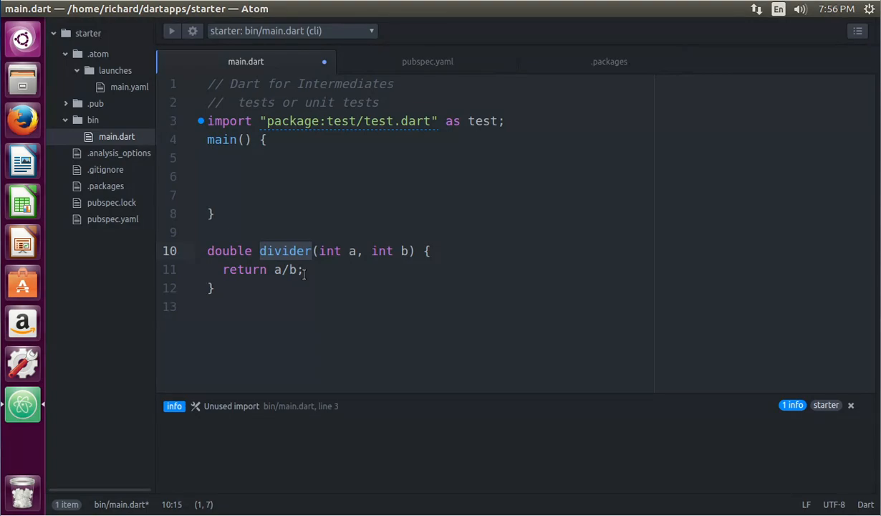
mouse_move(330, 278)
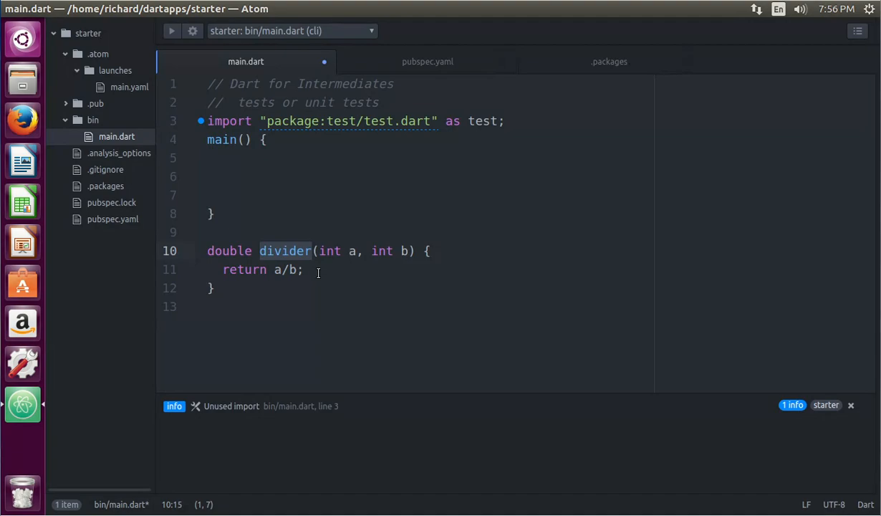
mouse_move(301, 246)
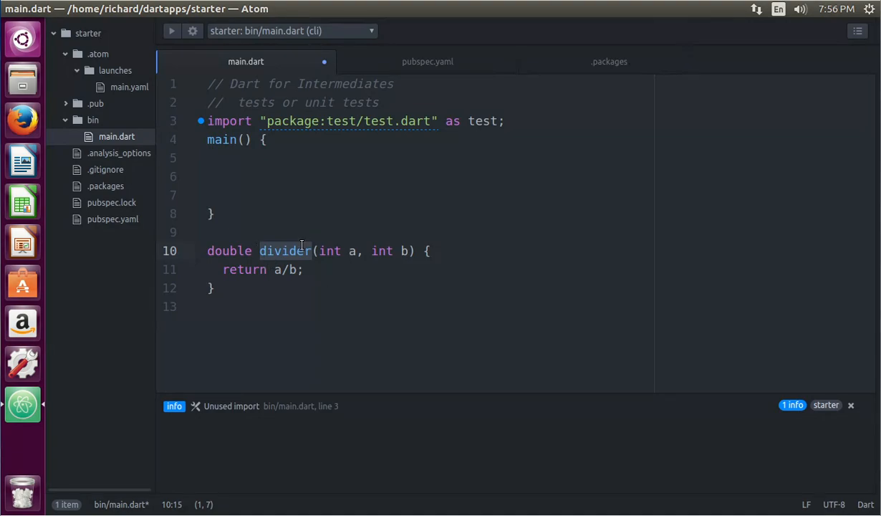
mouse_move(404, 281)
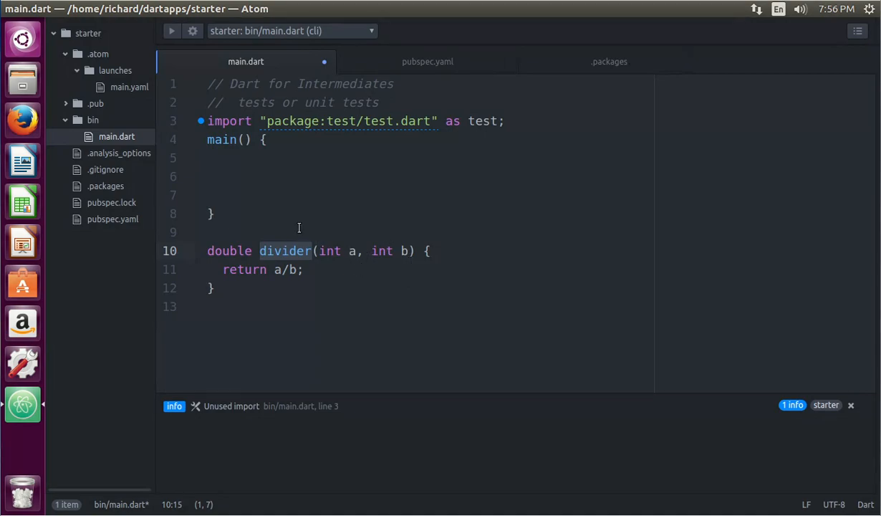
mouse_move(350, 265)
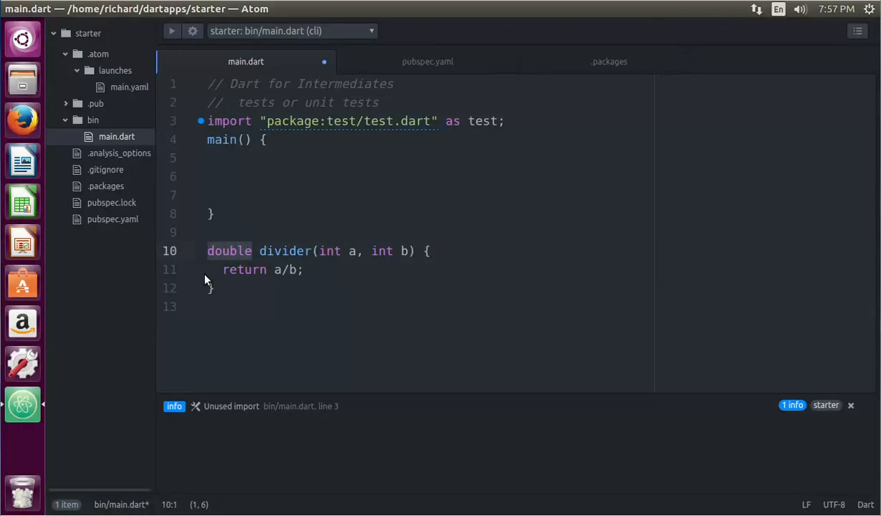
double_click(285, 251)
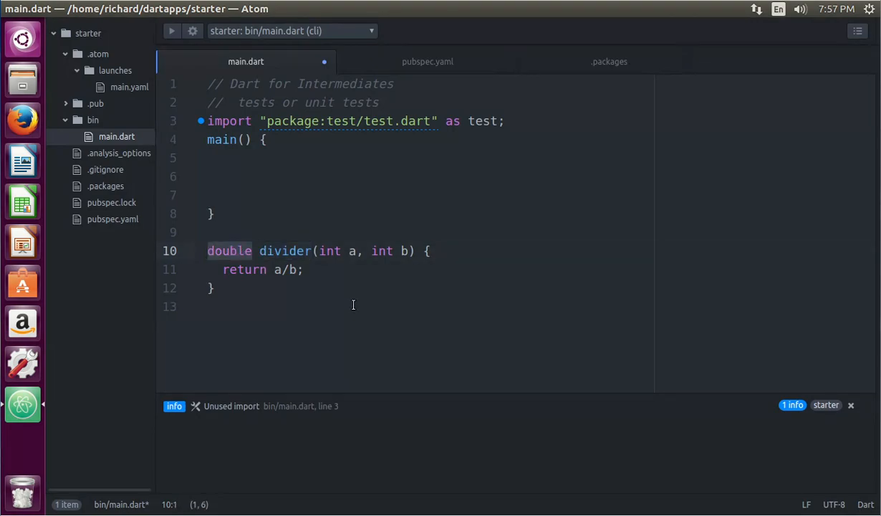
mouse_move(450, 261)
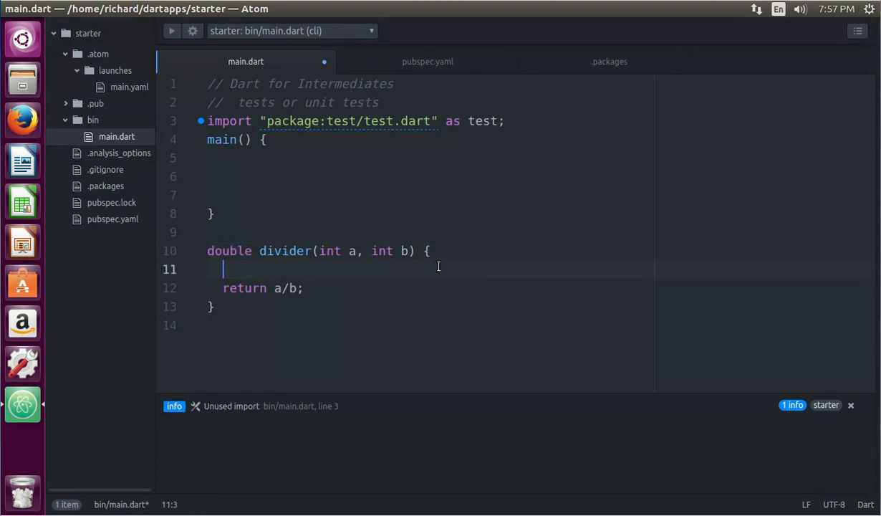
type("var a =")
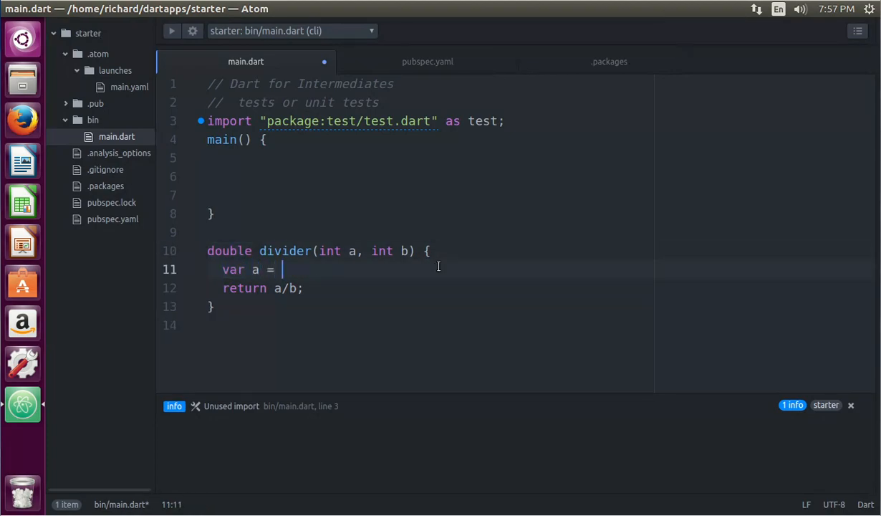
type("a")
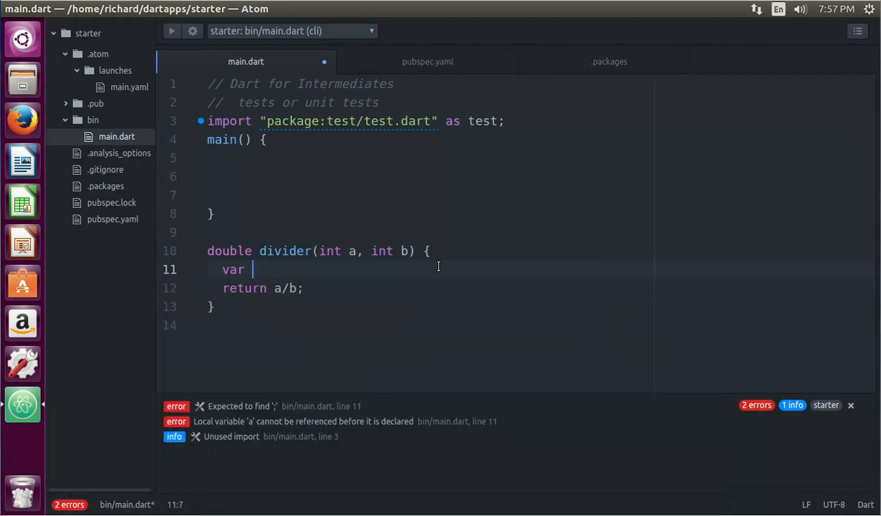
type("c = a")
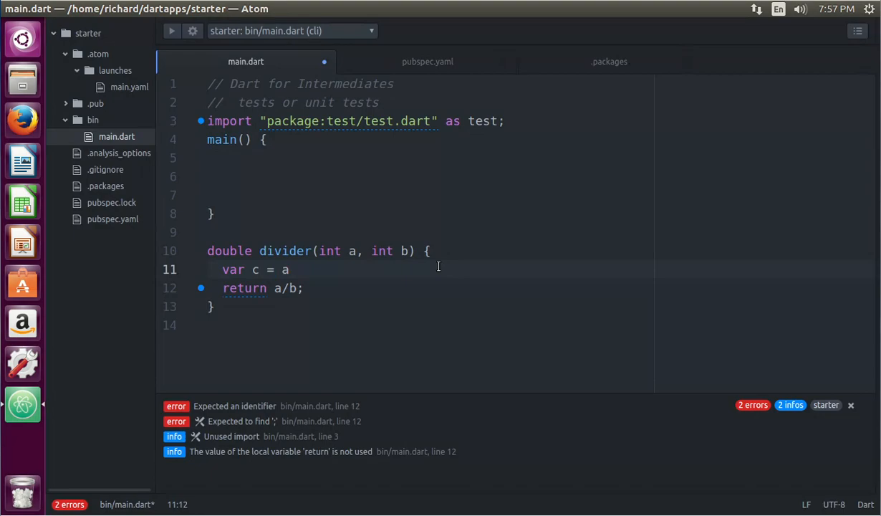
type("/b;")
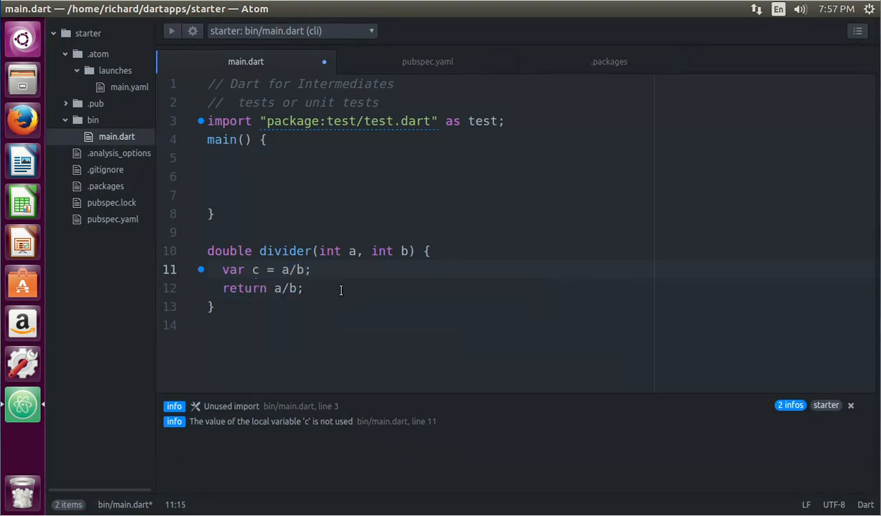
type("c")
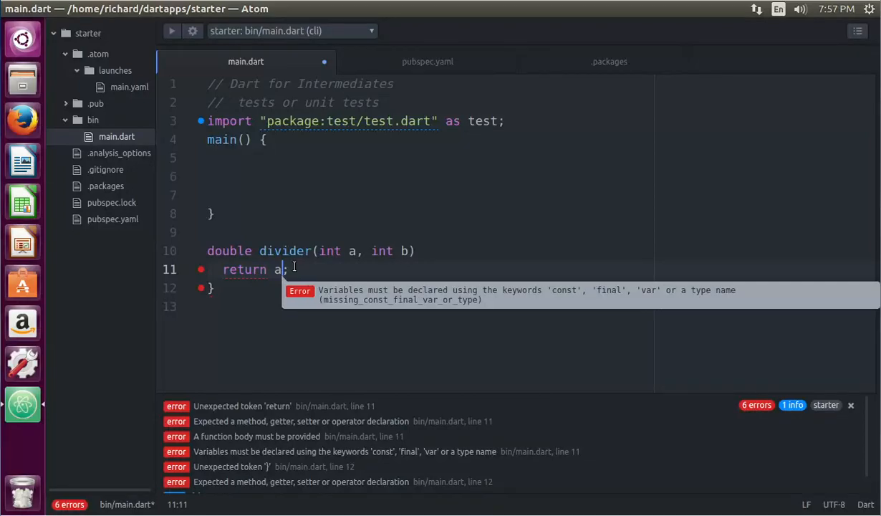
Add an //assert comment after divider and start an assert(); statement inside main.
type("/b")
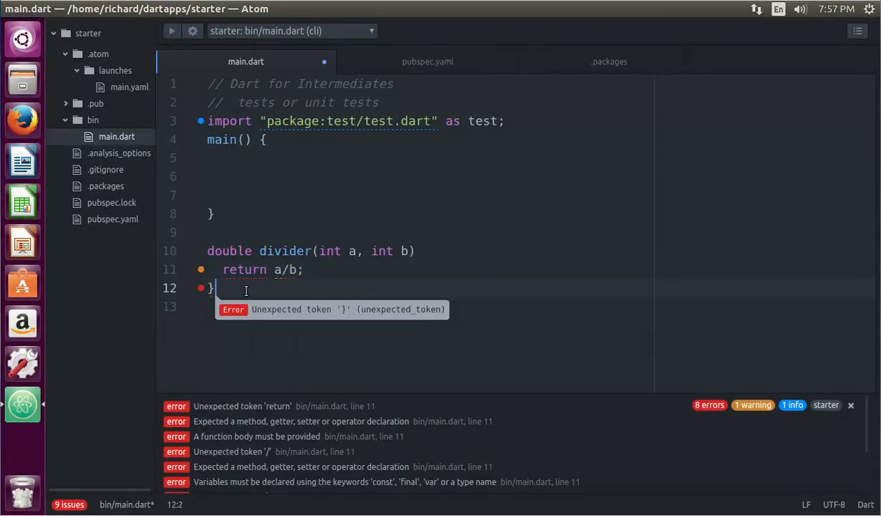
left_click(207, 232)
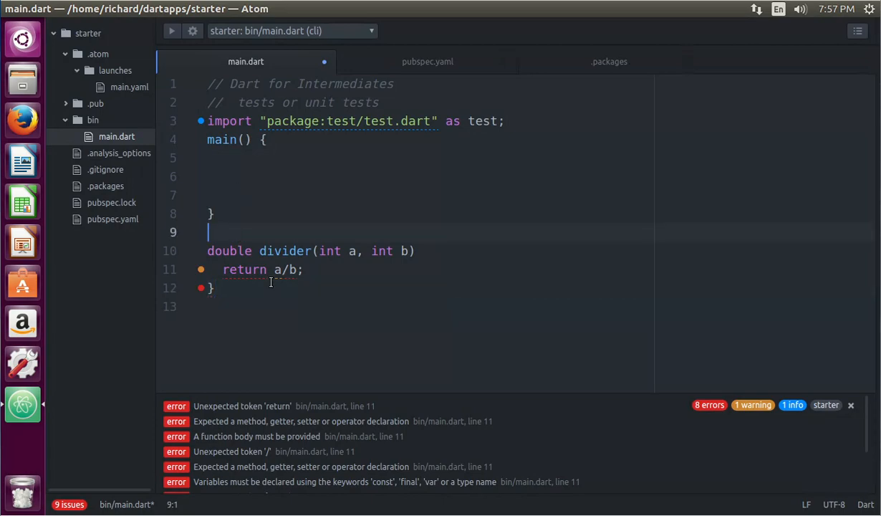
type("a")
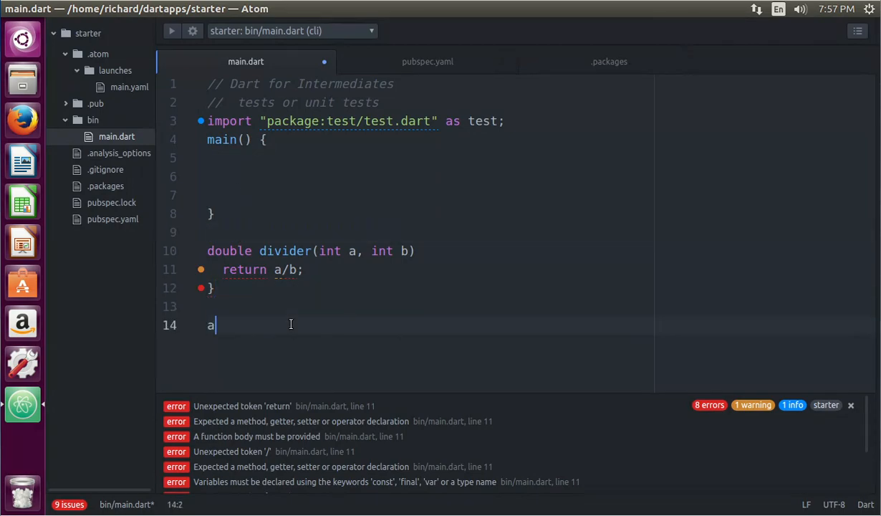
type(".")
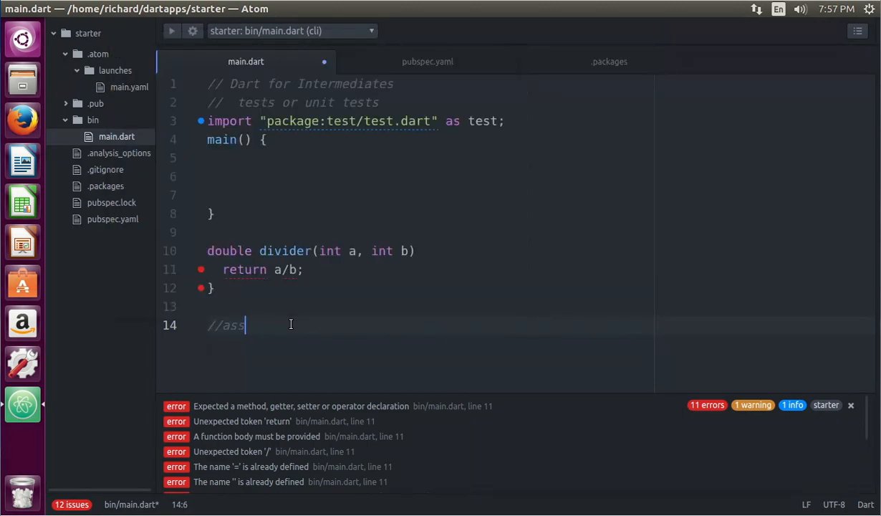
type("ert")
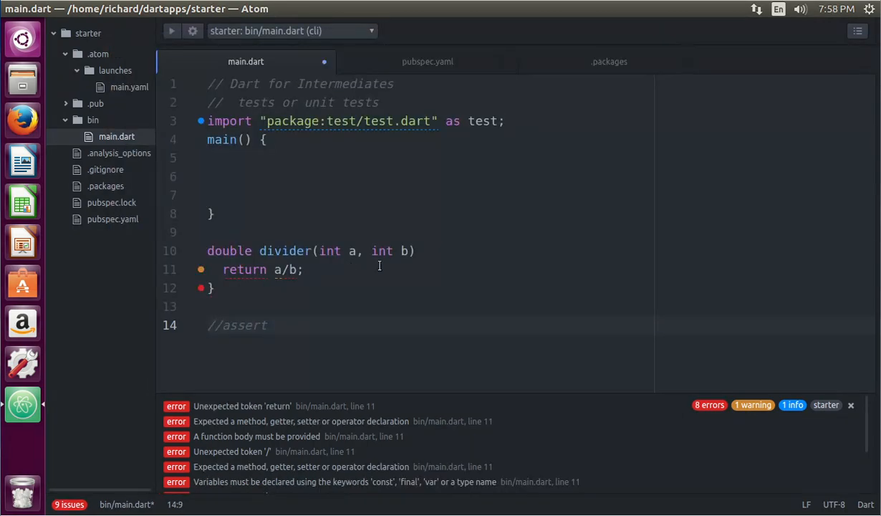
type("a")
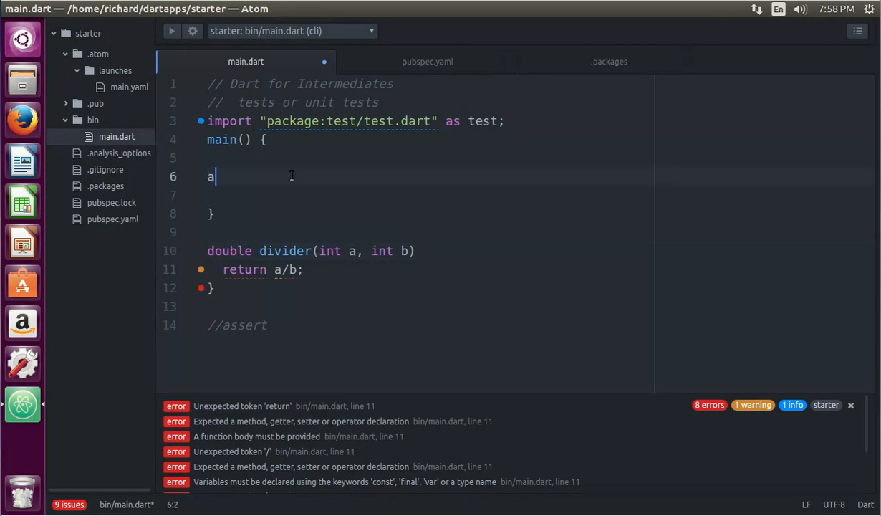
type("ssert")
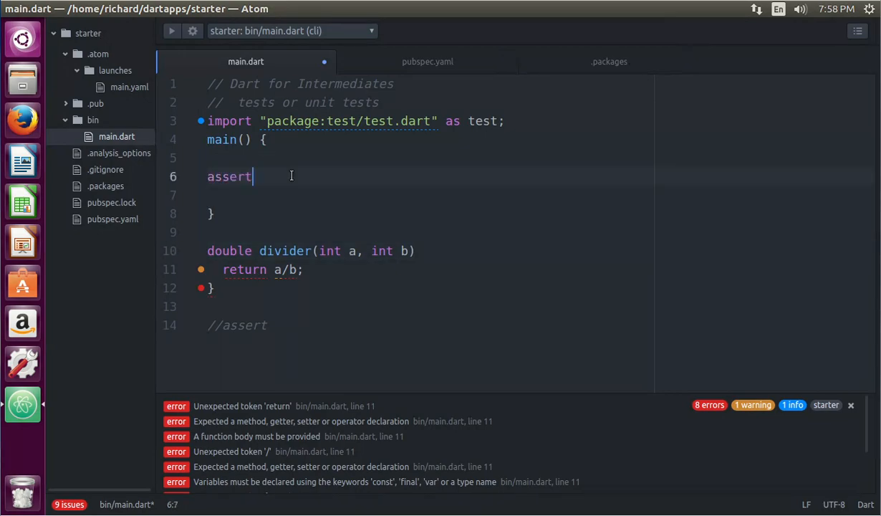
type("()")
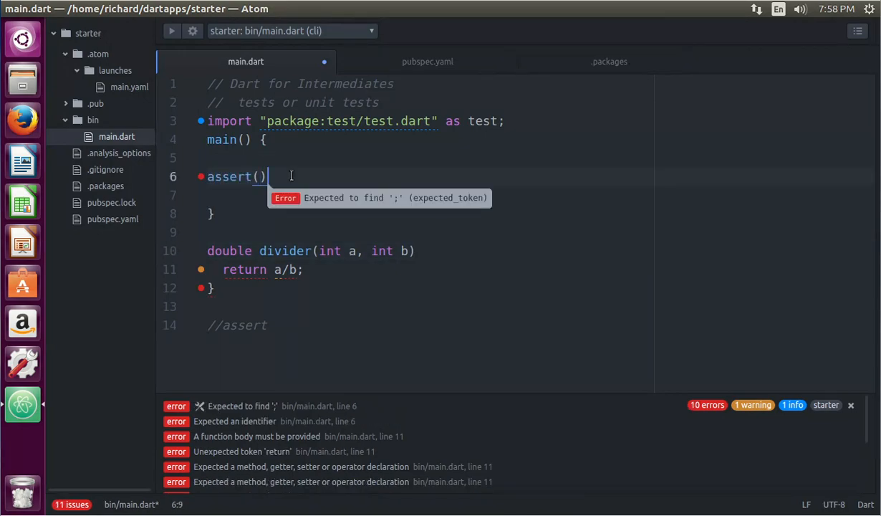
type(";")
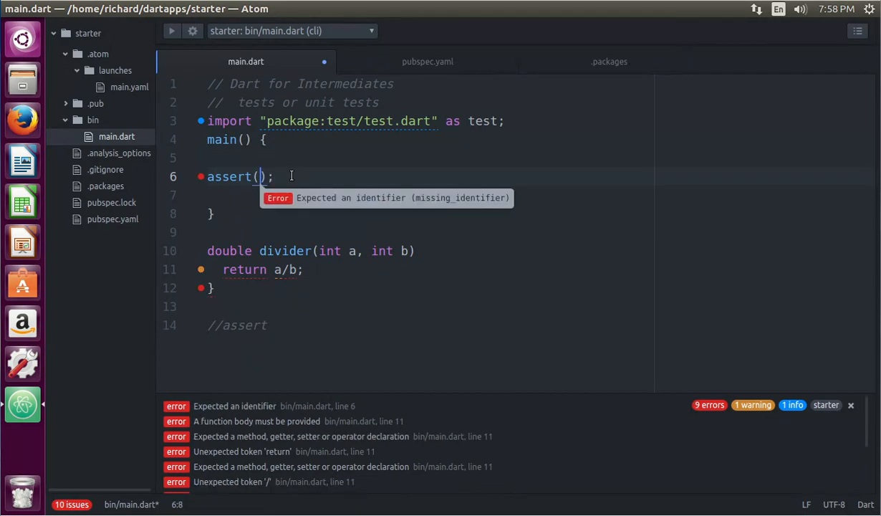
type("bool")
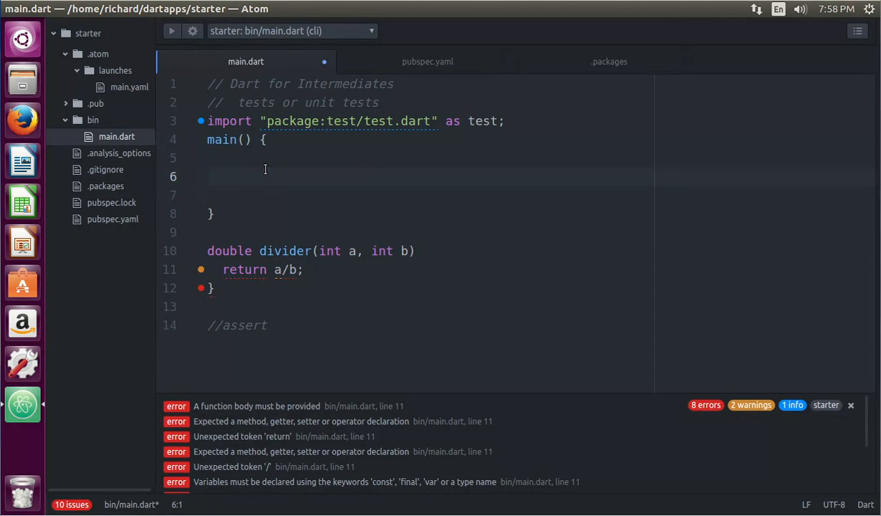
Declare int number = 2 in main followed by assert(number = 2).
type("int n")
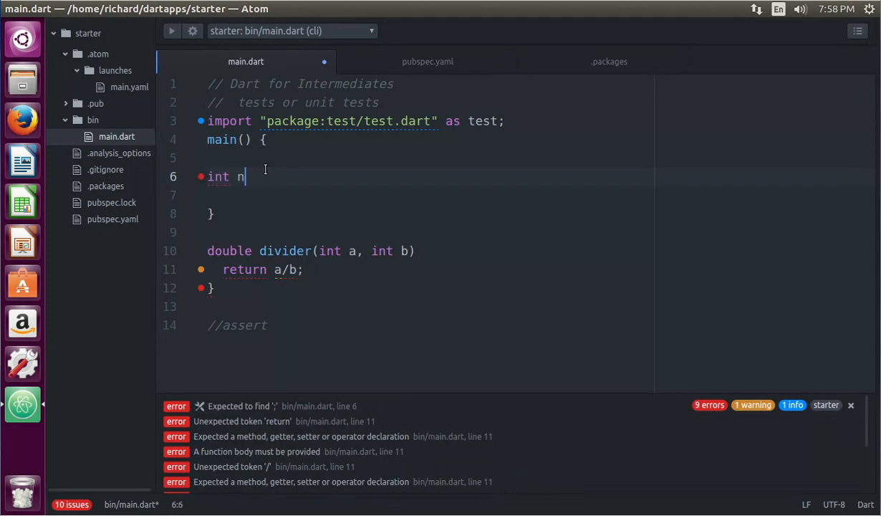
type("umber =")
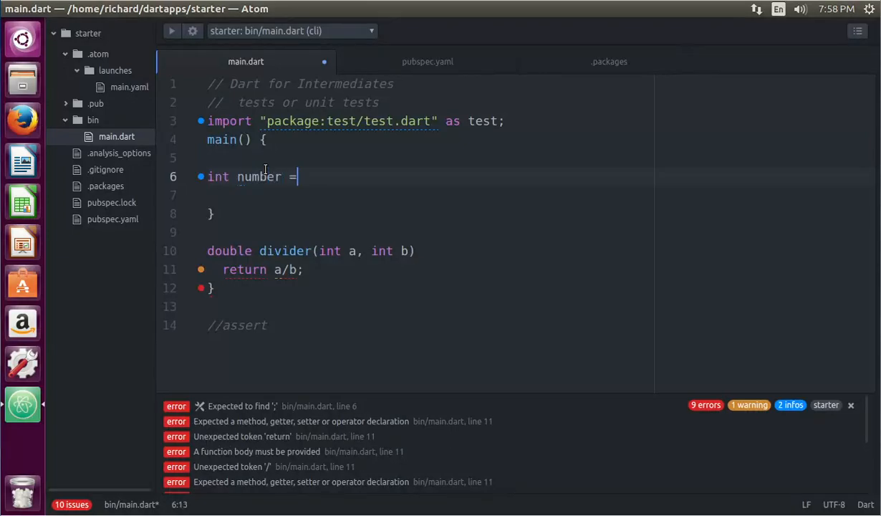
type("2;")
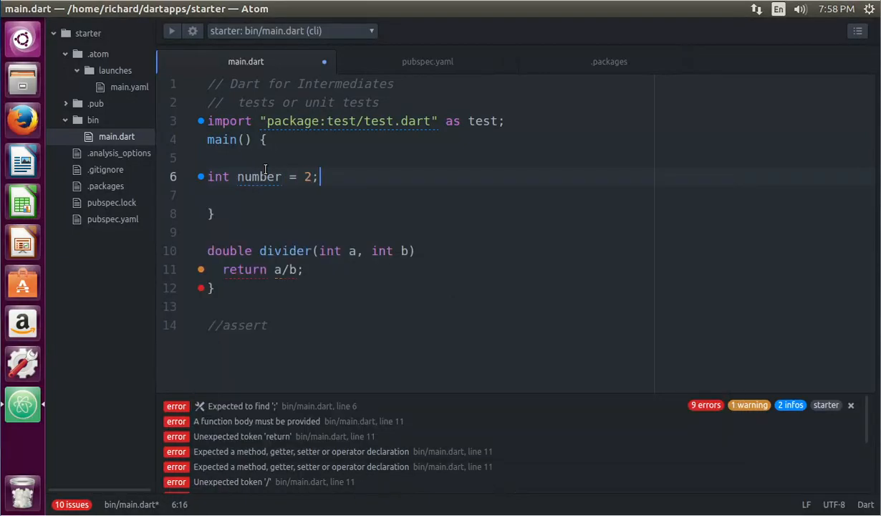
type("assert(")
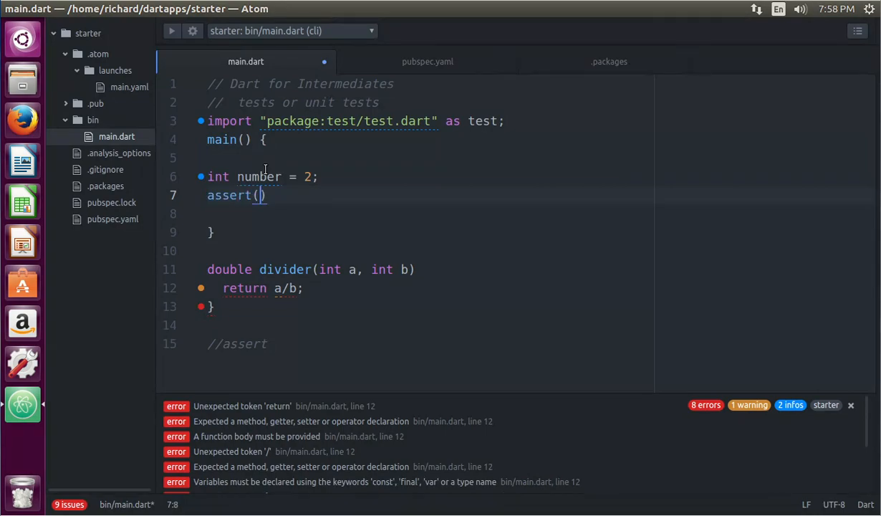
type("number =")
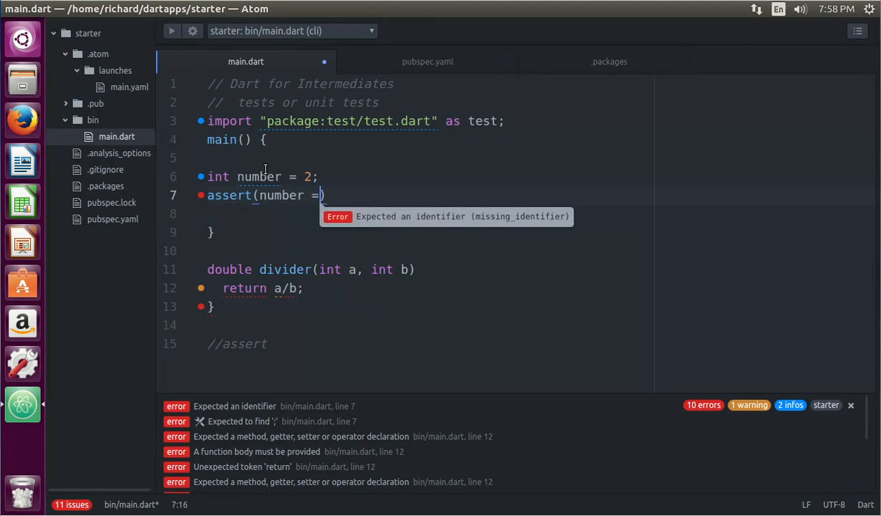
type("2")
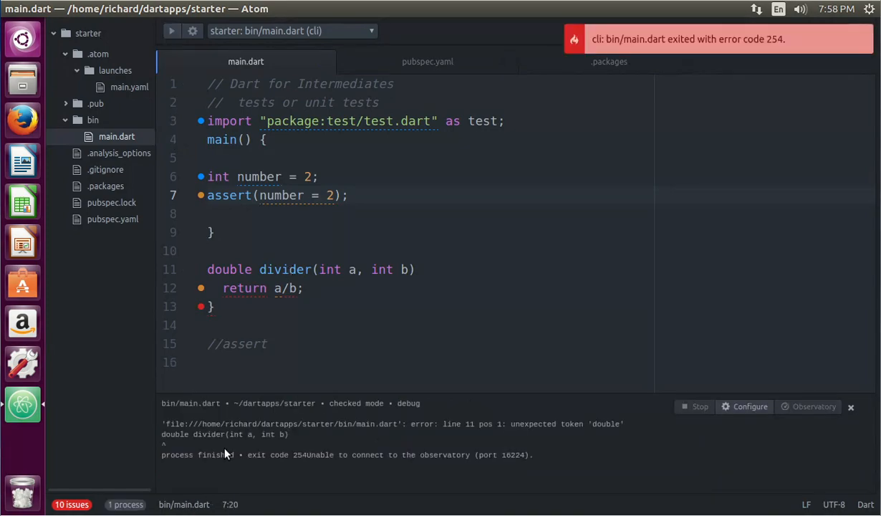
mouse_move(341, 448)
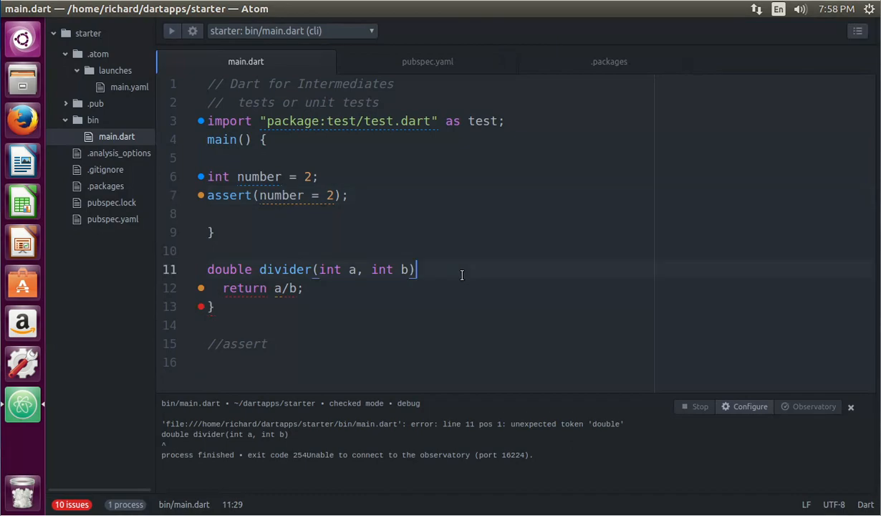
Wrap divider's body in braces, make the assert number == 2, and run to exit code 0.
type("{}")
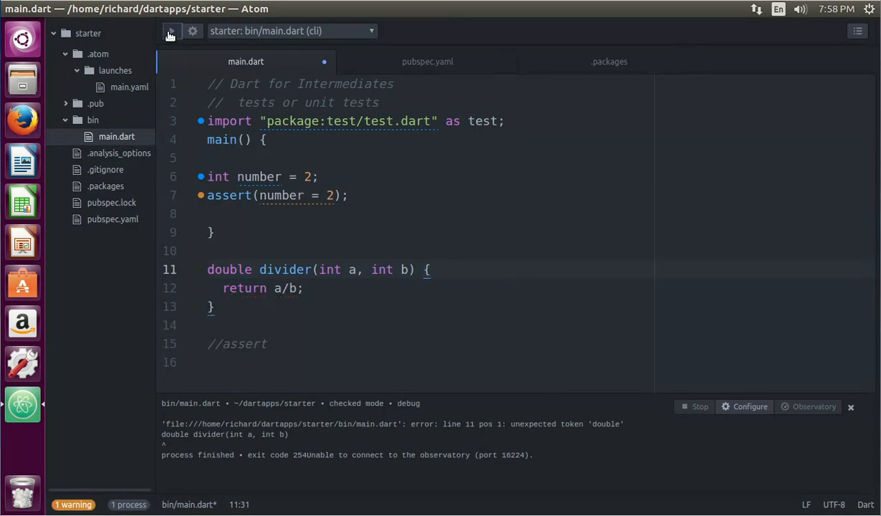
left_click(172, 31)
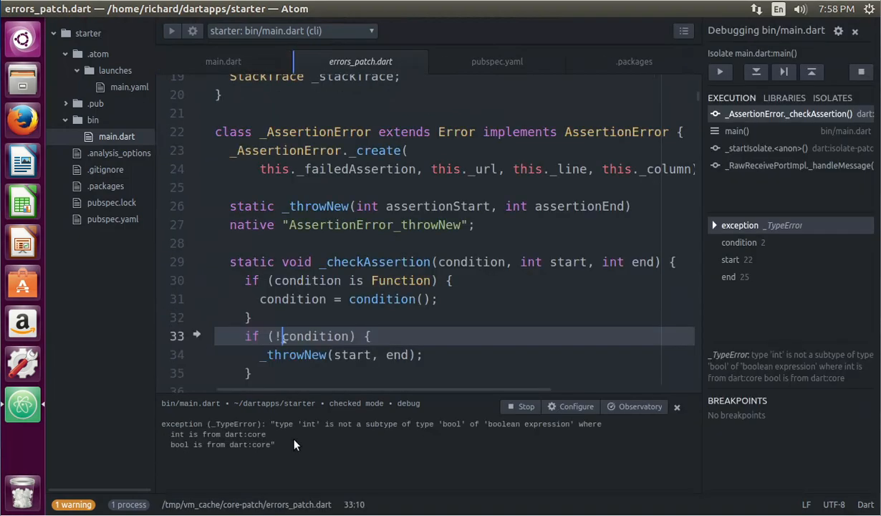
mouse_move(352, 433)
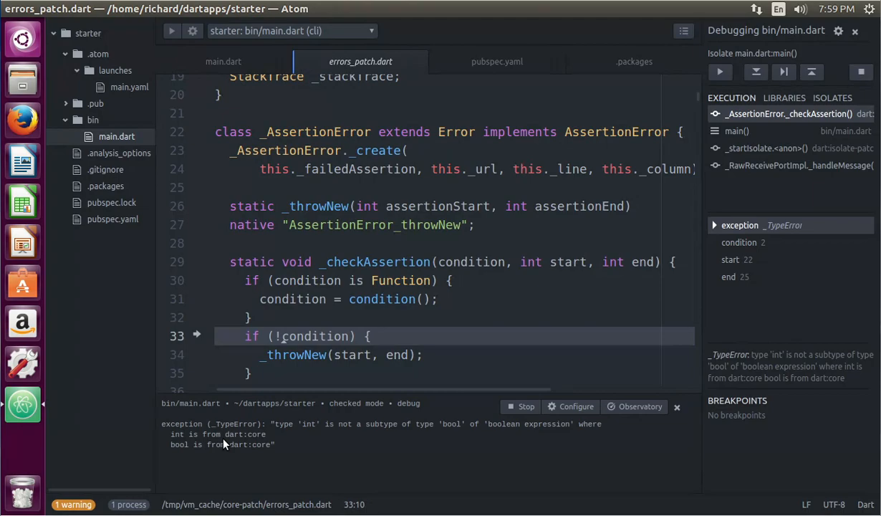
mouse_move(129, 136)
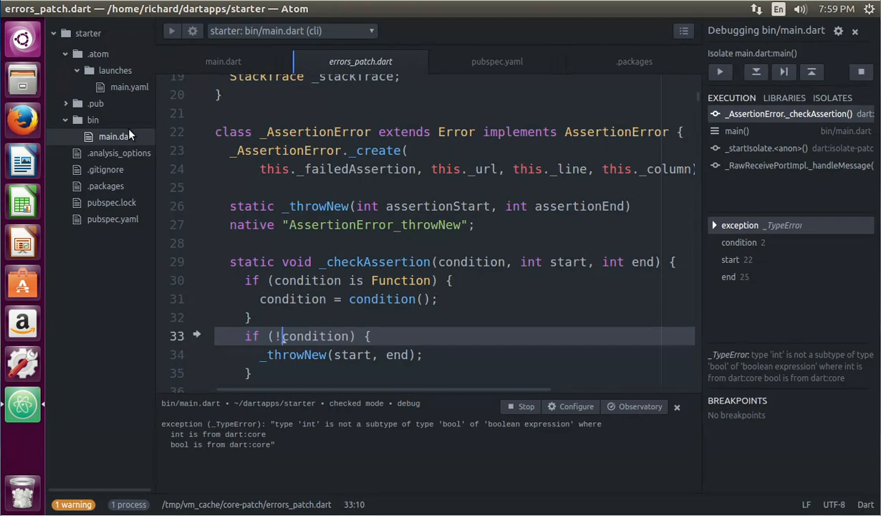
left_click(224, 60)
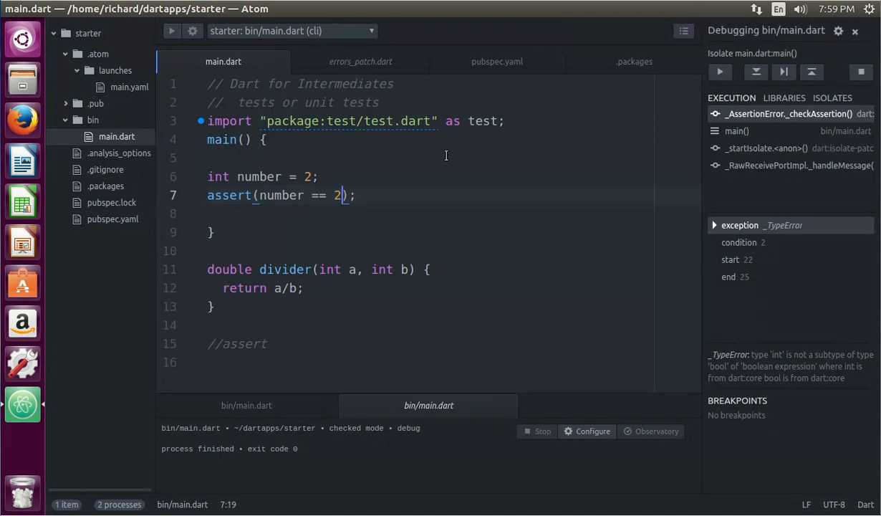
Change the assert to number == 1 and run so the debugger reports the failed assertion.
type("1")
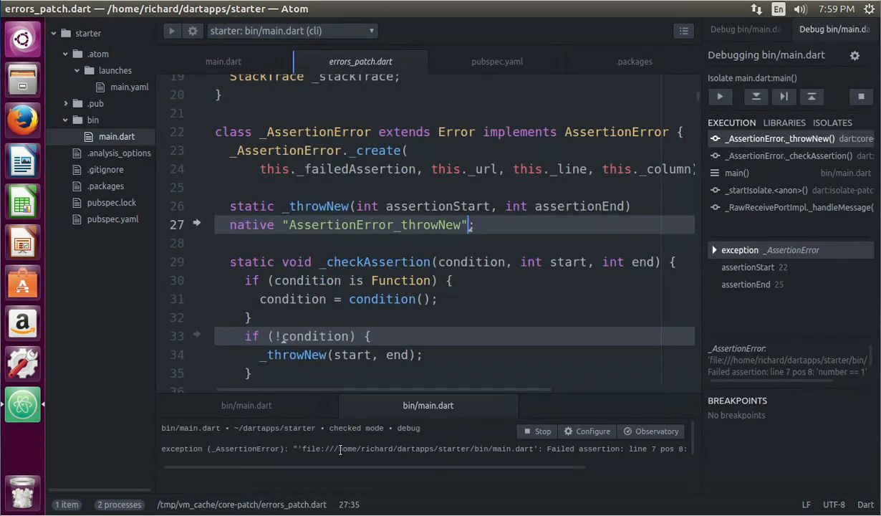
mouse_move(419, 473)
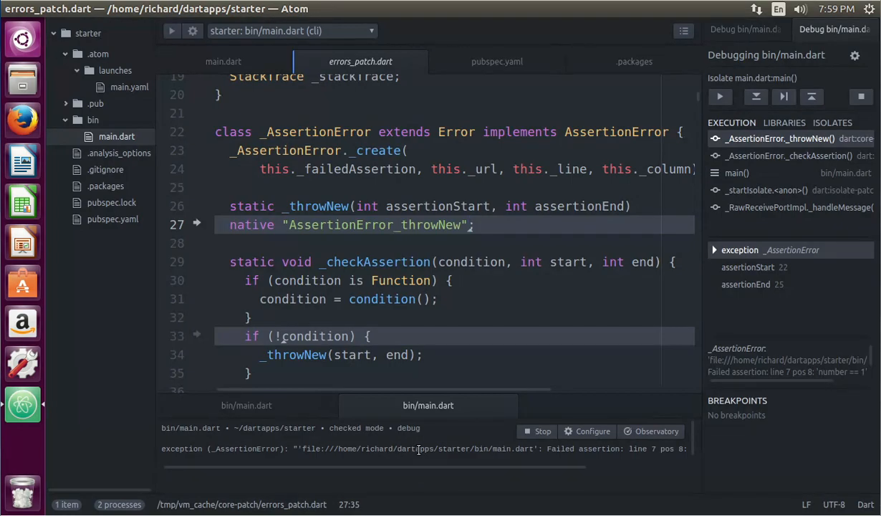
mouse_move(347, 442)
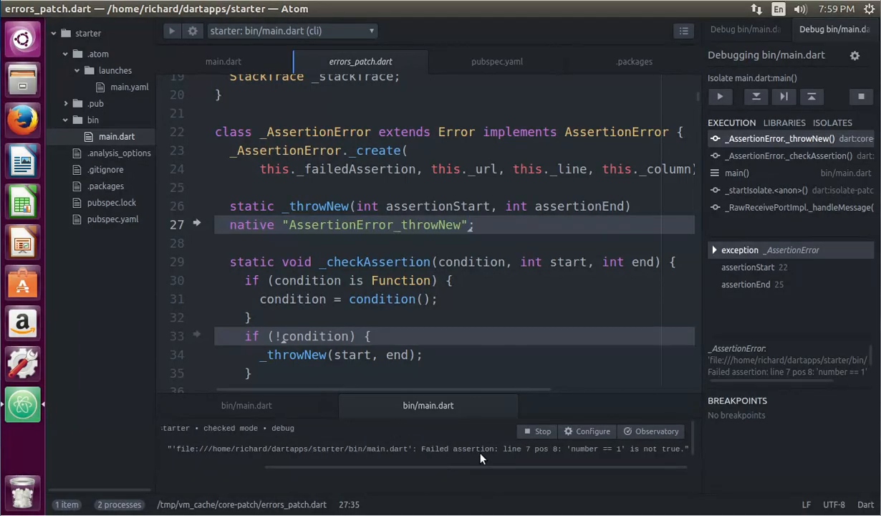
mouse_move(576, 468)
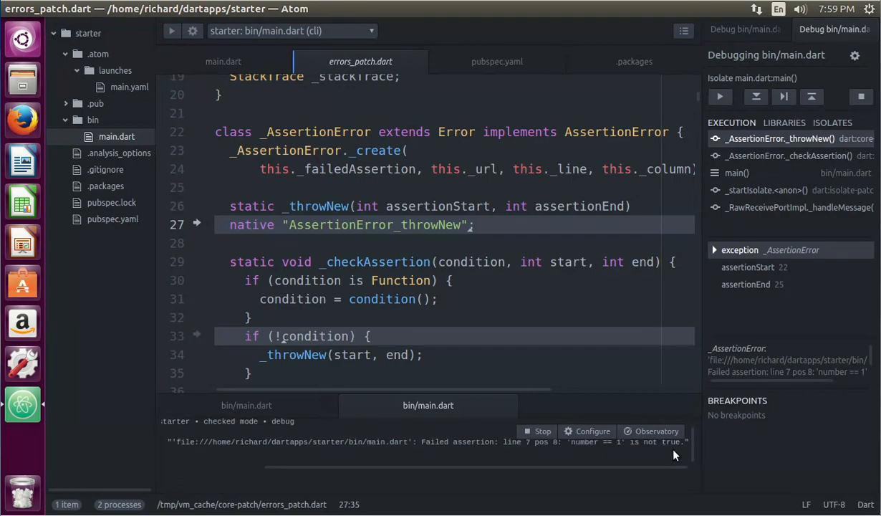
left_click(116, 136)
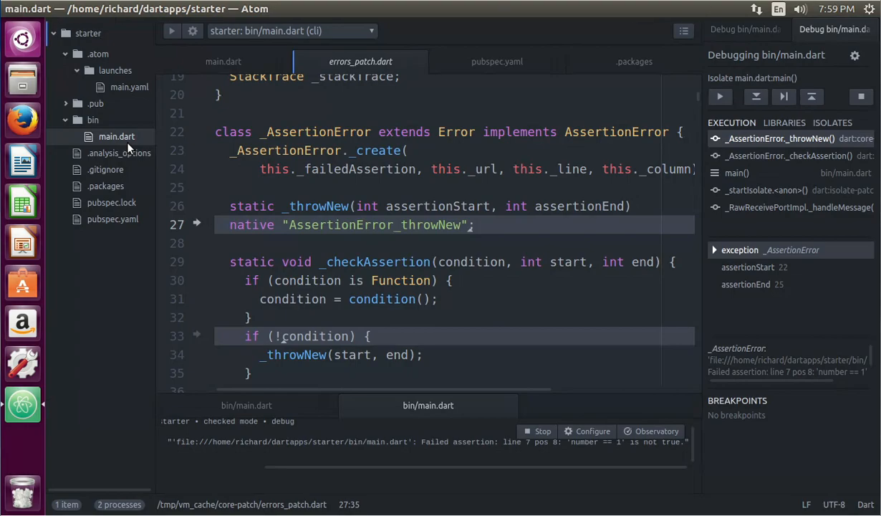
left_click(223, 60)
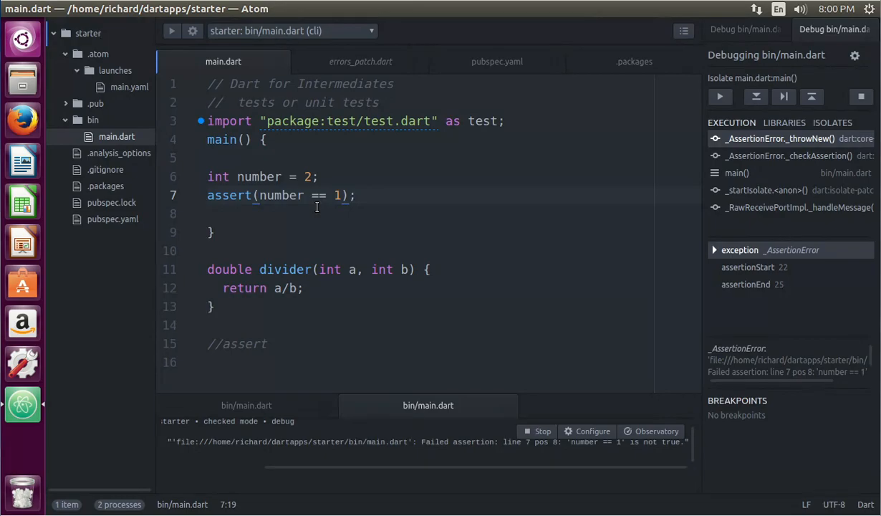
Add an assert; line inside divider and select main's assert condition for editing.
left_click(430, 270)
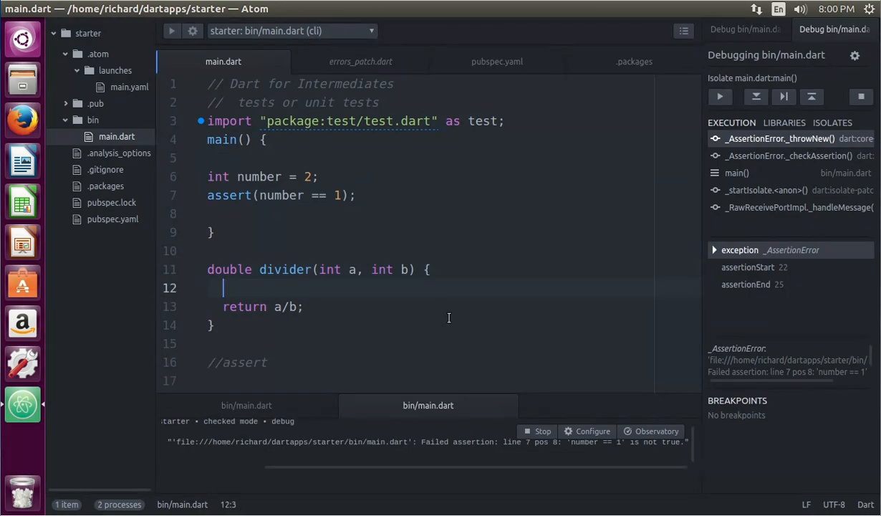
type("assert(")
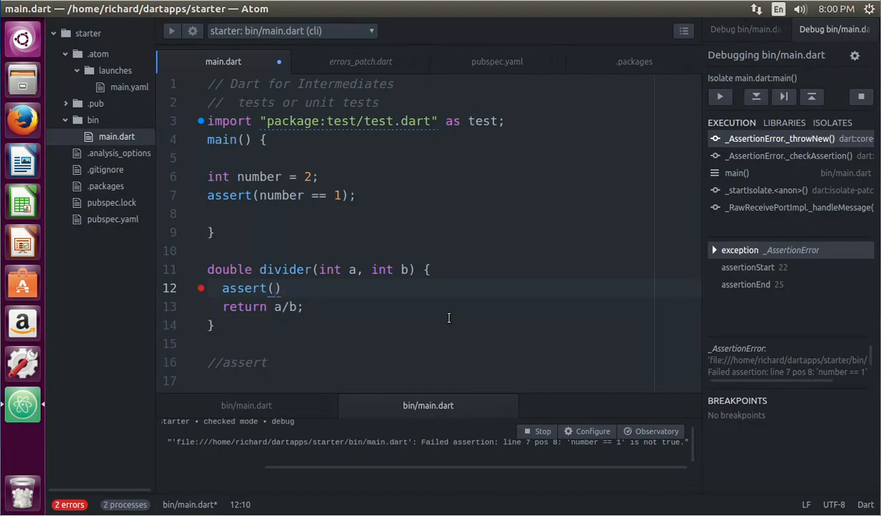
type(";")
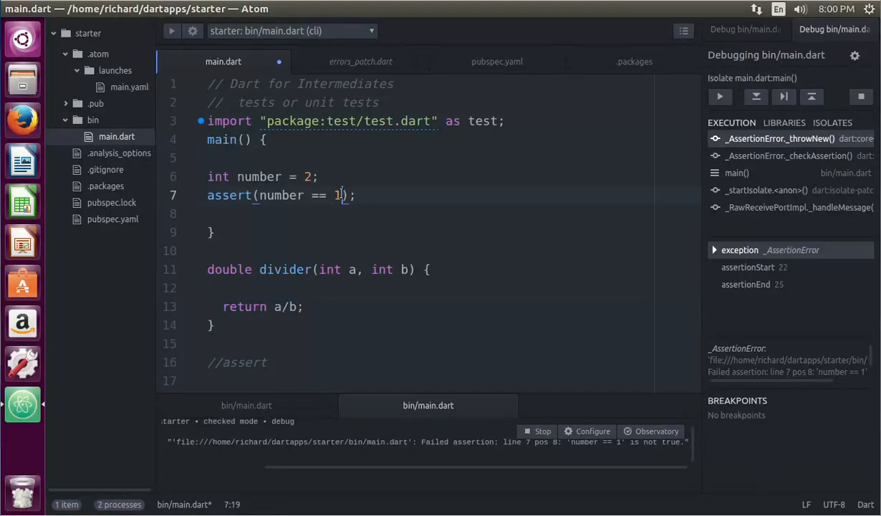
double_click(337, 195)
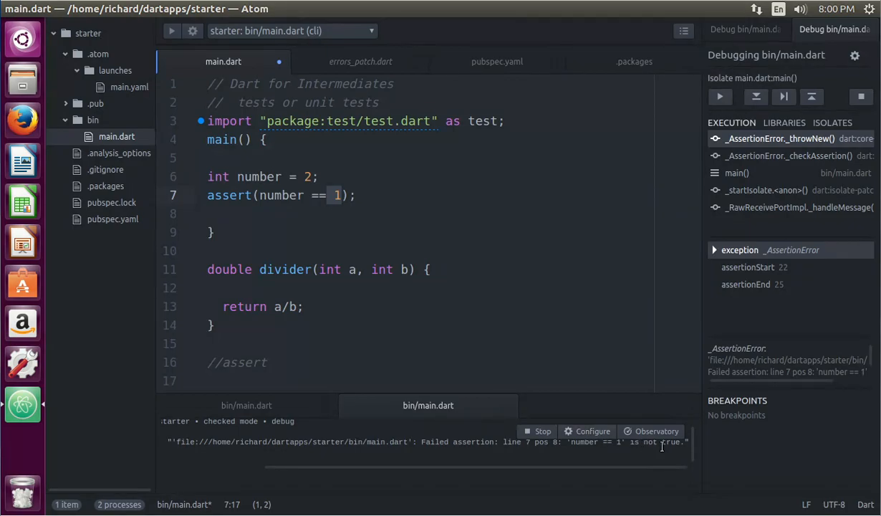
left_click(301, 195)
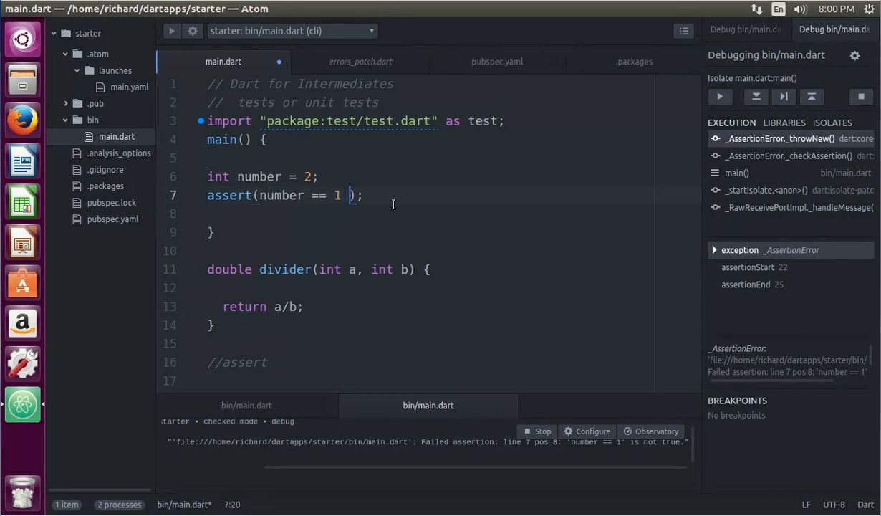
Make main's assert a ternary: number == 1 ? true : throw "the assertion in the main() ...".
type("?")
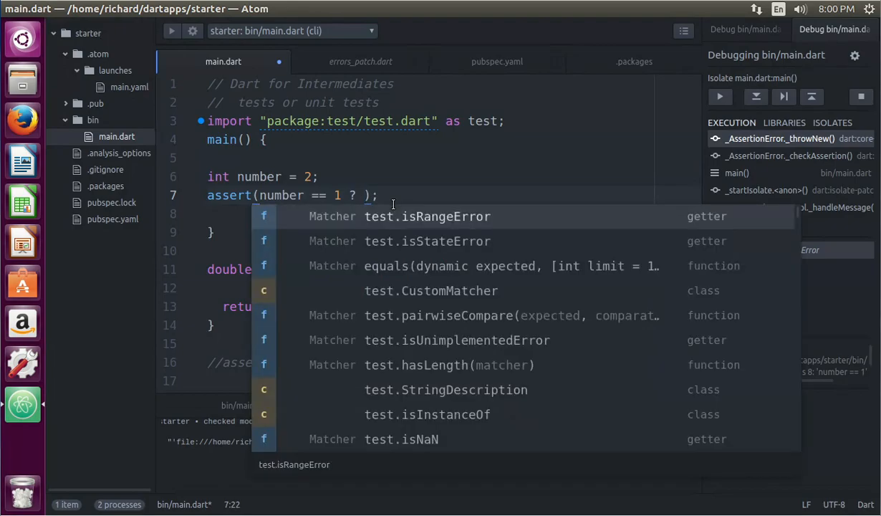
type("true : \"")
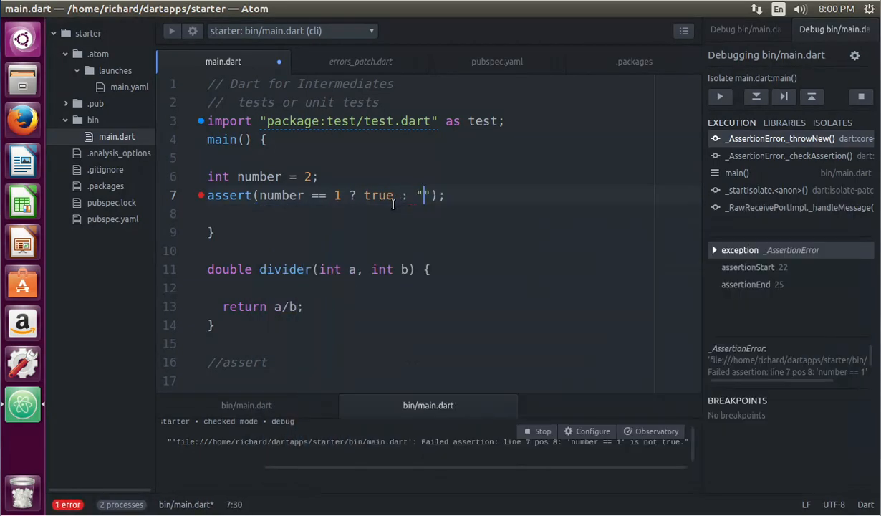
type("throw")
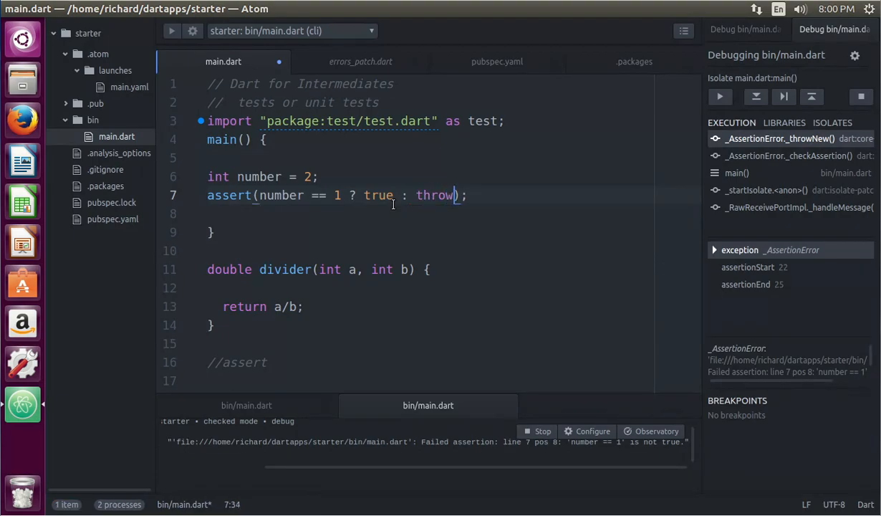
type("\"the assertion in th")
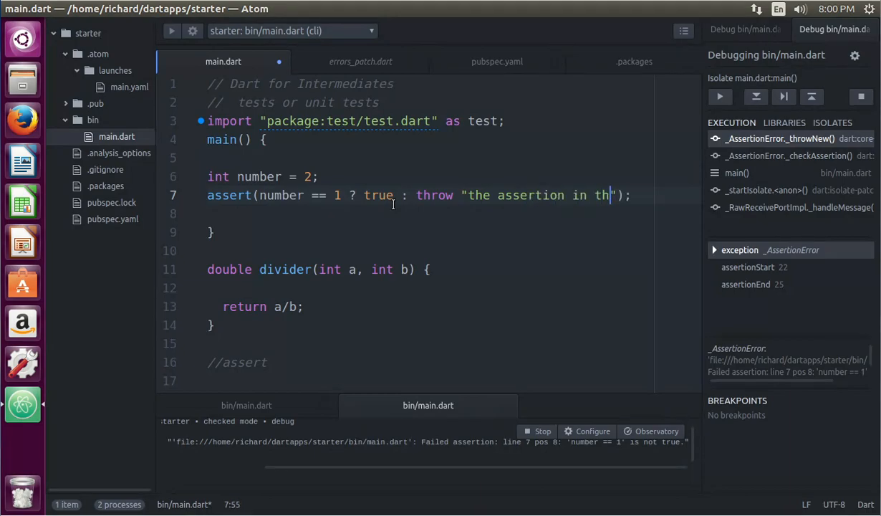
type("e main")
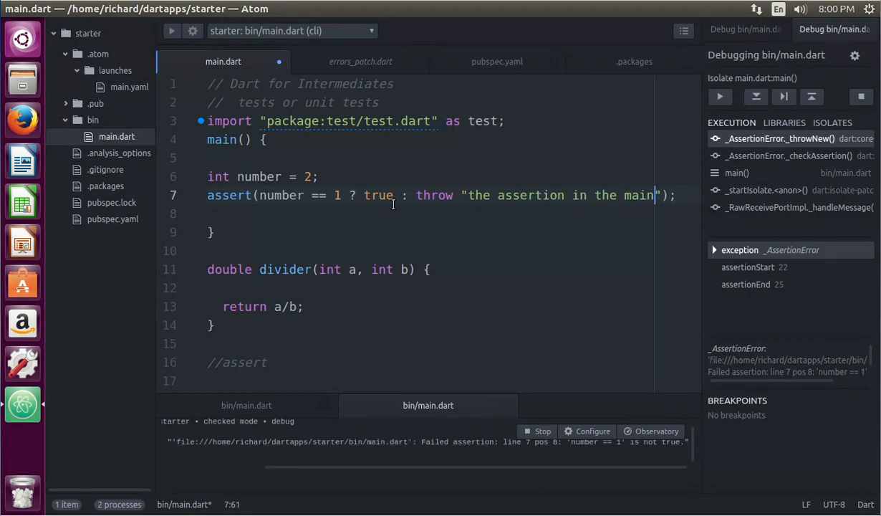
type("()")
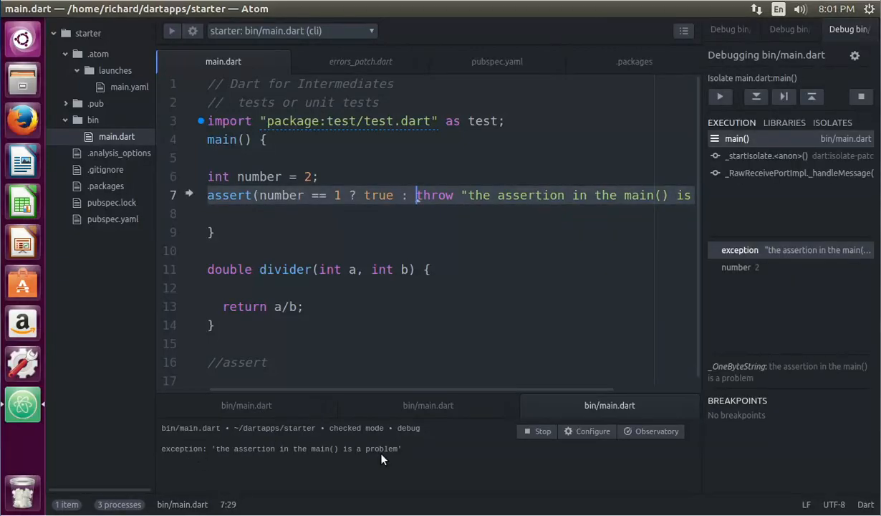
mouse_move(445, 198)
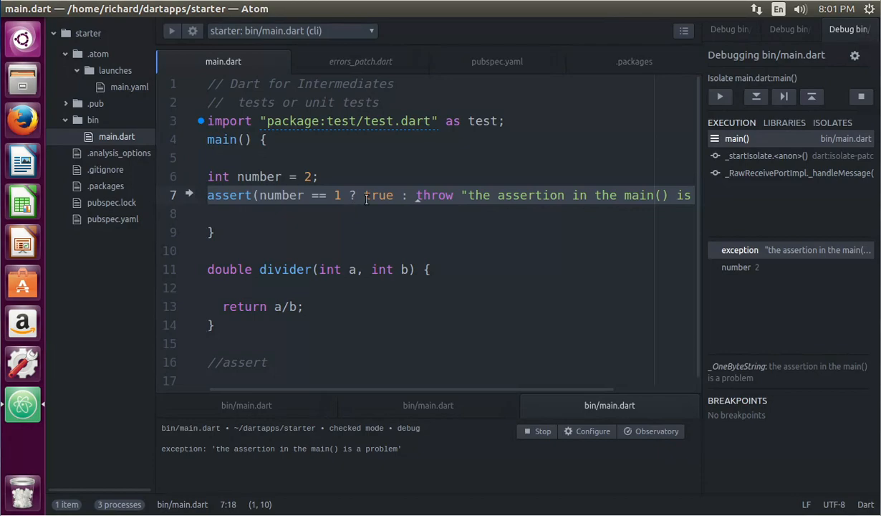
mouse_move(318, 270)
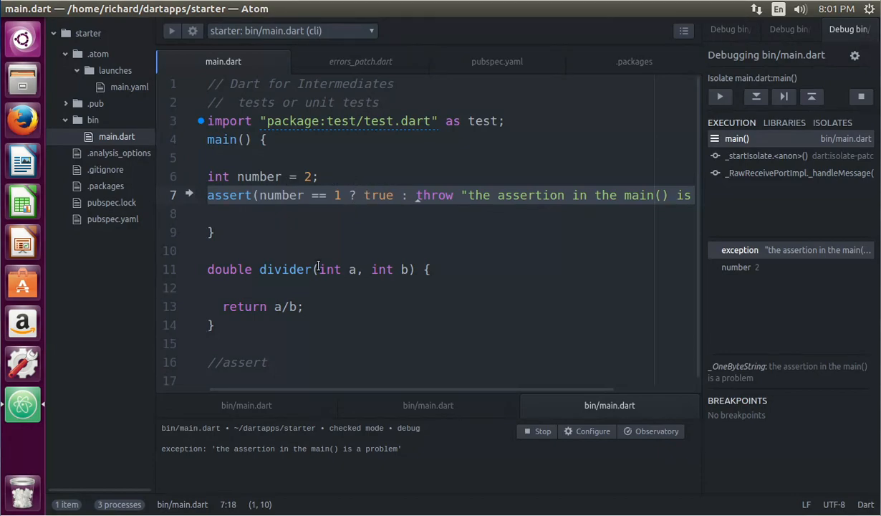
Add an always-true assert(true); statement below the ternary assert in main.
type("asser")
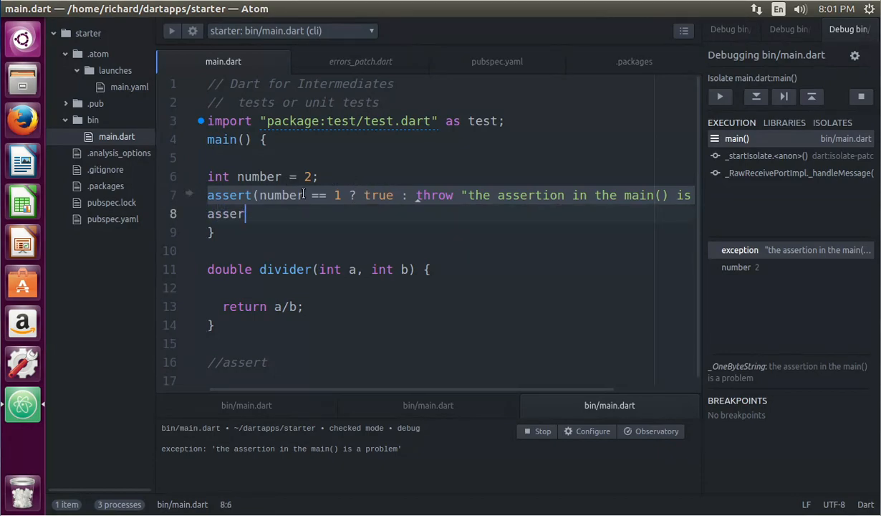
type("t(true)")
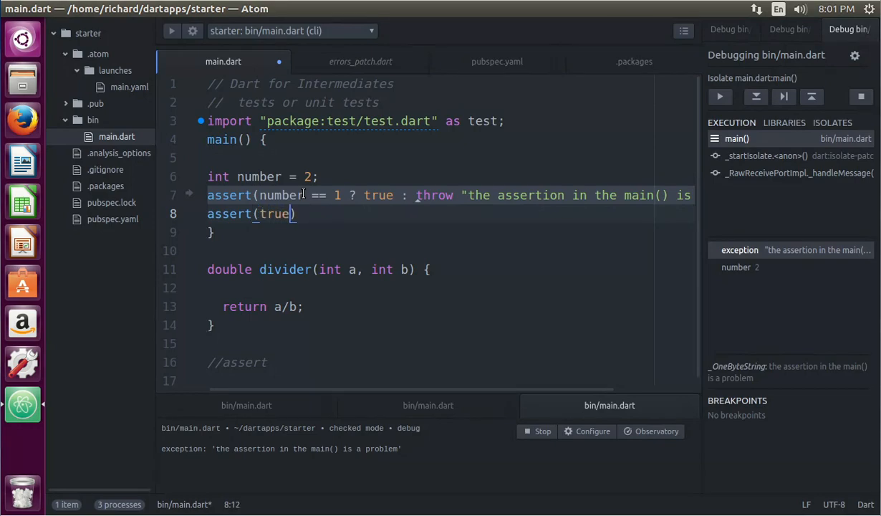
type(";")
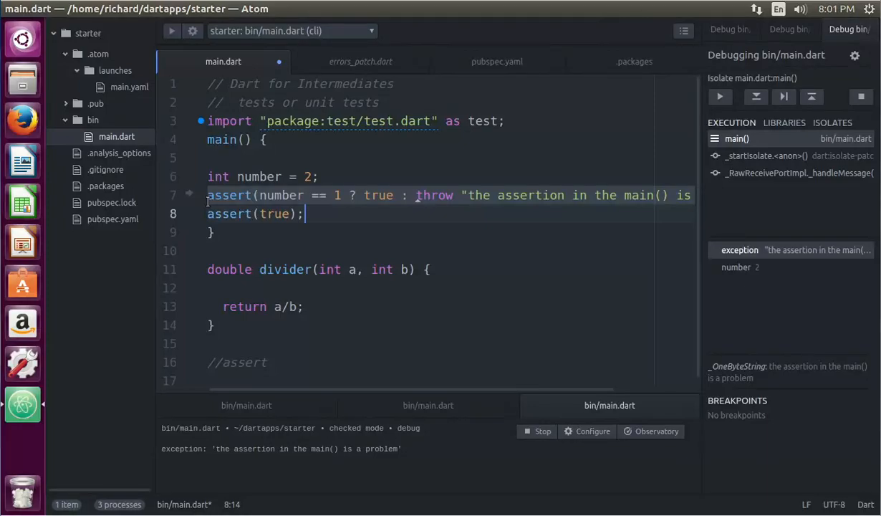
mouse_move(207, 206)
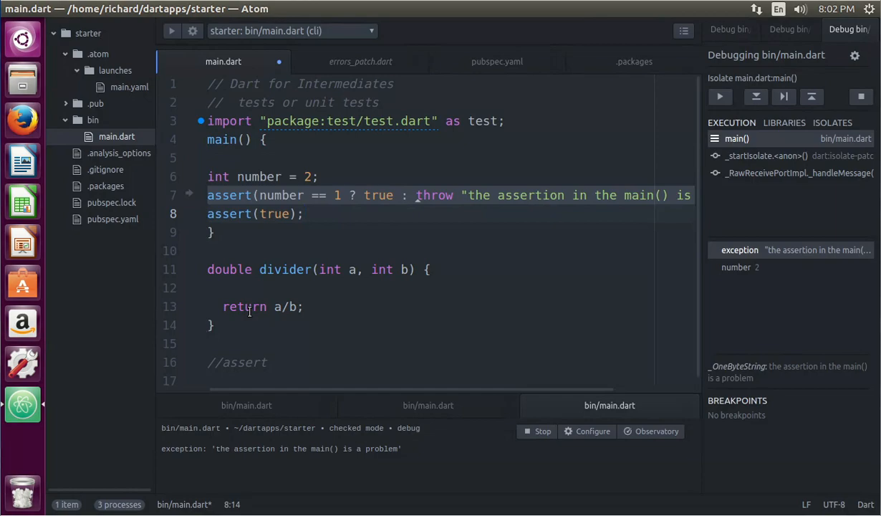
Run main.dart in the debugger so it stops on 'the assertion in the main() is a problem'.
left_click(304, 213)
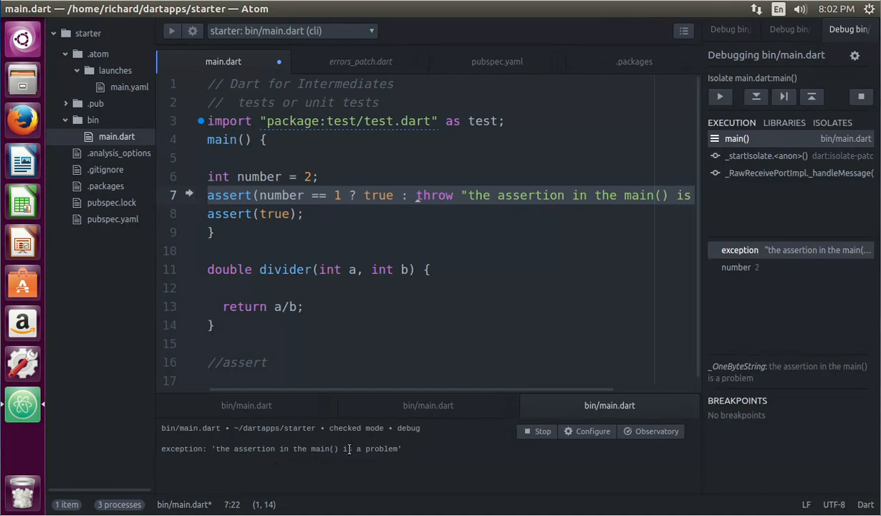
mouse_move(400, 461)
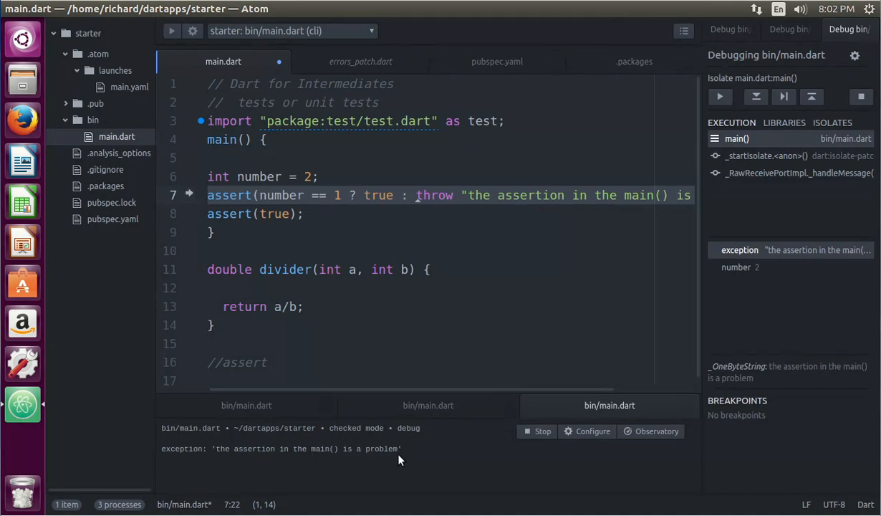
mouse_move(341, 459)
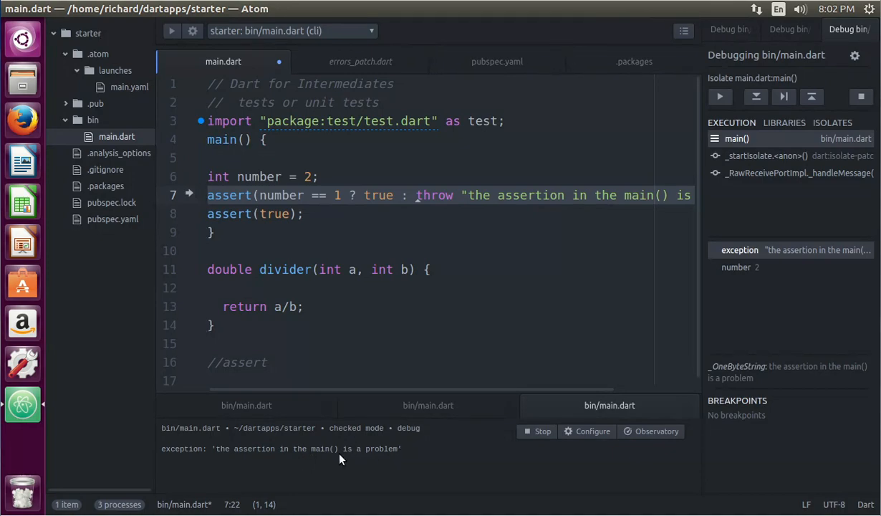
mouse_move(432, 457)
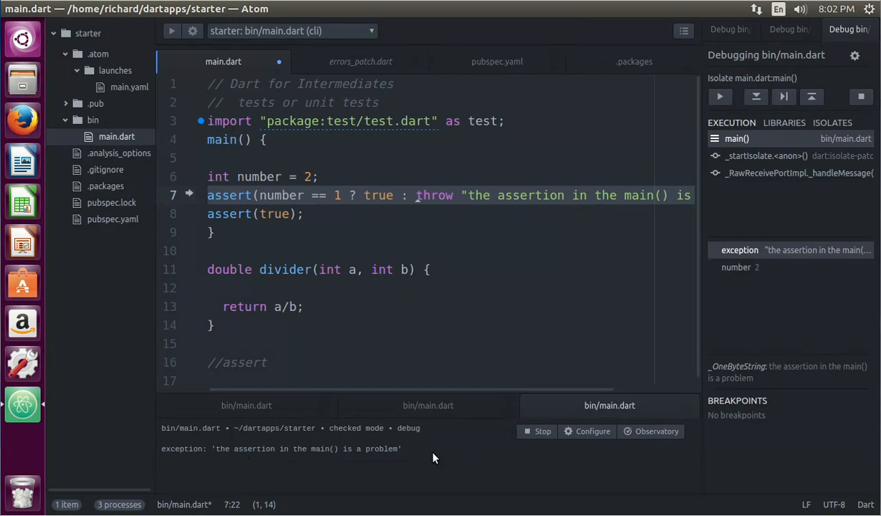
mouse_move(258, 467)
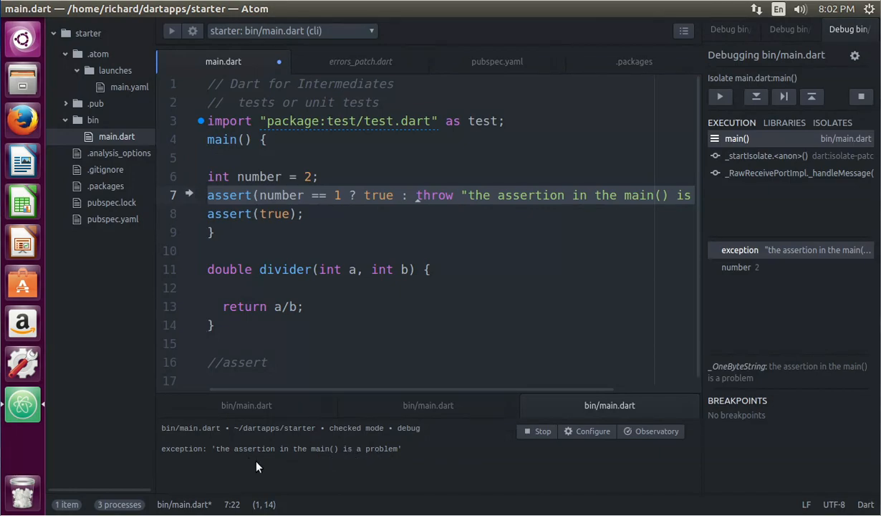
mouse_move(264, 467)
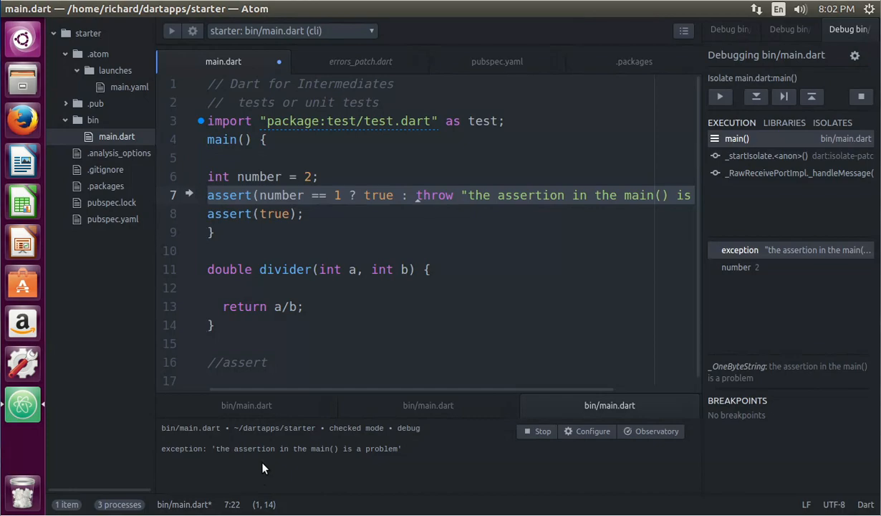
mouse_move(252, 459)
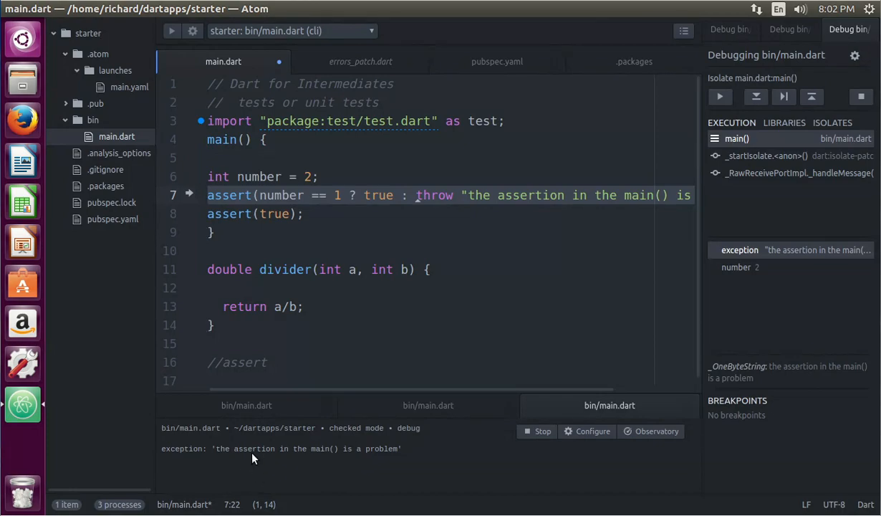
mouse_move(339, 461)
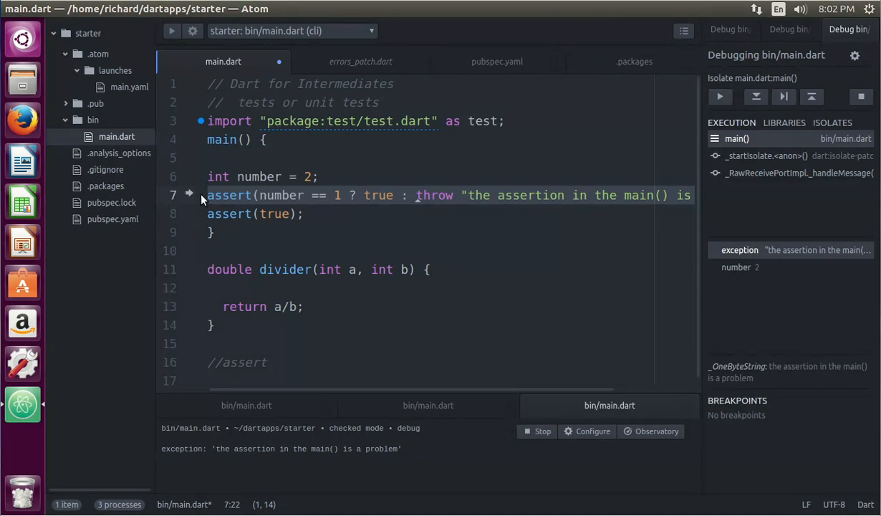
mouse_move(399, 487)
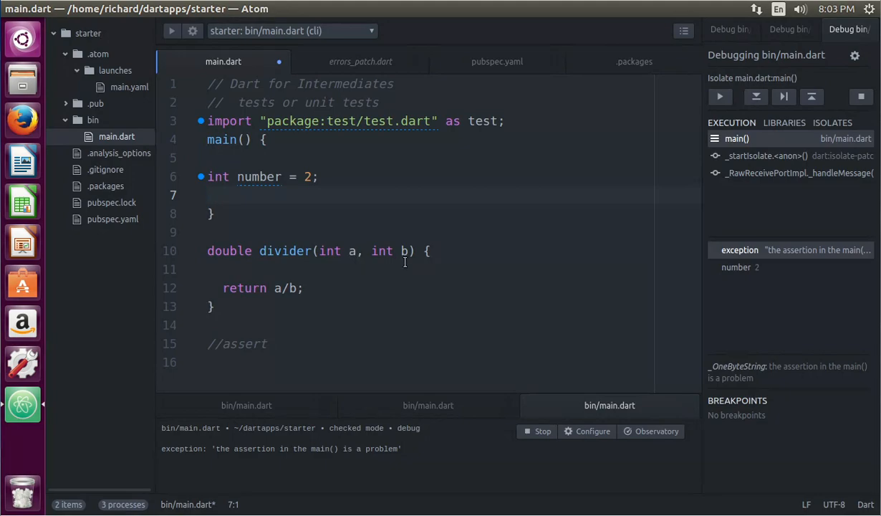
Declare int a, b; in main and add print(divider(a, b)); in place of the asserts.
left_click(209, 195)
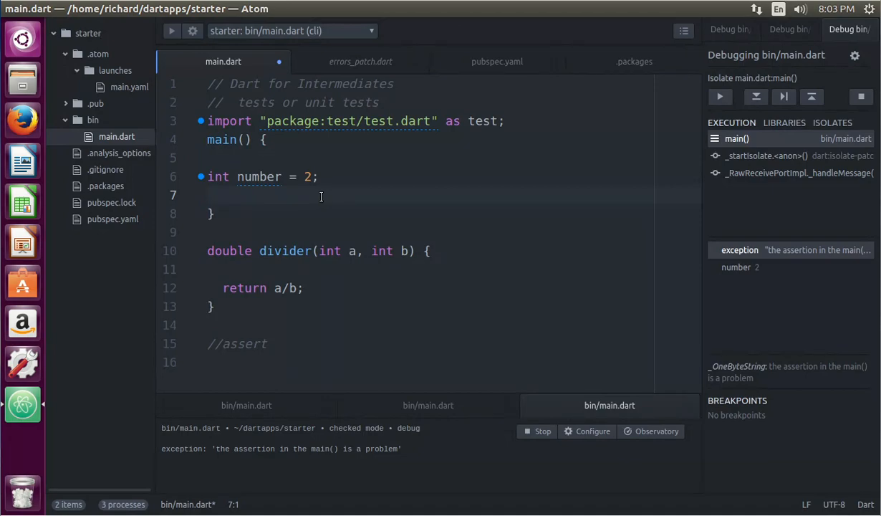
type("print(")
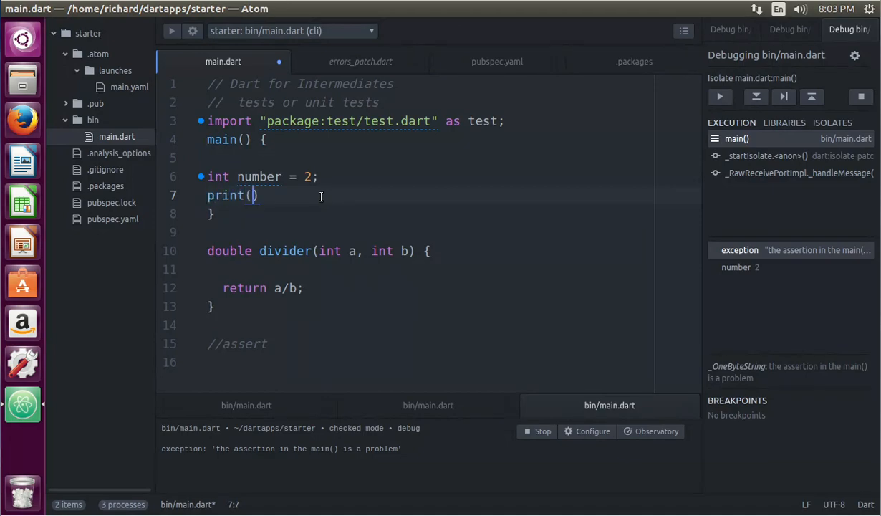
type("divider")
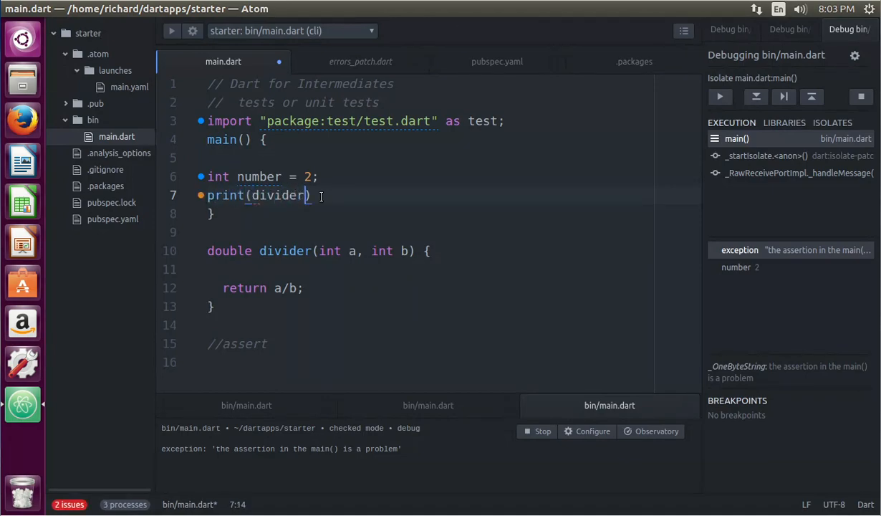
type("a")
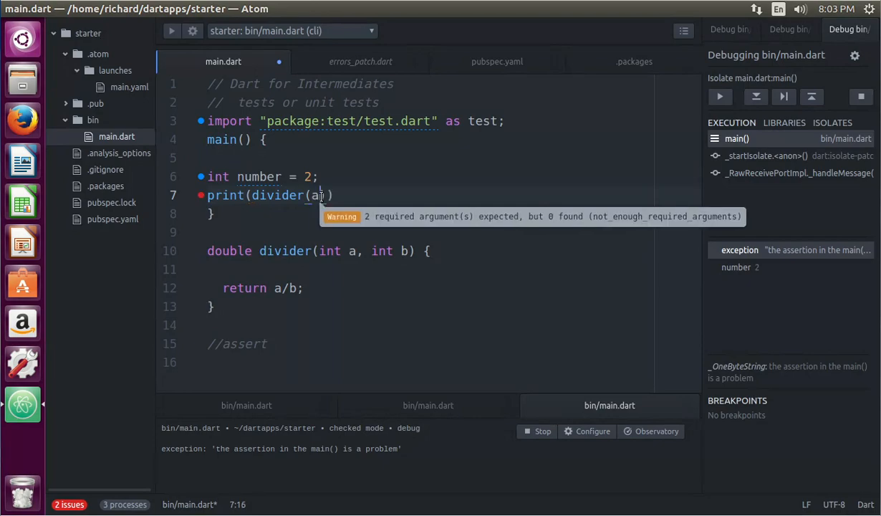
type(", b)")
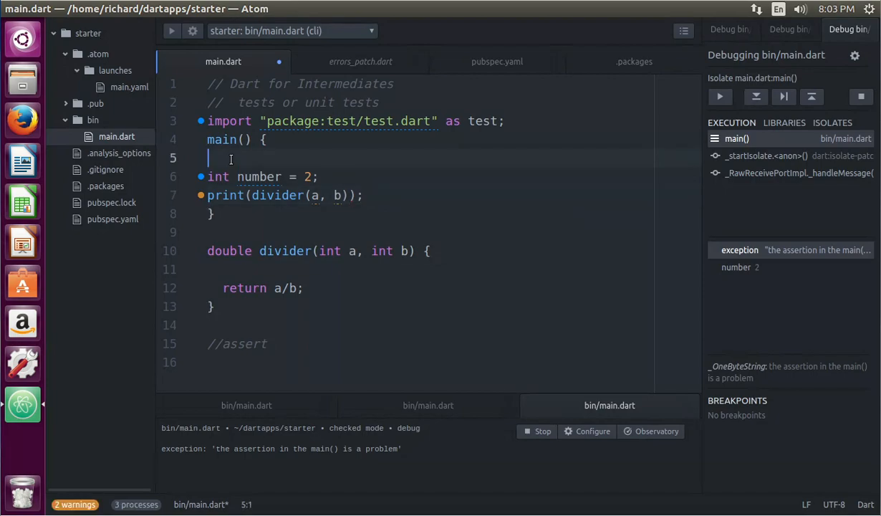
type("int a,")
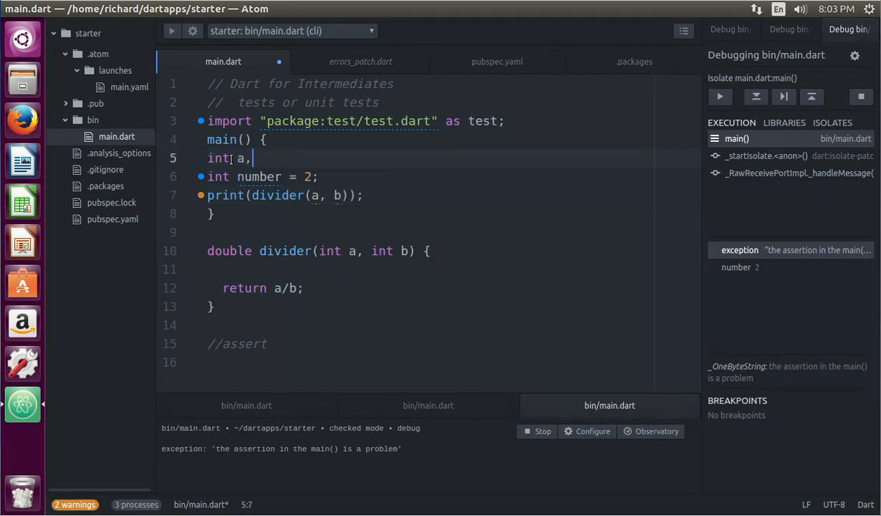
type("b;")
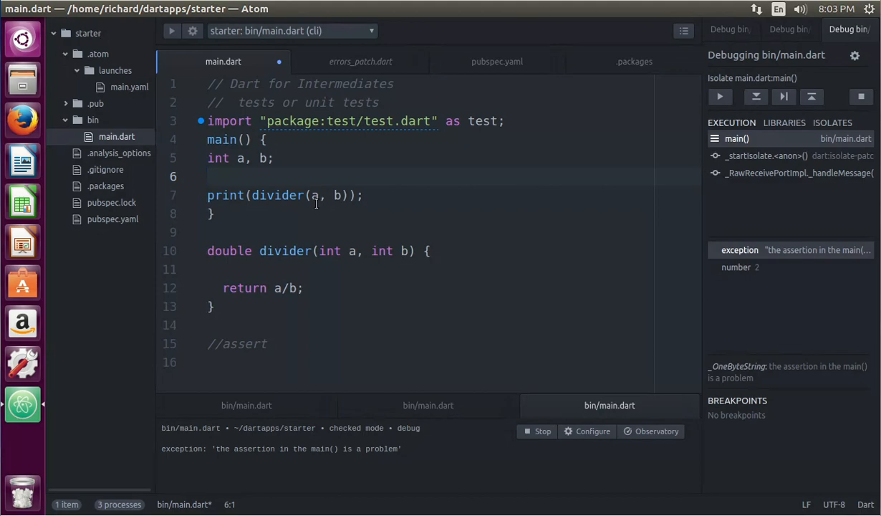
mouse_move(265, 473)
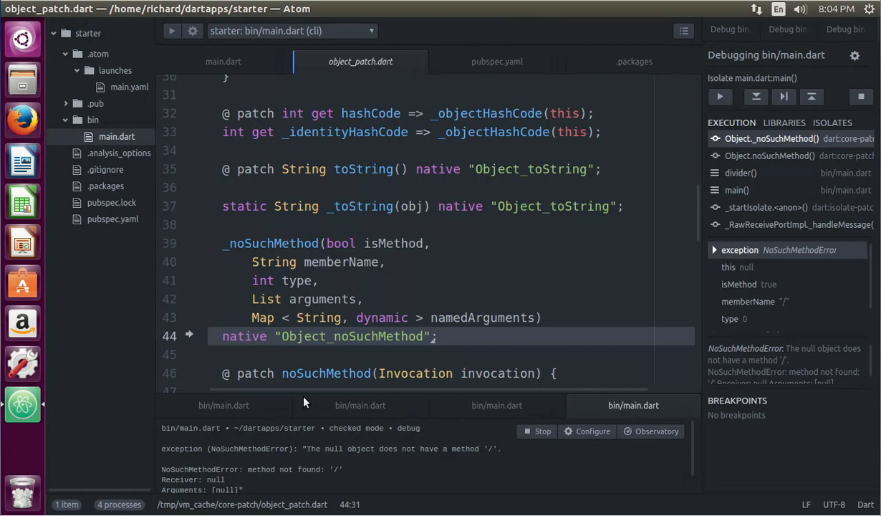
Return to the main.dart source after the NoSuchMethodError on null '/'.
left_click(224, 60)
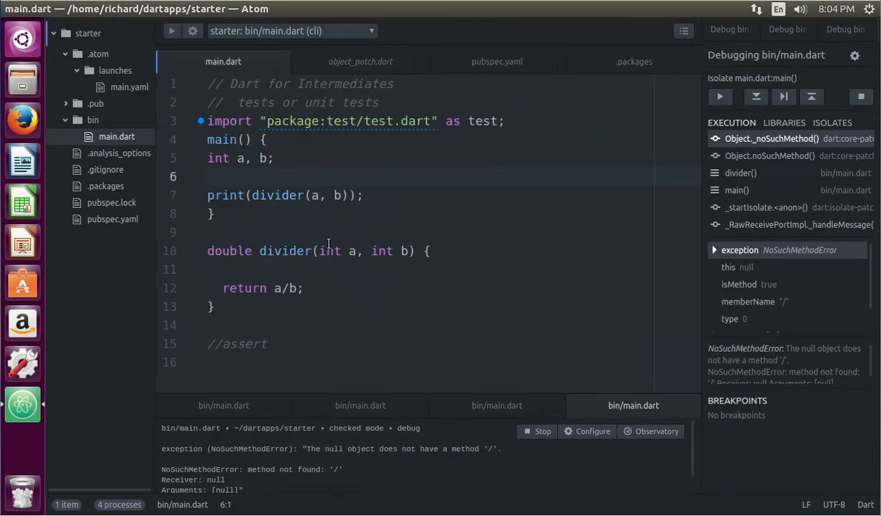
Write assert(a != null ? true : throw "divider method, int a must not be null"); inside divider.
left_click(344, 270)
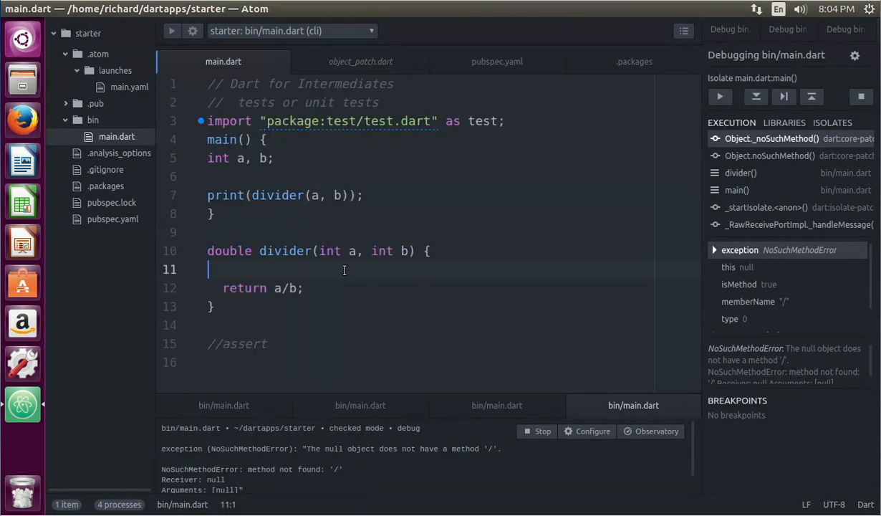
type("assert")
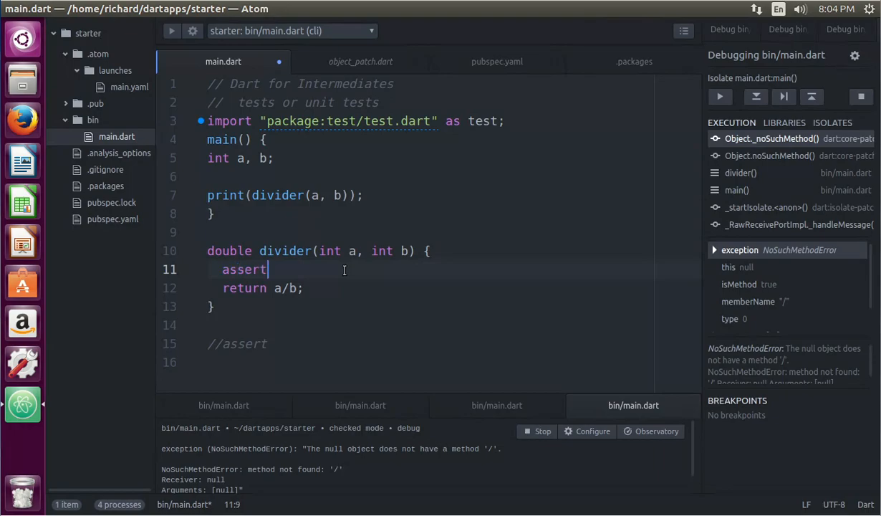
type("(a")
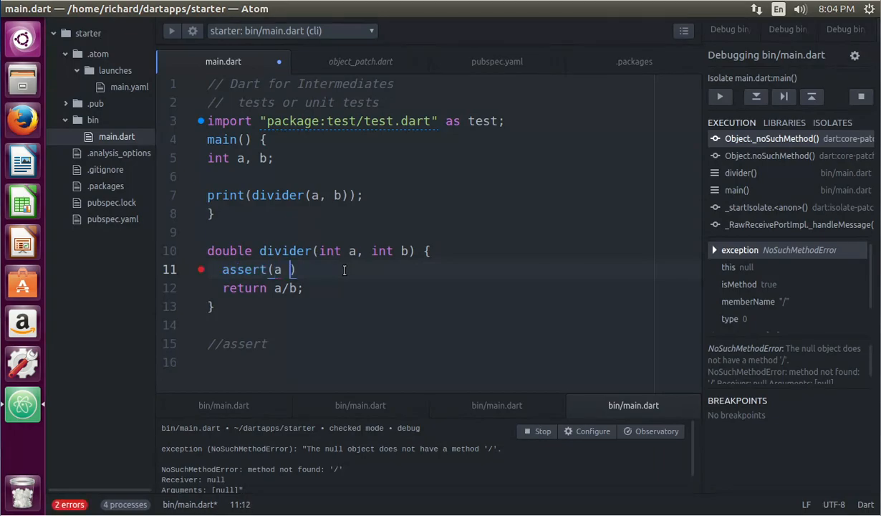
type("!")
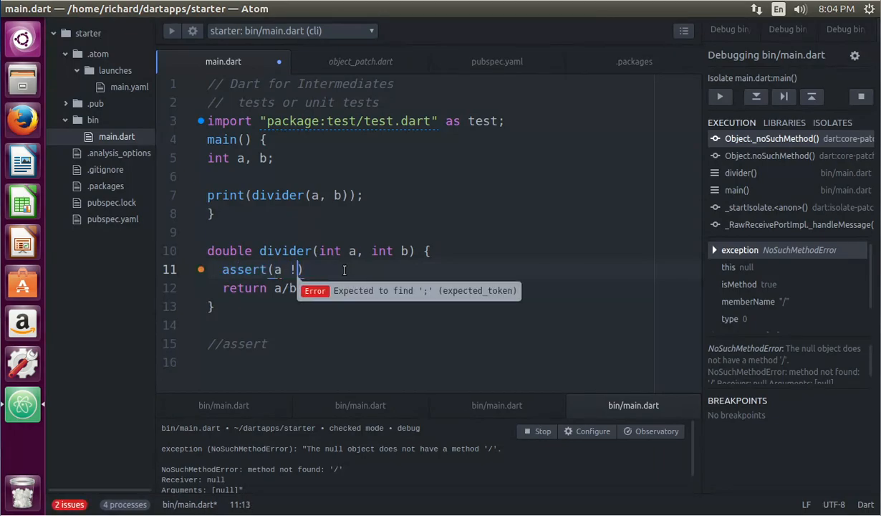
type("= null? t")
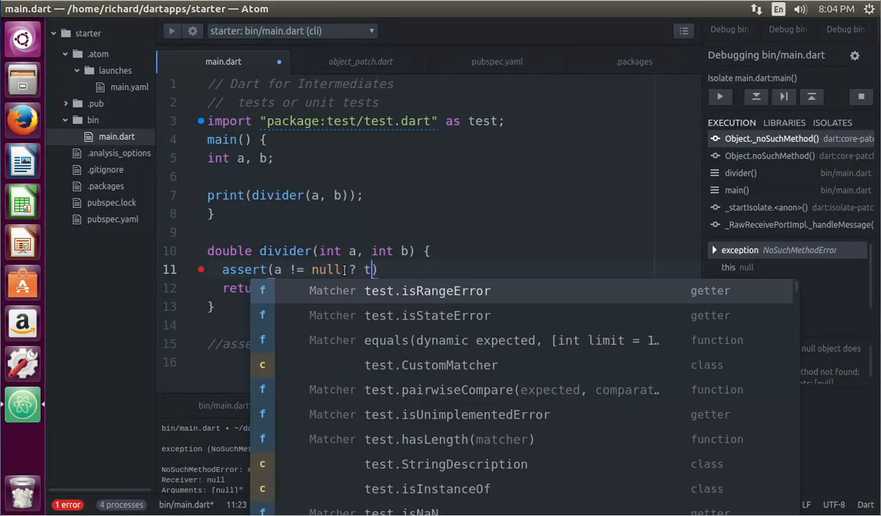
type("rue")
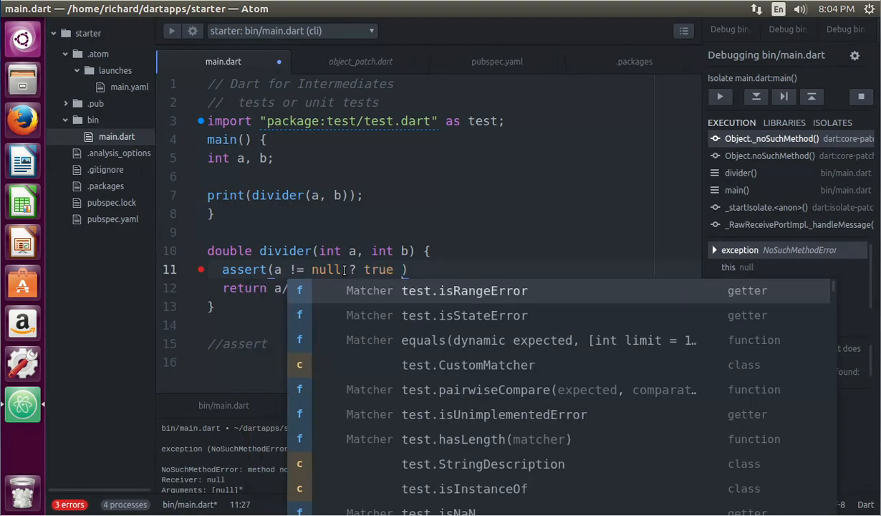
type(": tr")
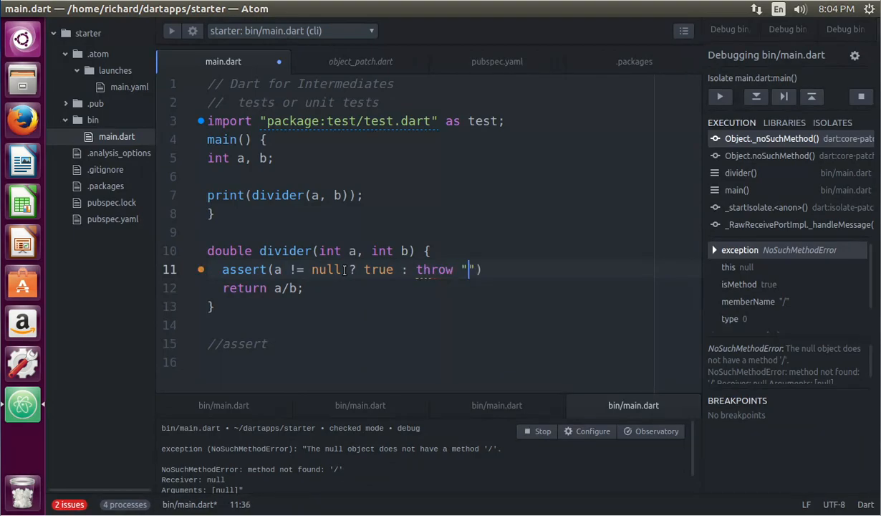
type("div")
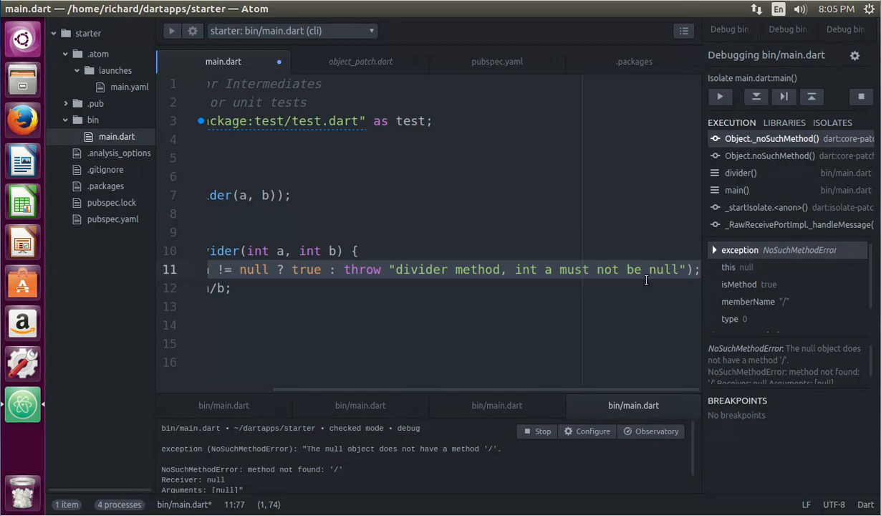
scroll("left", 3)
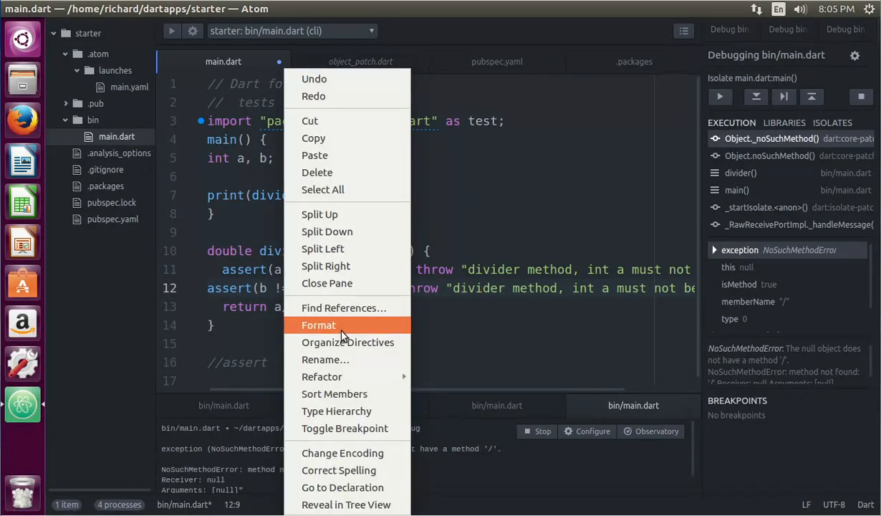
Reformat the file so each ternary assert in divider spans three lines.
left_click(319, 324)
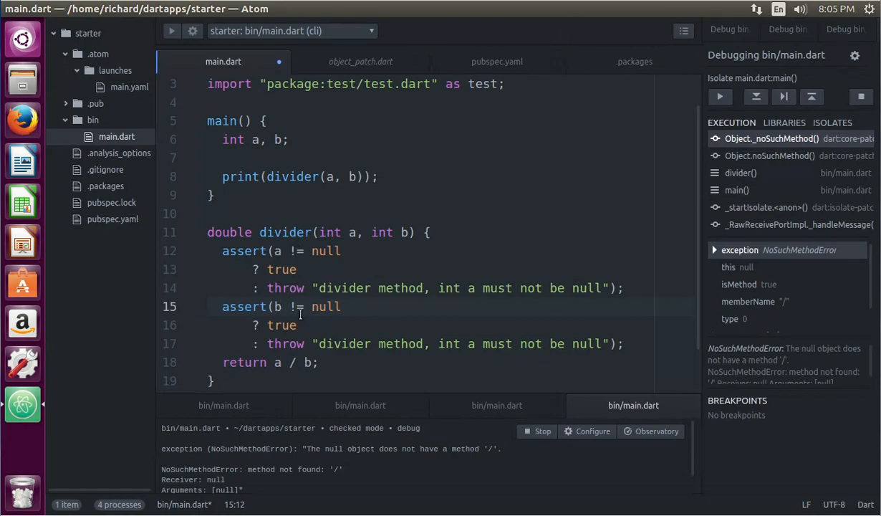
mouse_move(311, 321)
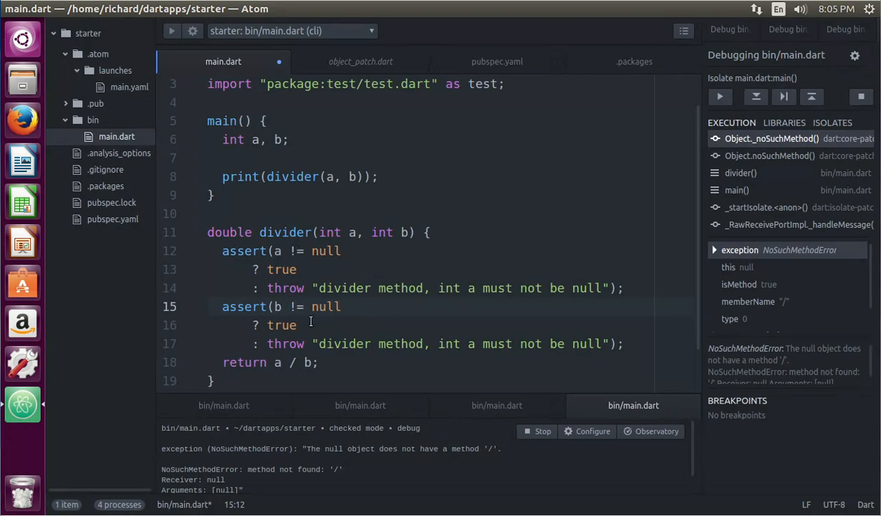
mouse_move(366, 353)
type("b")
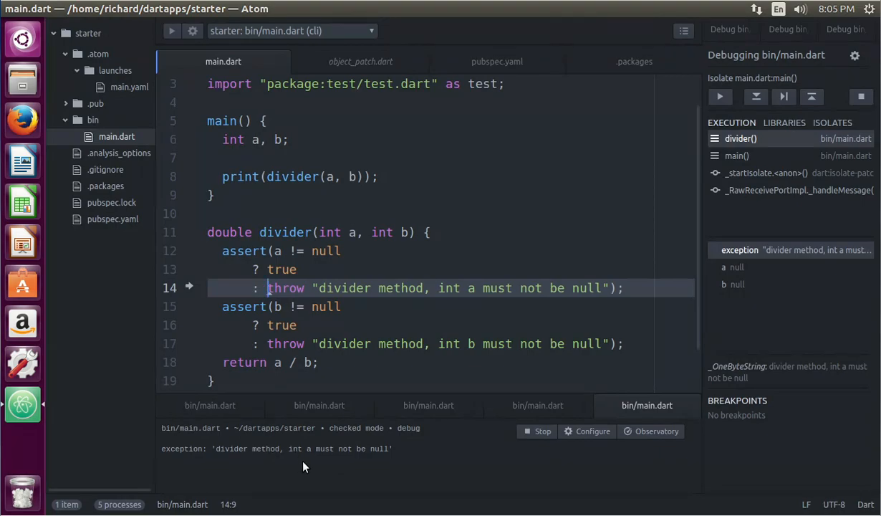
mouse_move(386, 453)
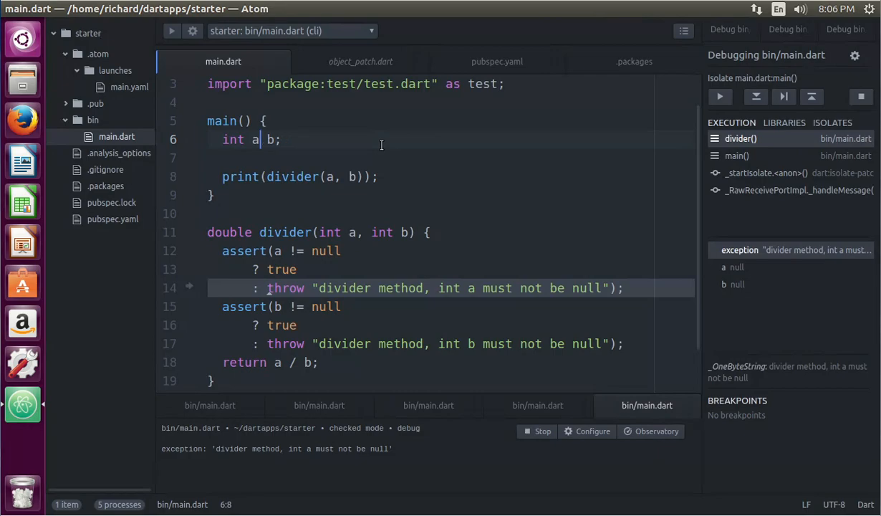
Initialise a to 33 and b to 322 in main so the quotient prints.
type("=33")
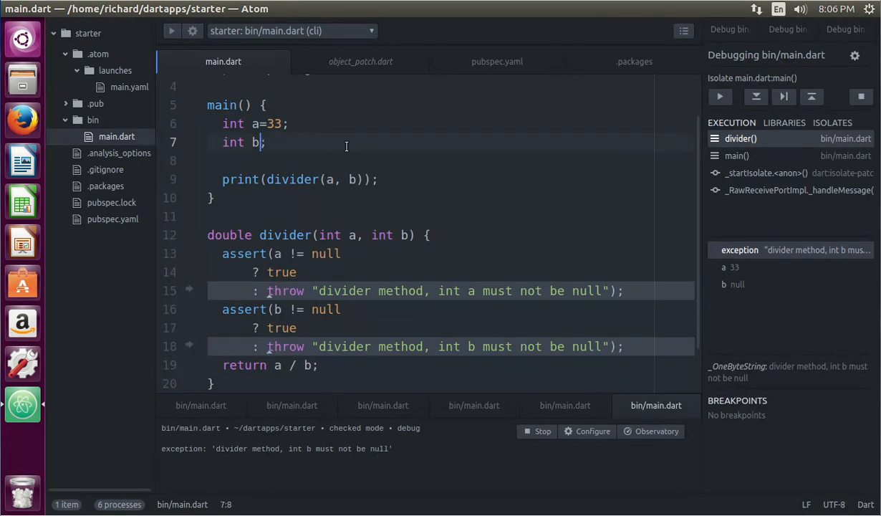
type("= 3")
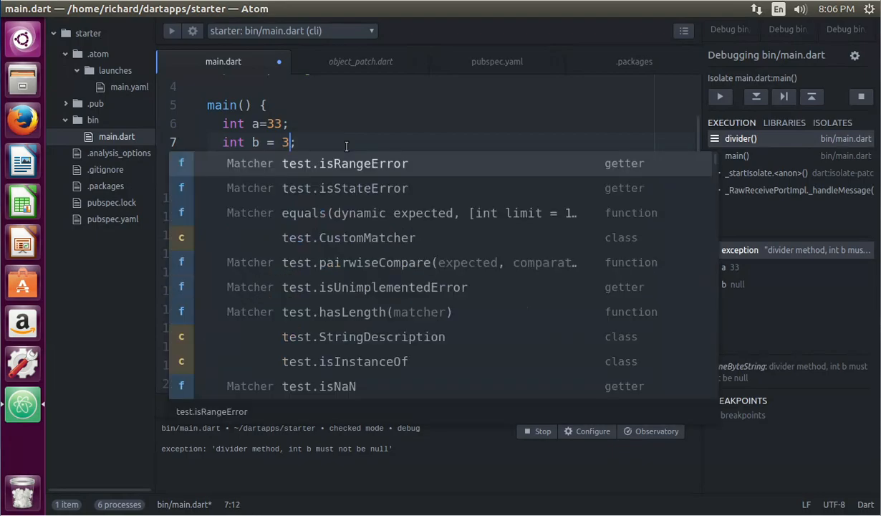
type("22")
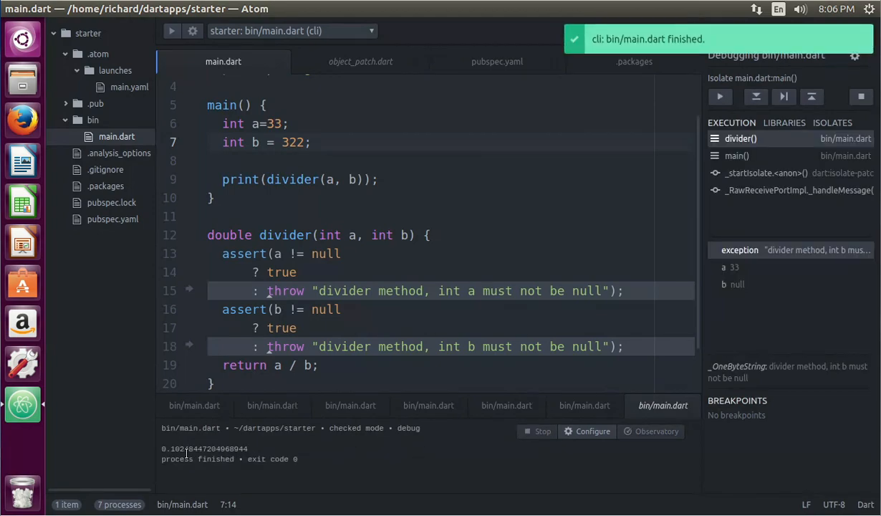
left_click(263, 273)
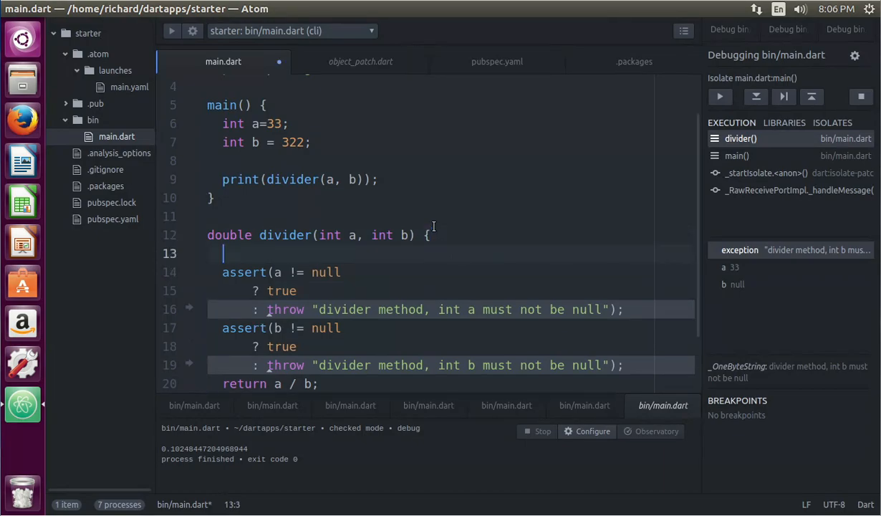
Change b to 0 in main so the division prints Infinity.
type("assert")
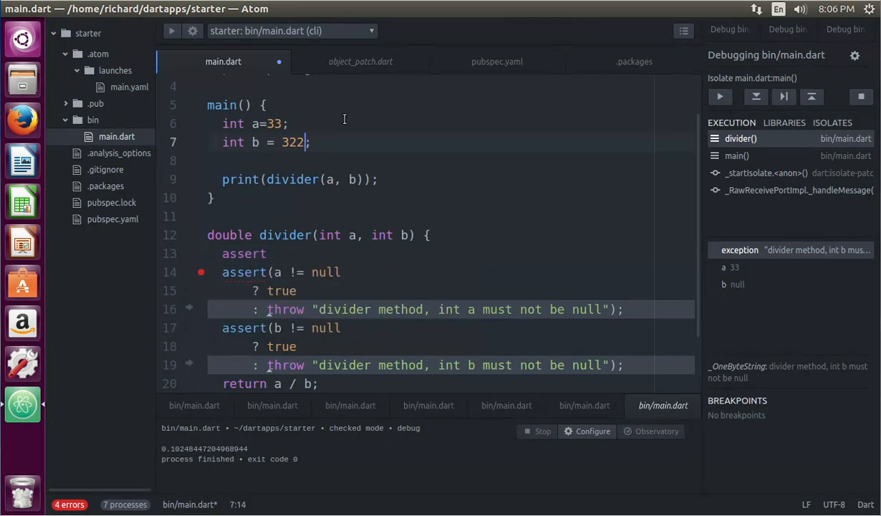
type("0")
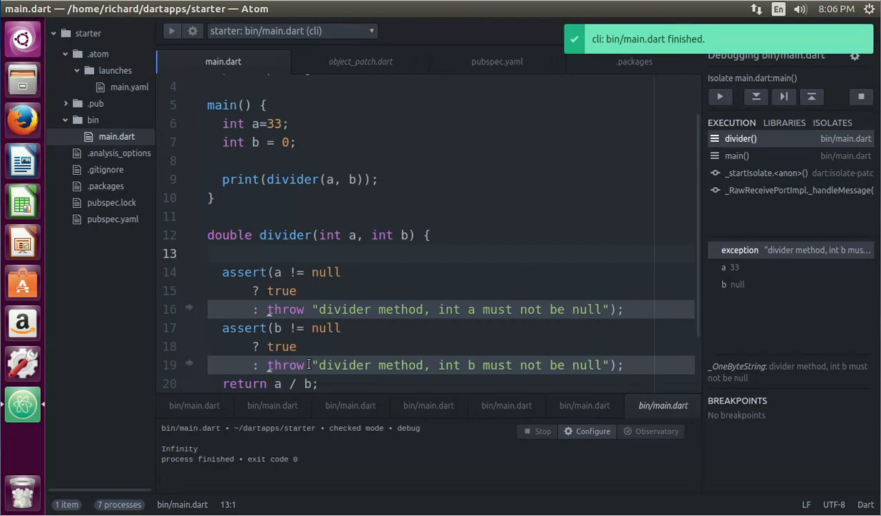
mouse_move(205, 454)
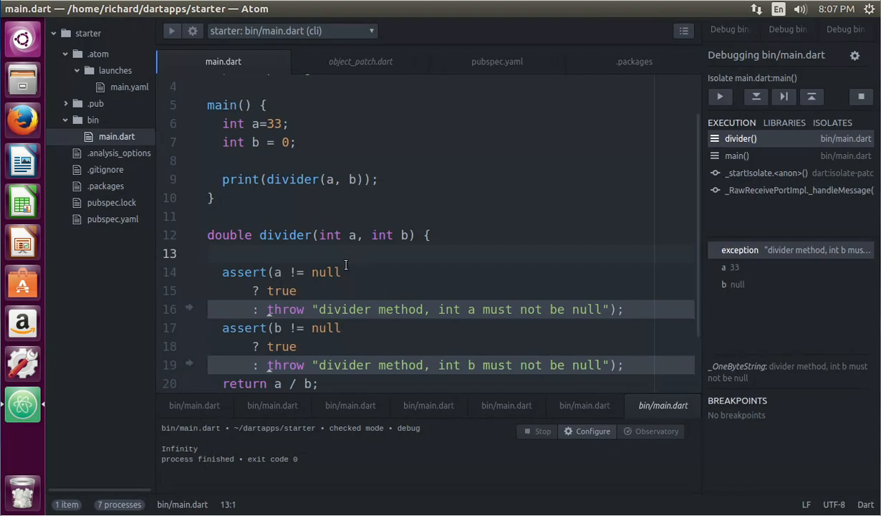
mouse_move(228, 427)
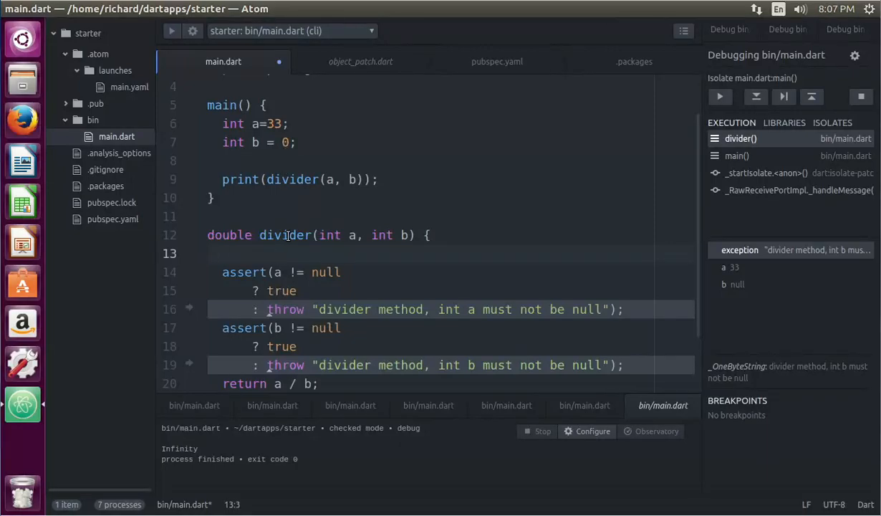
Write assert(b != 0 ? true: throw "divider(), int b must not be 0"); at the top of divider.
type("asse")
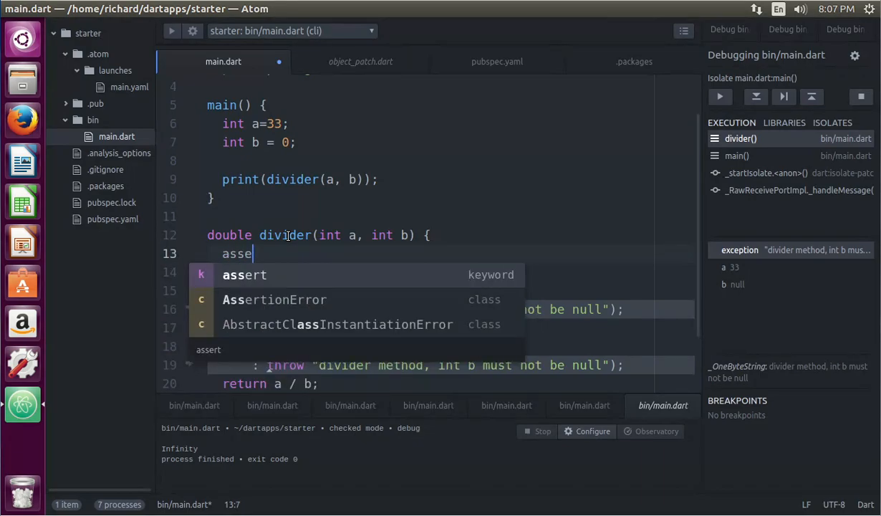
type("rt()")
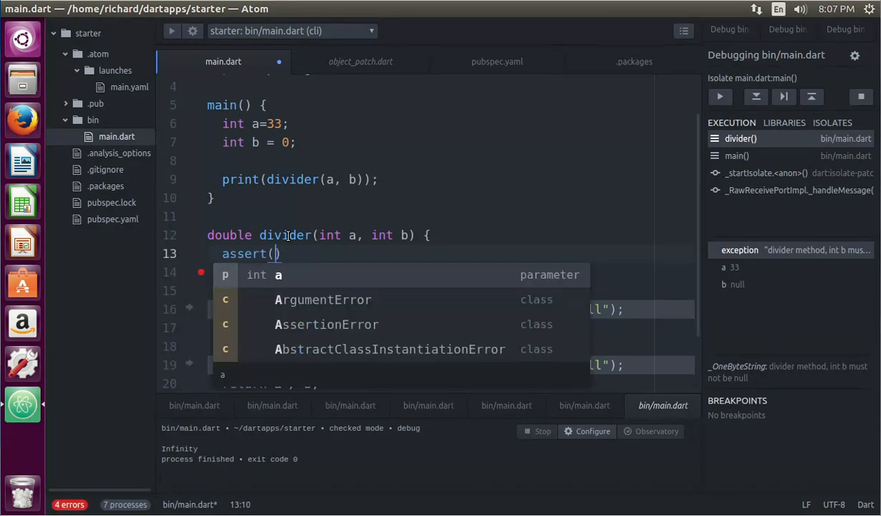
type("b")
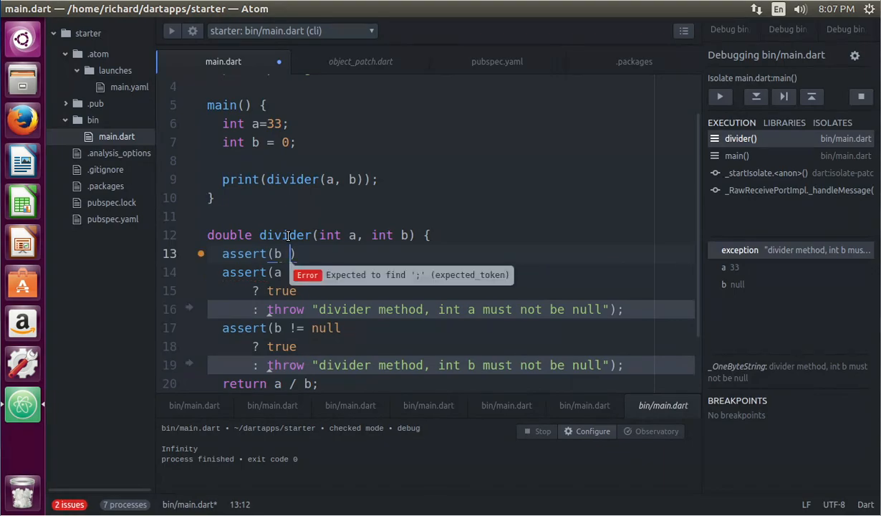
type("!= inf")
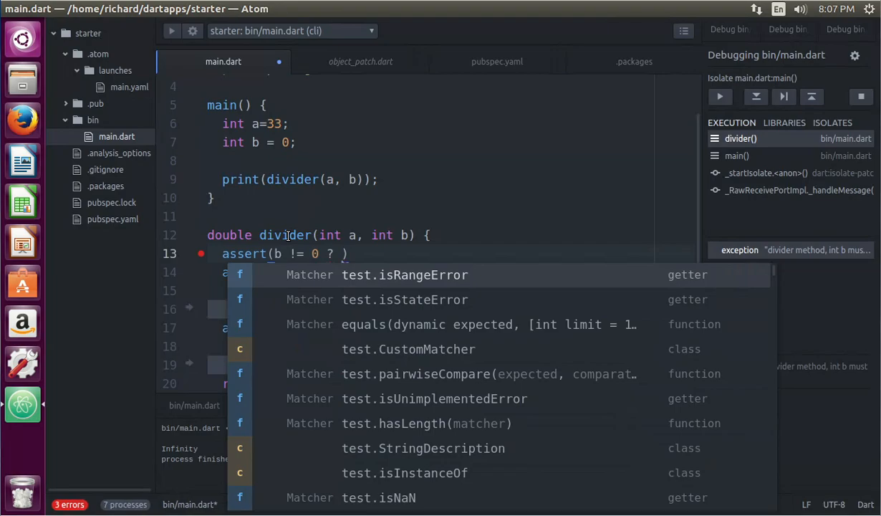
type("true")
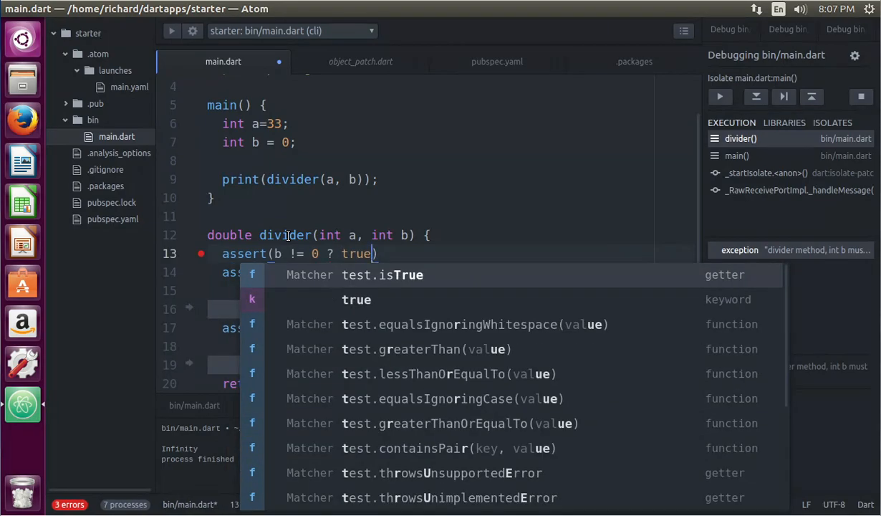
type(": throw \"")
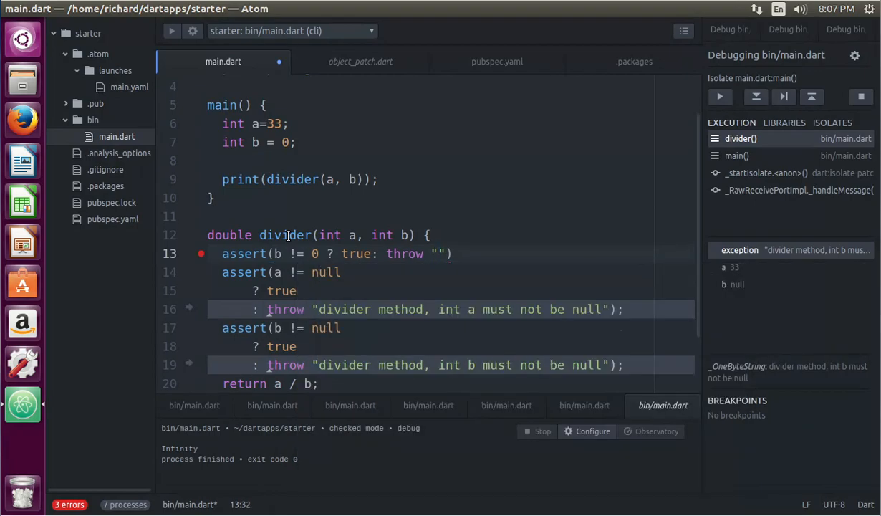
type("divide")
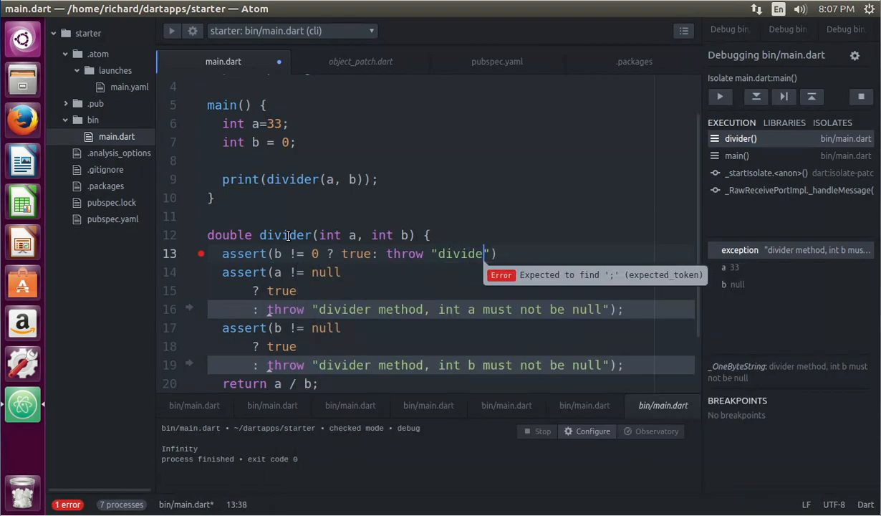
type("()")
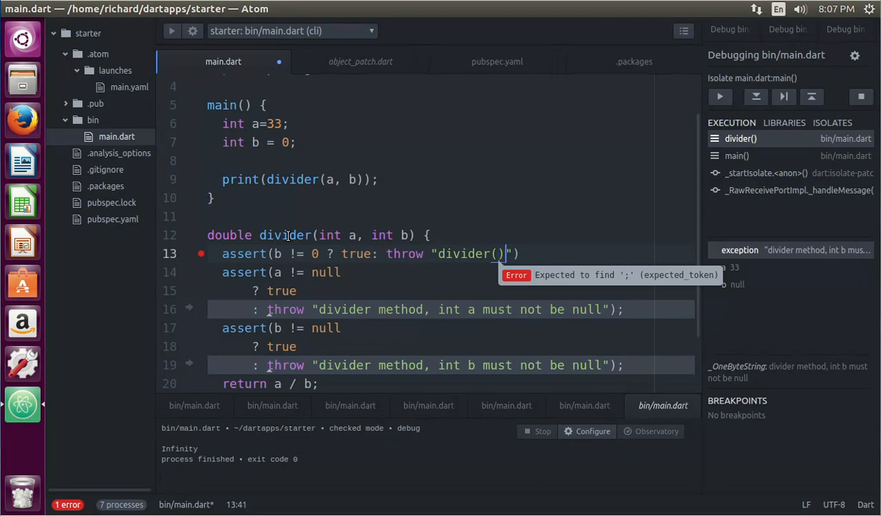
type(", int b must not be 0")
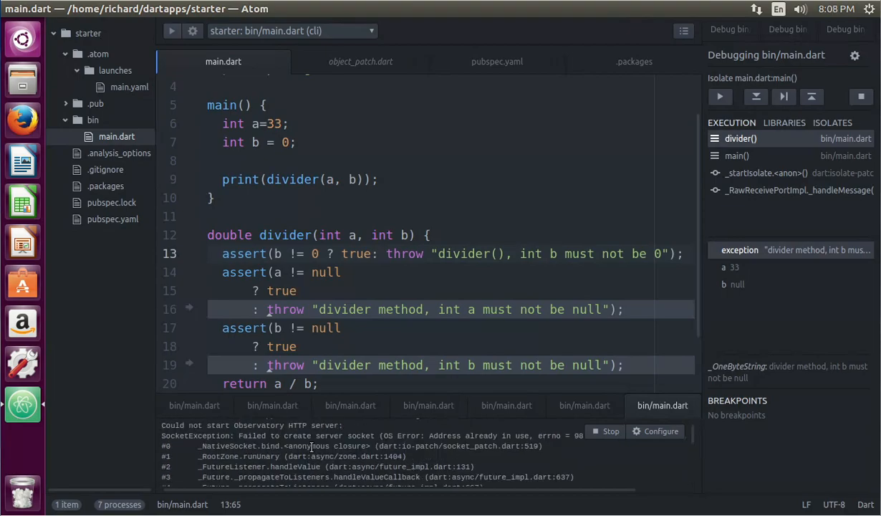
mouse_move(401, 284)
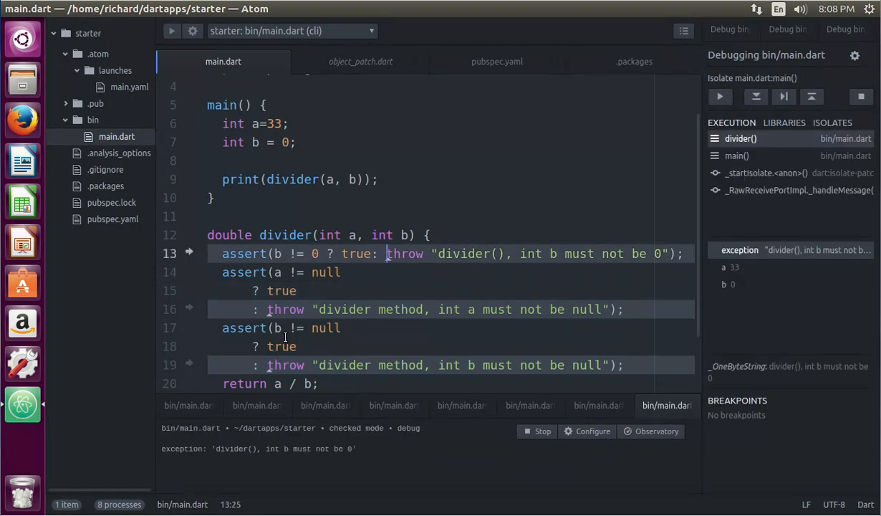
mouse_move(241, 487)
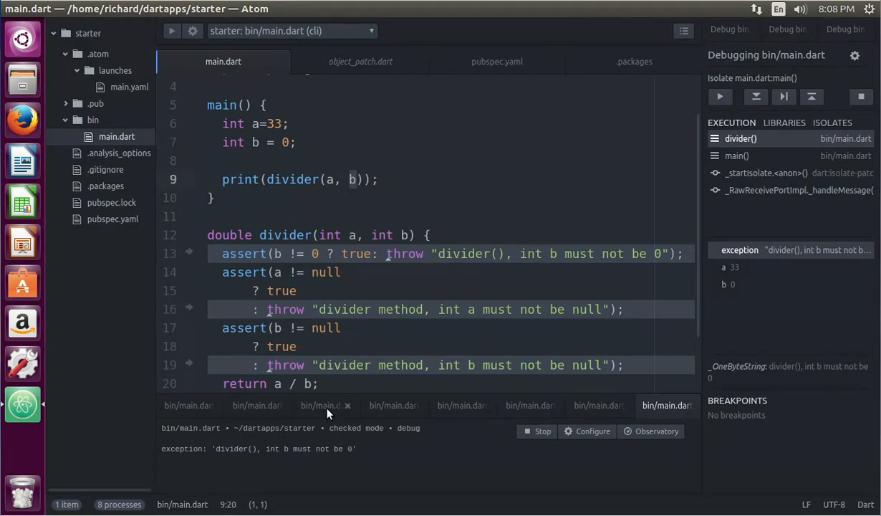
mouse_move(320, 360)
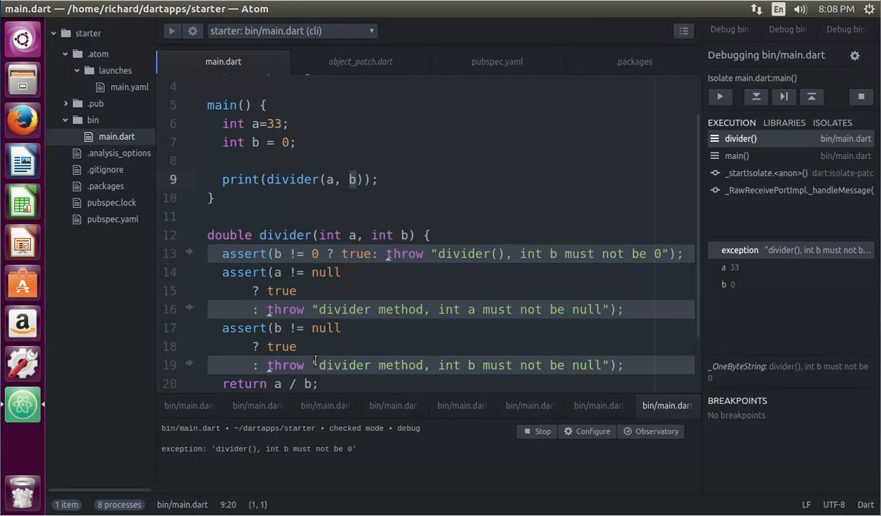
mouse_move(408, 284)
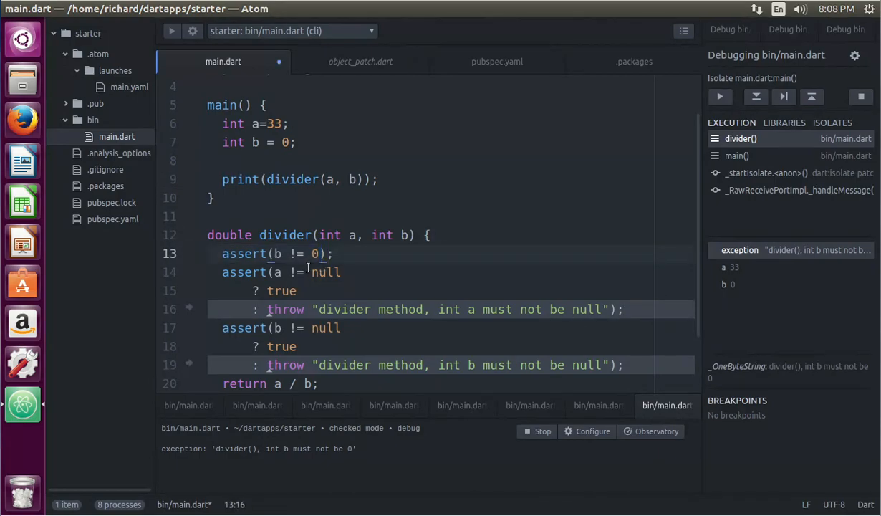
Run to see the AssertionError for line 13, return to main.dart and reformat the source.
left_click(720, 98)
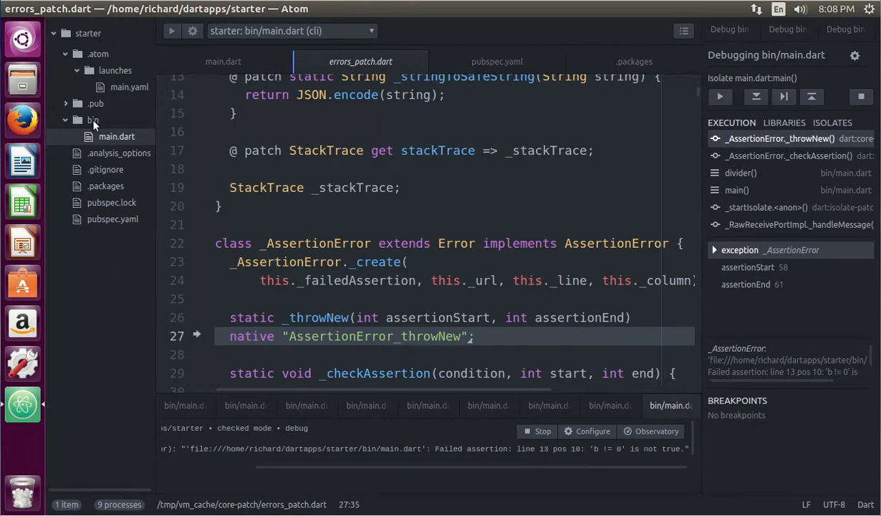
left_click(223, 61)
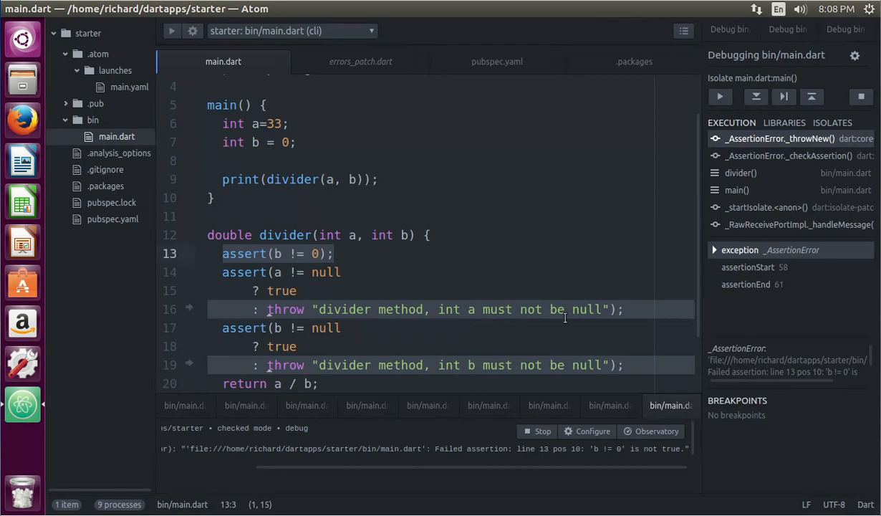
right_click(565, 318)
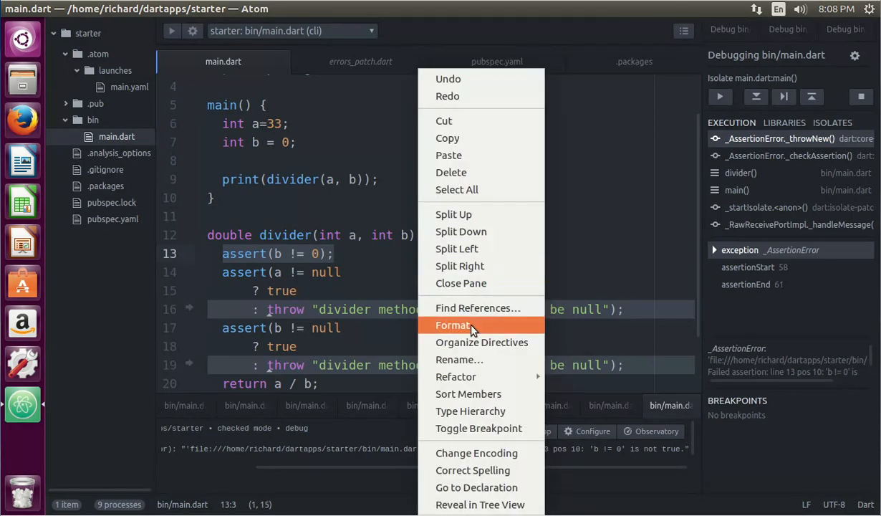
left_click(452, 324)
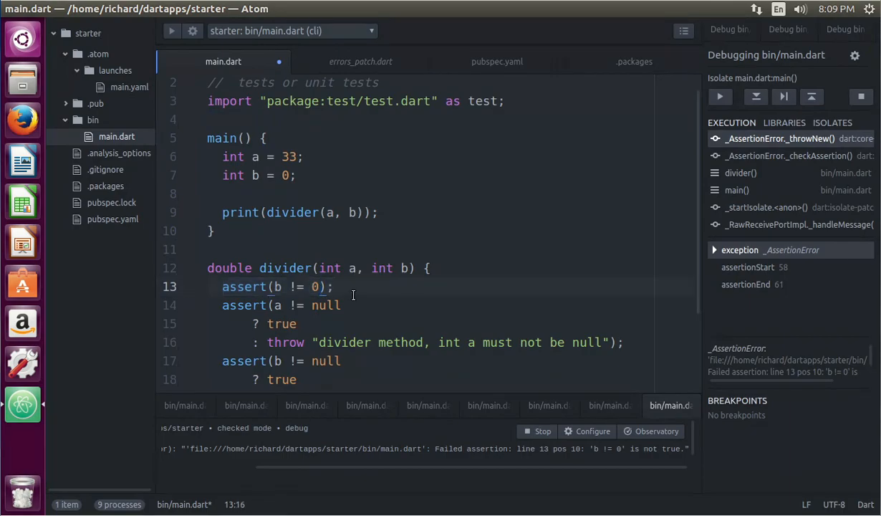
Delete the plain b != 0 assert from divider.
key("BackSpace")
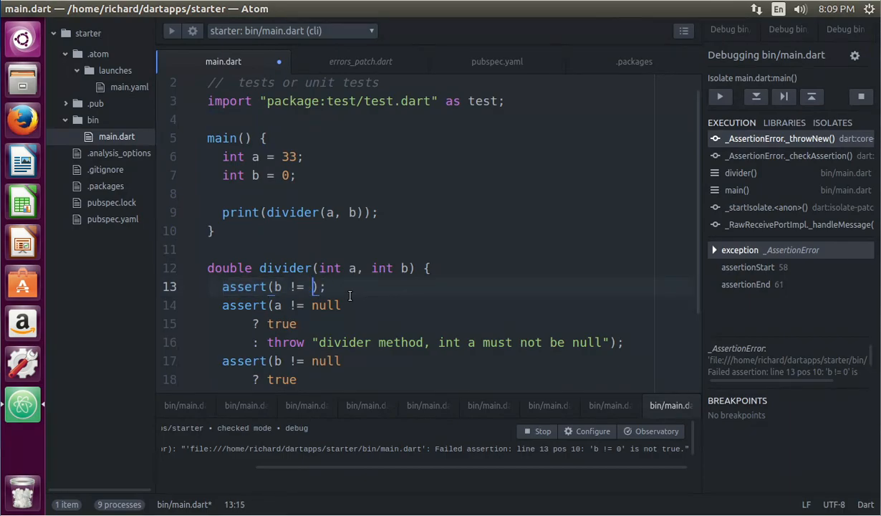
key("BackSpace")
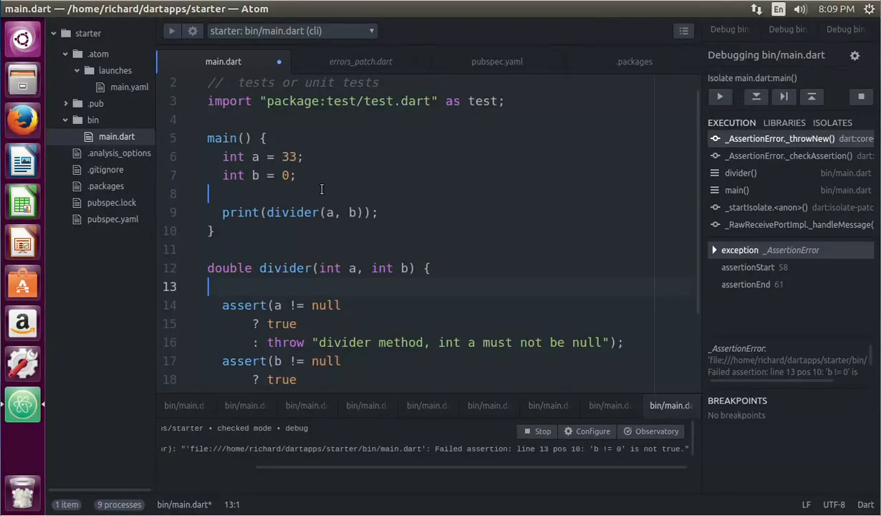
Add assert(a is int); in main, then clear its argument down to assert();.
type("asse")
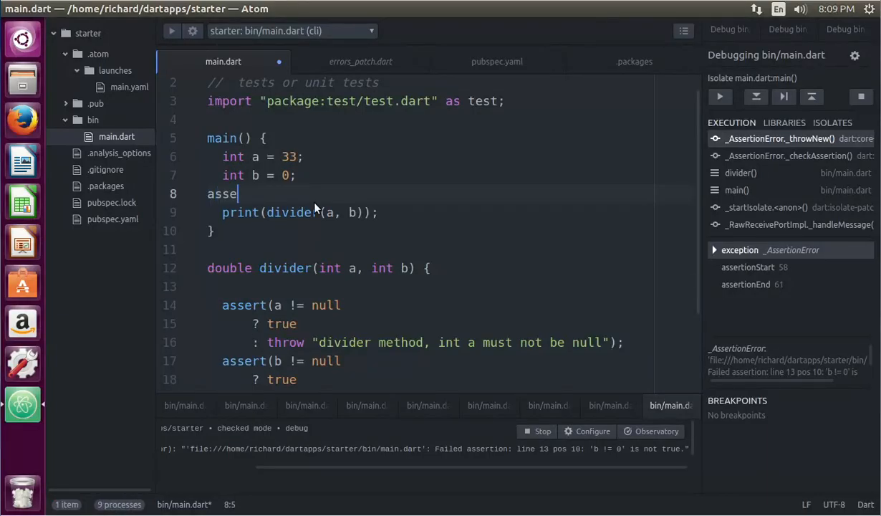
type("rt(a is")
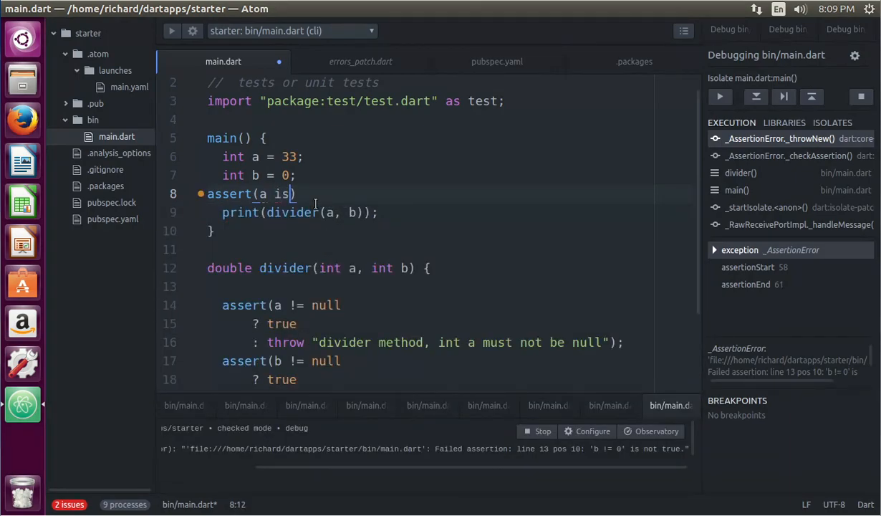
type("in")
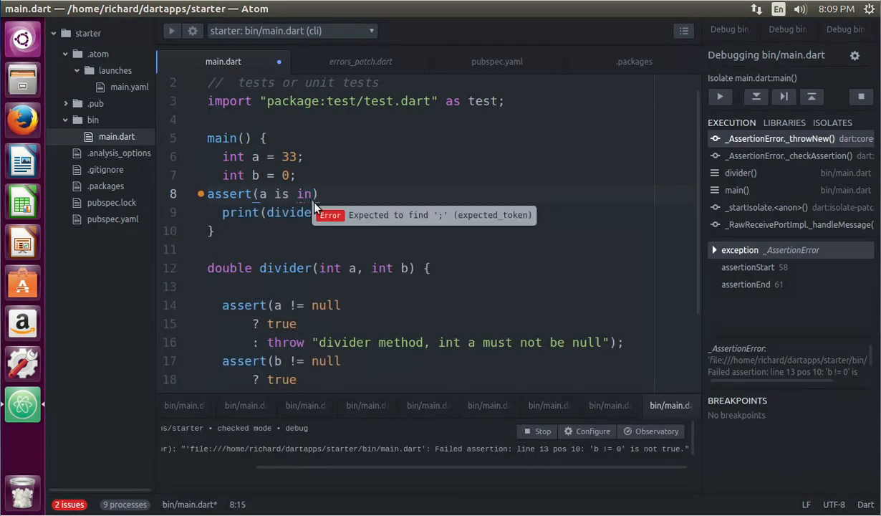
type("t);")
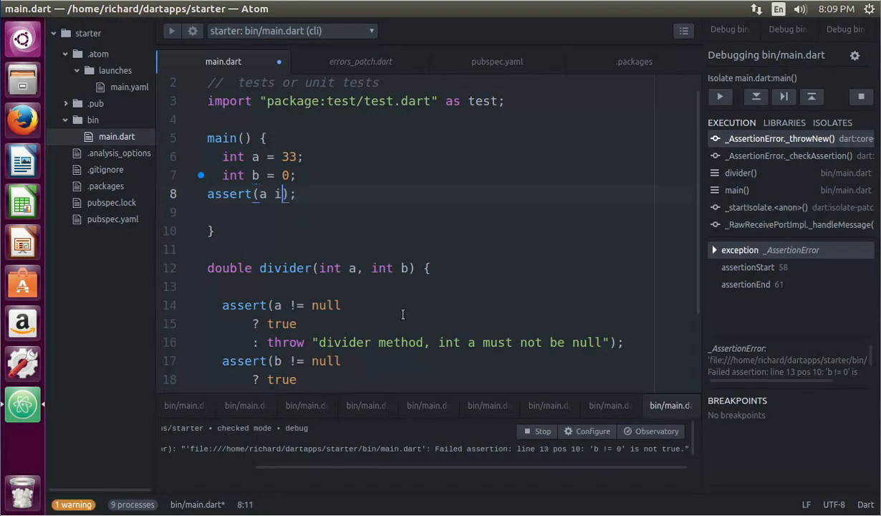
key("BackSpace")
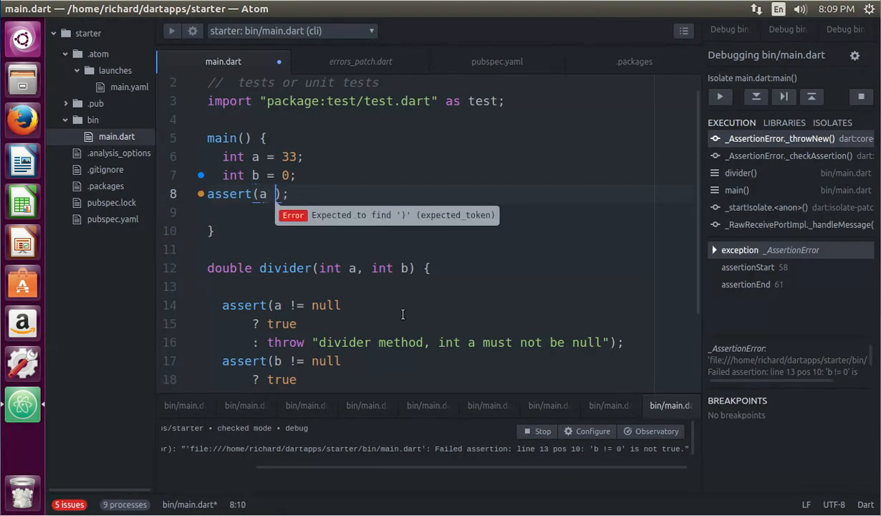
key("BackSpace")
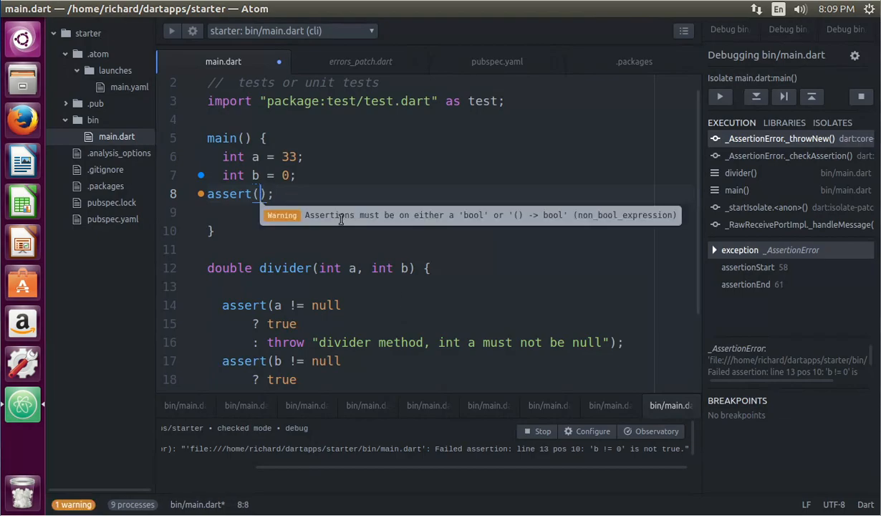